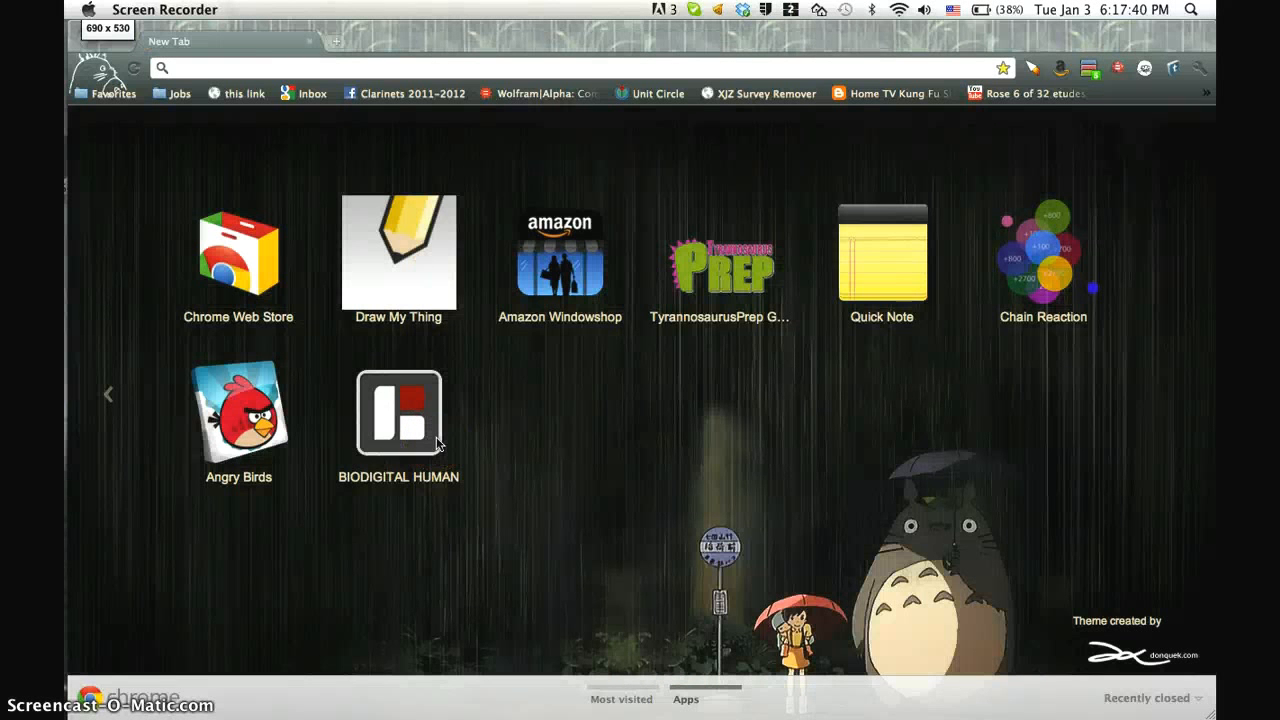
mouse_move(464, 236)
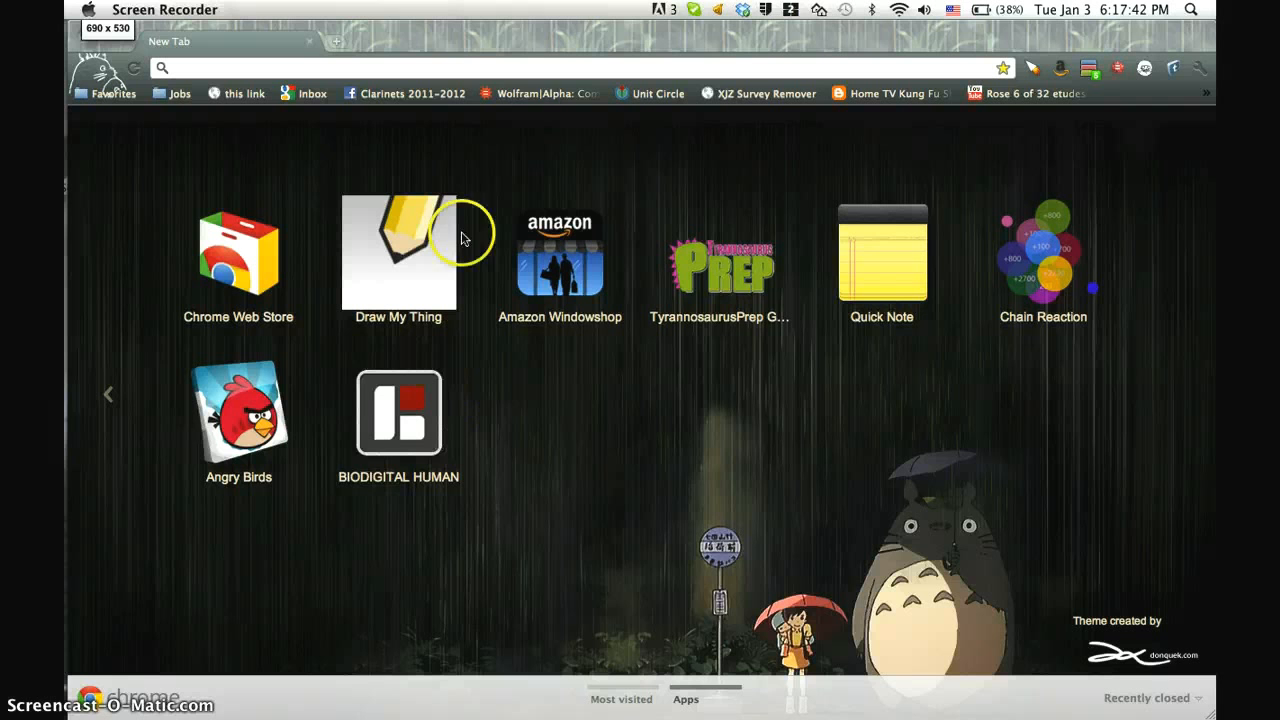
mouse_move(322, 76)
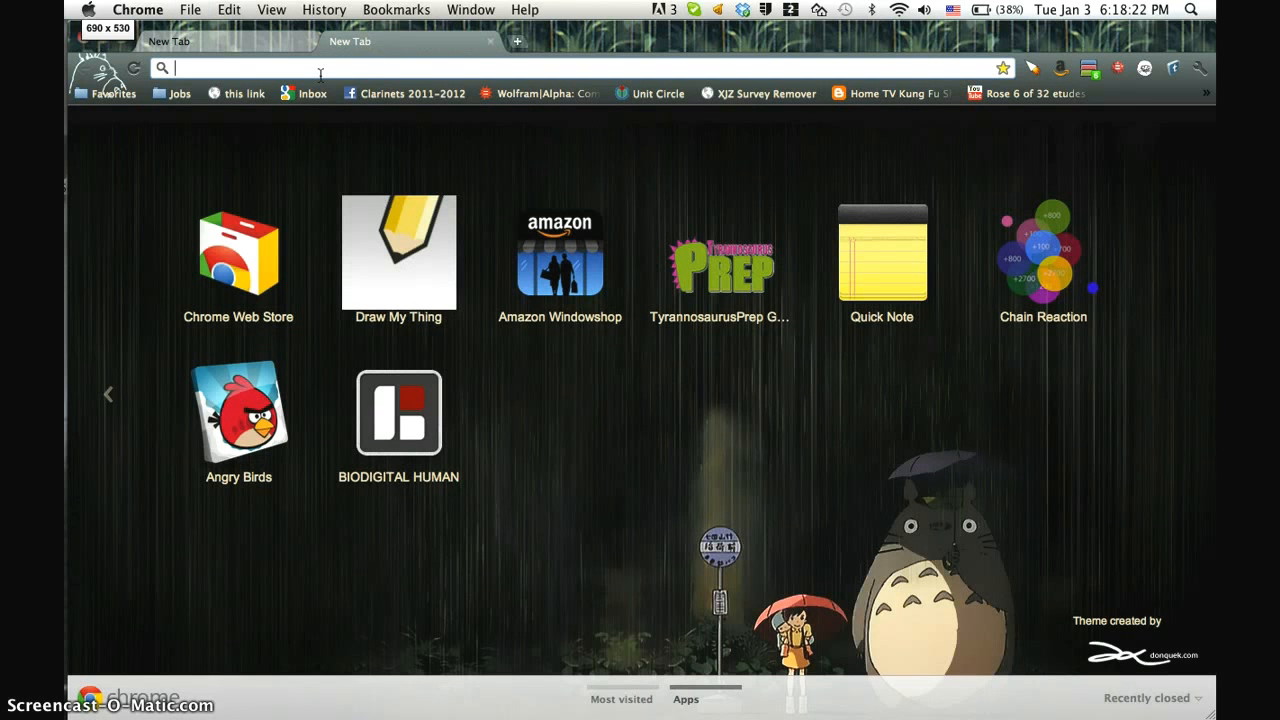
- Load Tv-links.eu/tv-shows/NCIS_493/season_9/episode_1/ and browse its streaming-link list
text(Tv-links.eu/tv-shows/NCIS_493/season_9/episode_1/)
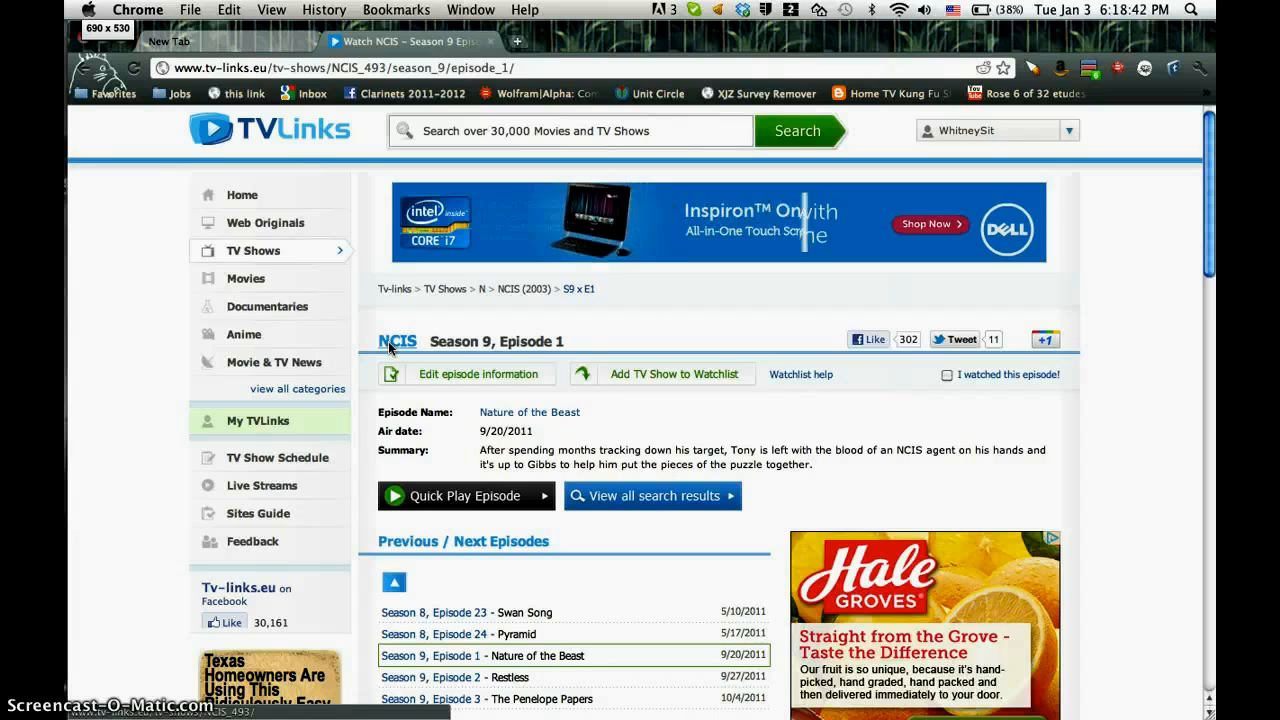
scroll(down, 3)
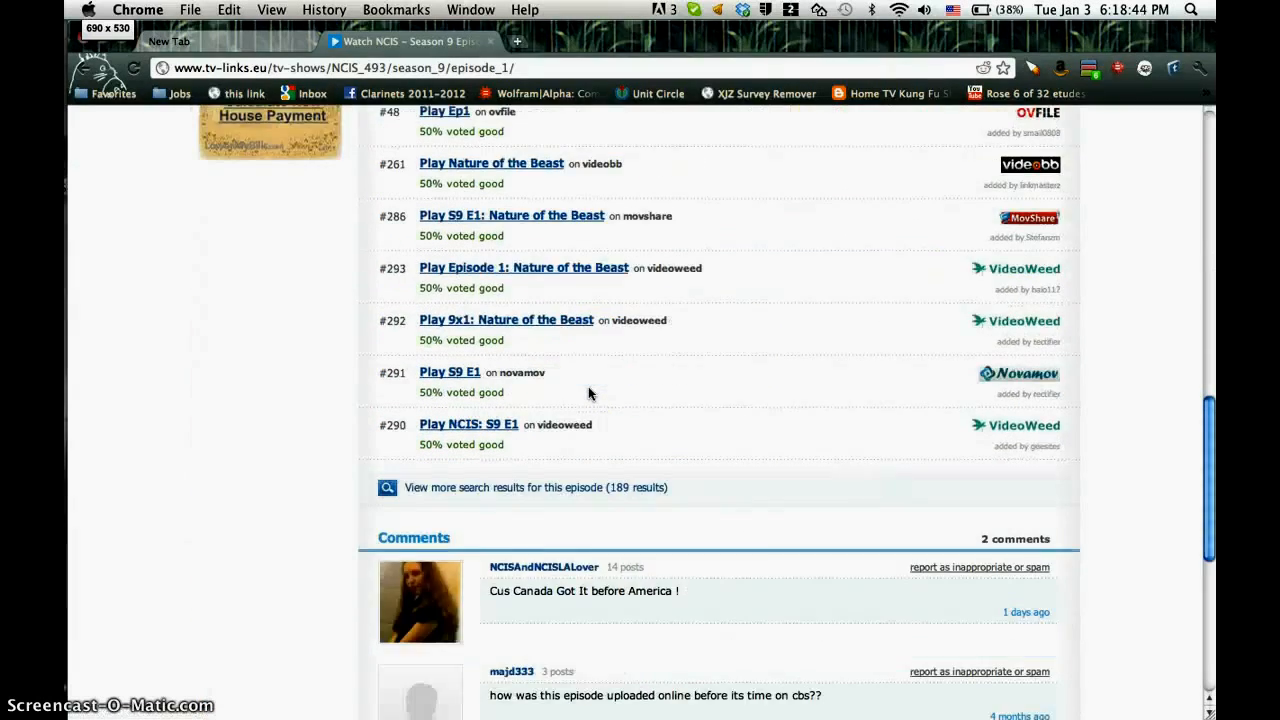
scroll(up, 3)
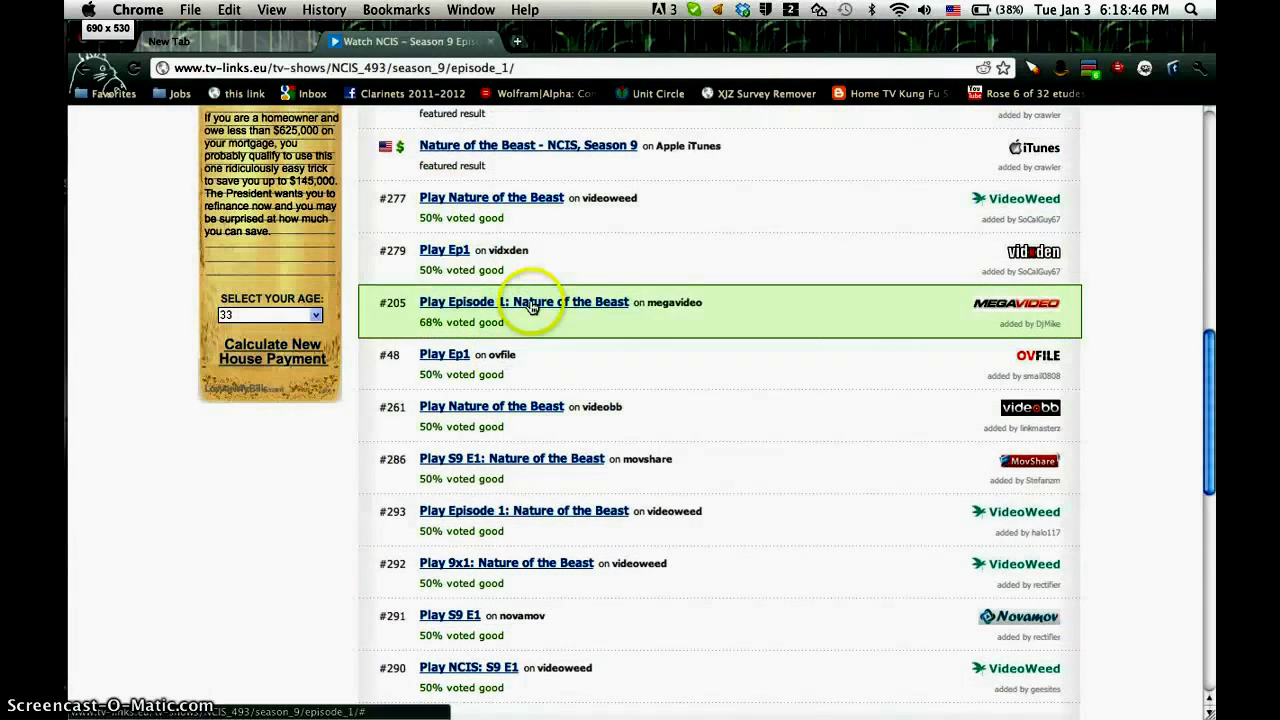
mouse_move(548, 304)
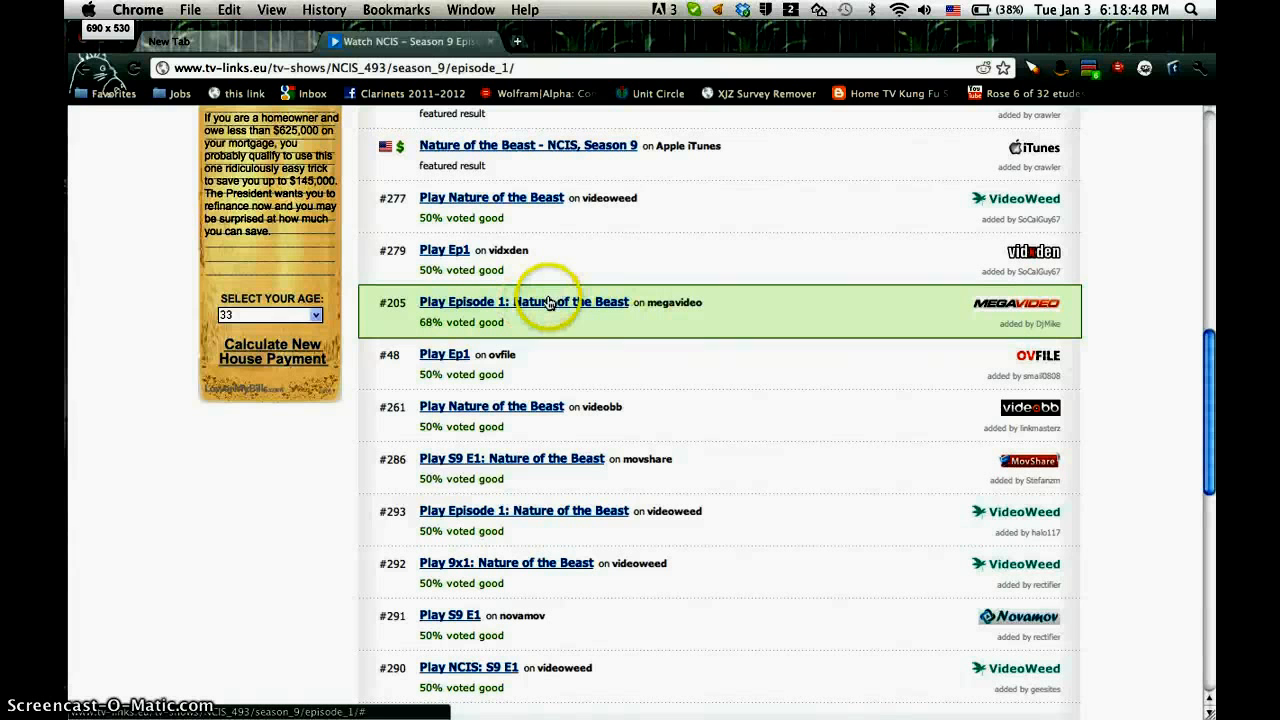
mouse_move(556, 312)
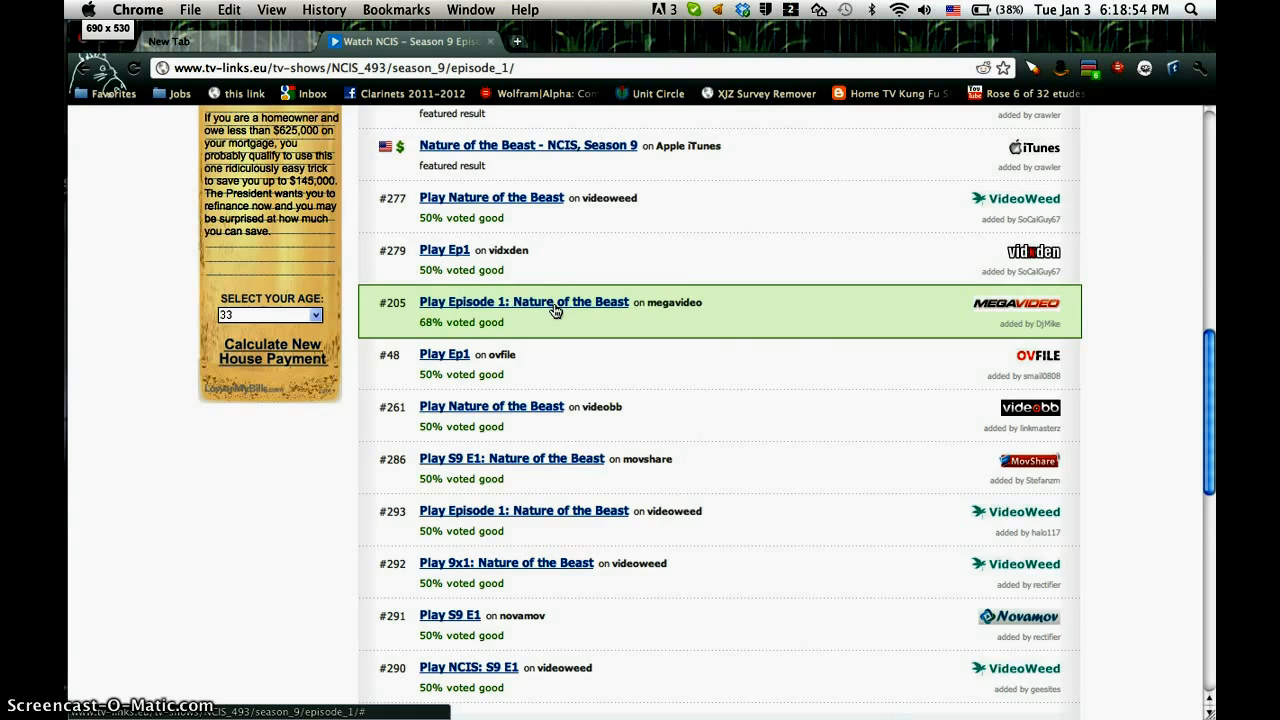
scroll(down, 3)
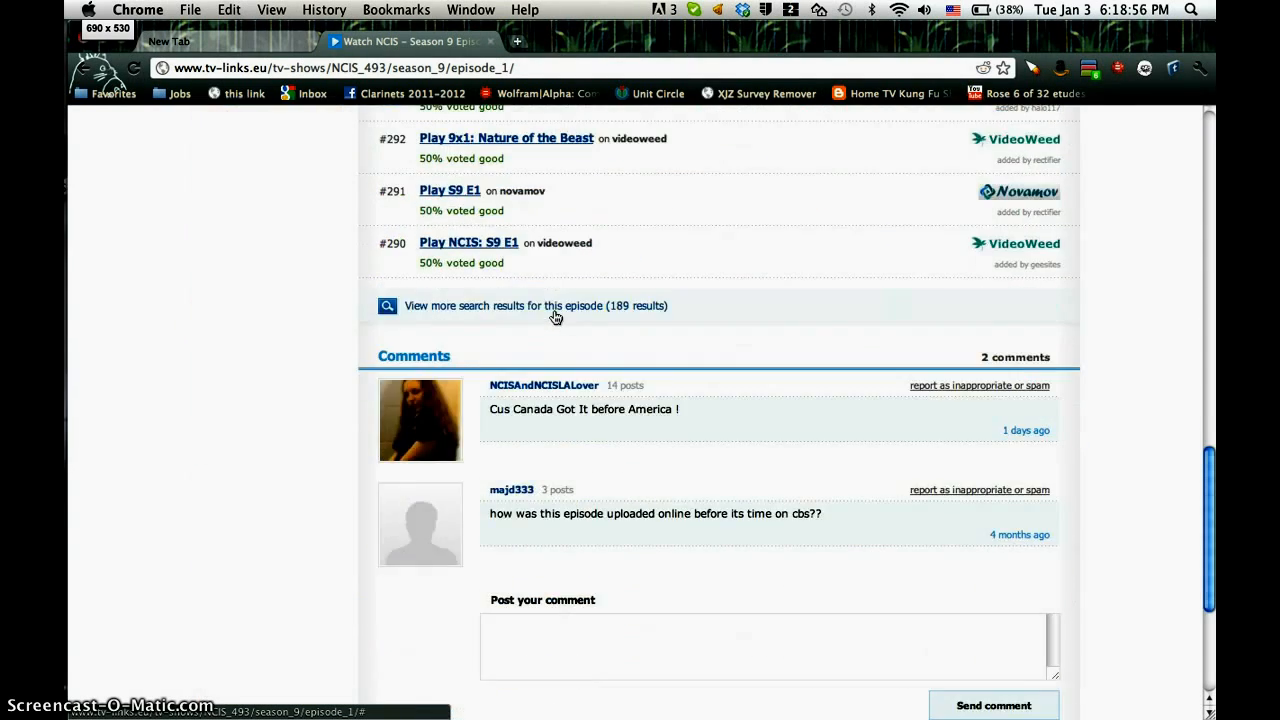
click(536, 306)
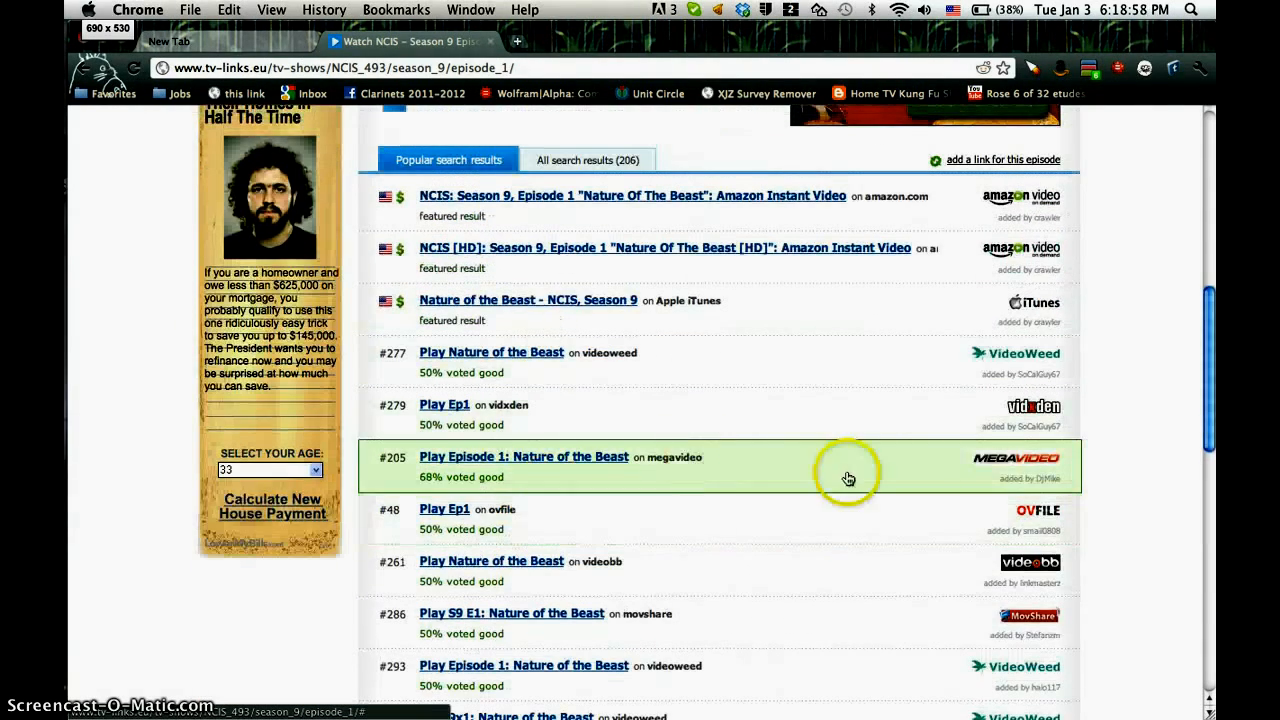
mouse_move(948, 486)
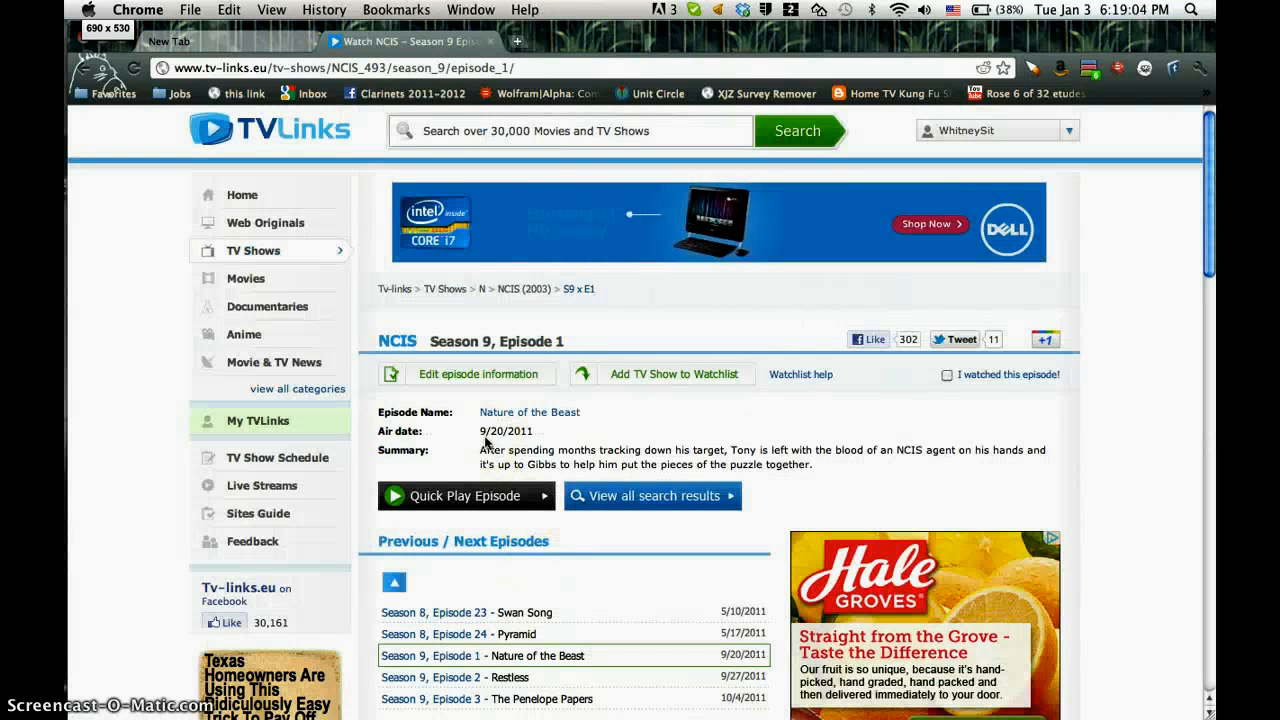
mouse_move(408, 288)
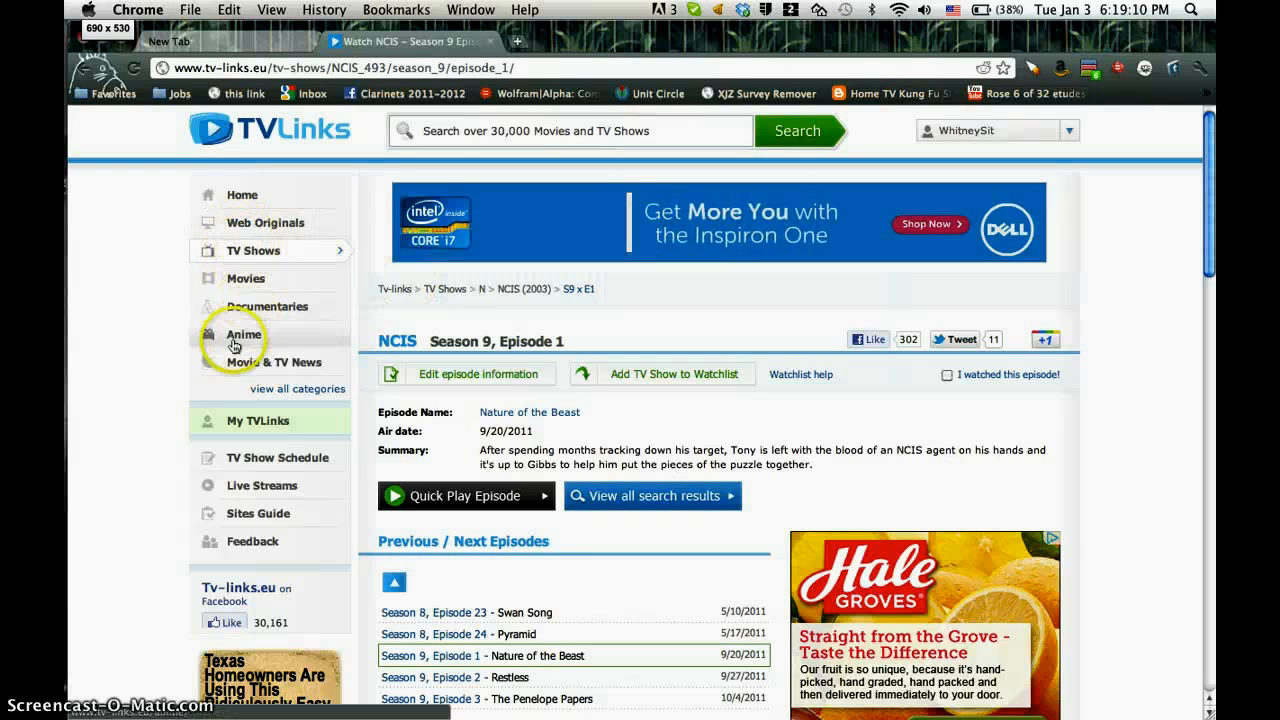
mouse_move(264, 370)
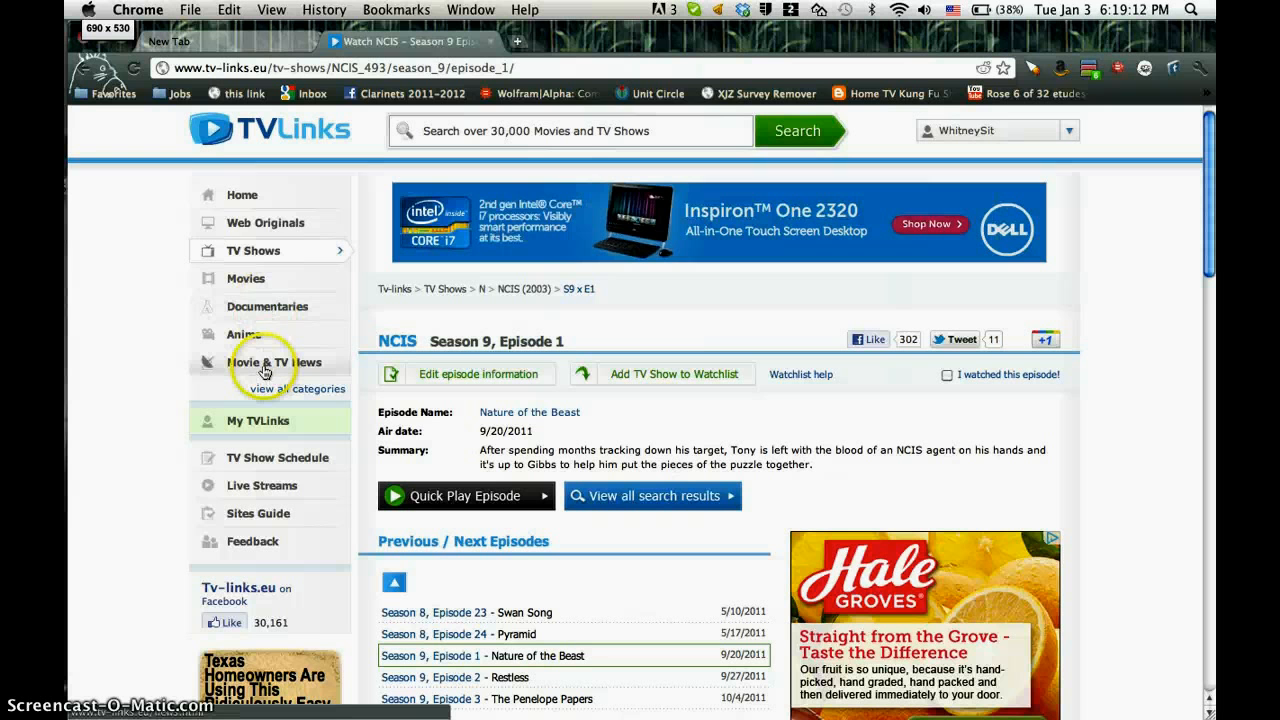
mouse_move(252, 222)
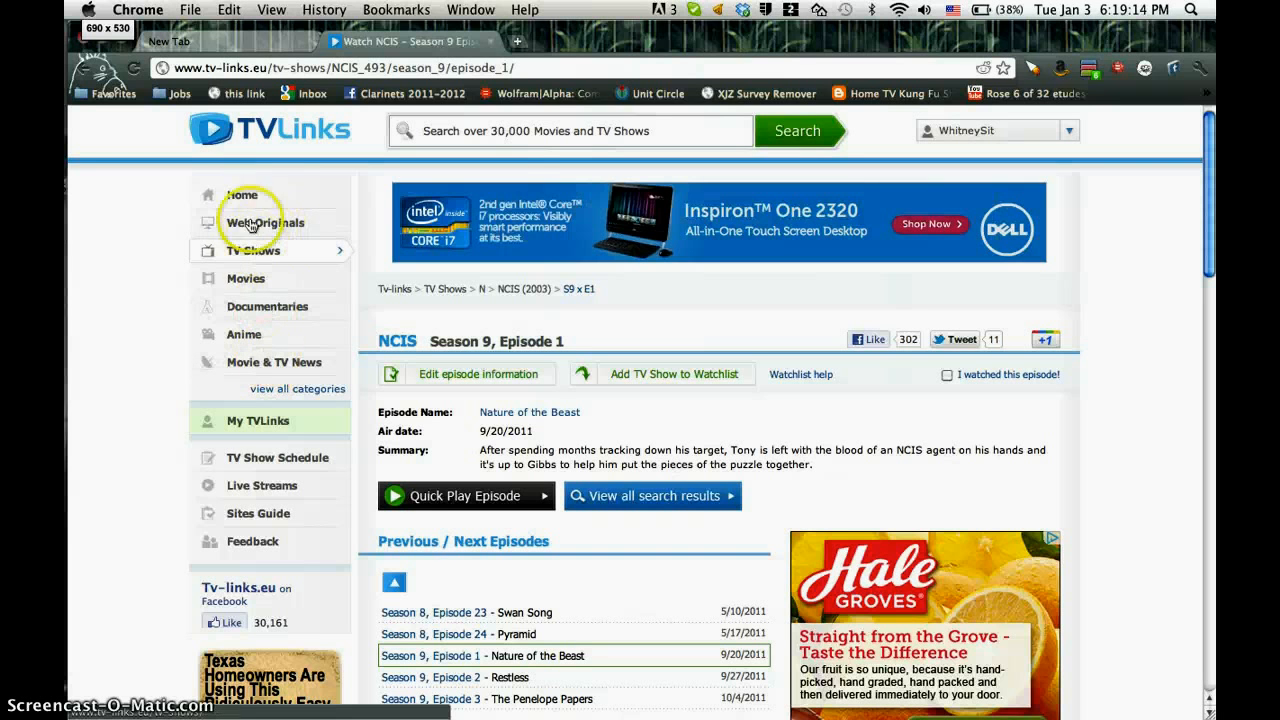
- Search TV-Links for 'House Md' and open the House show page at its episode guide
click(564, 130)
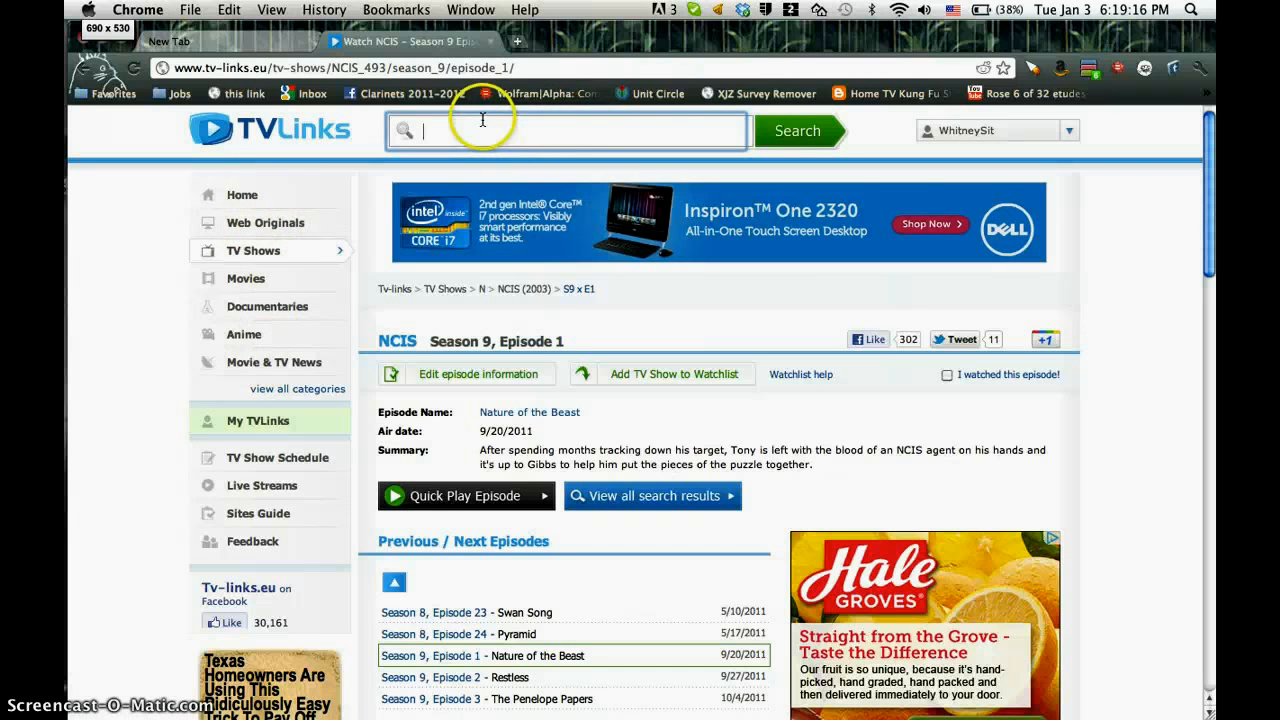
text(House Md)
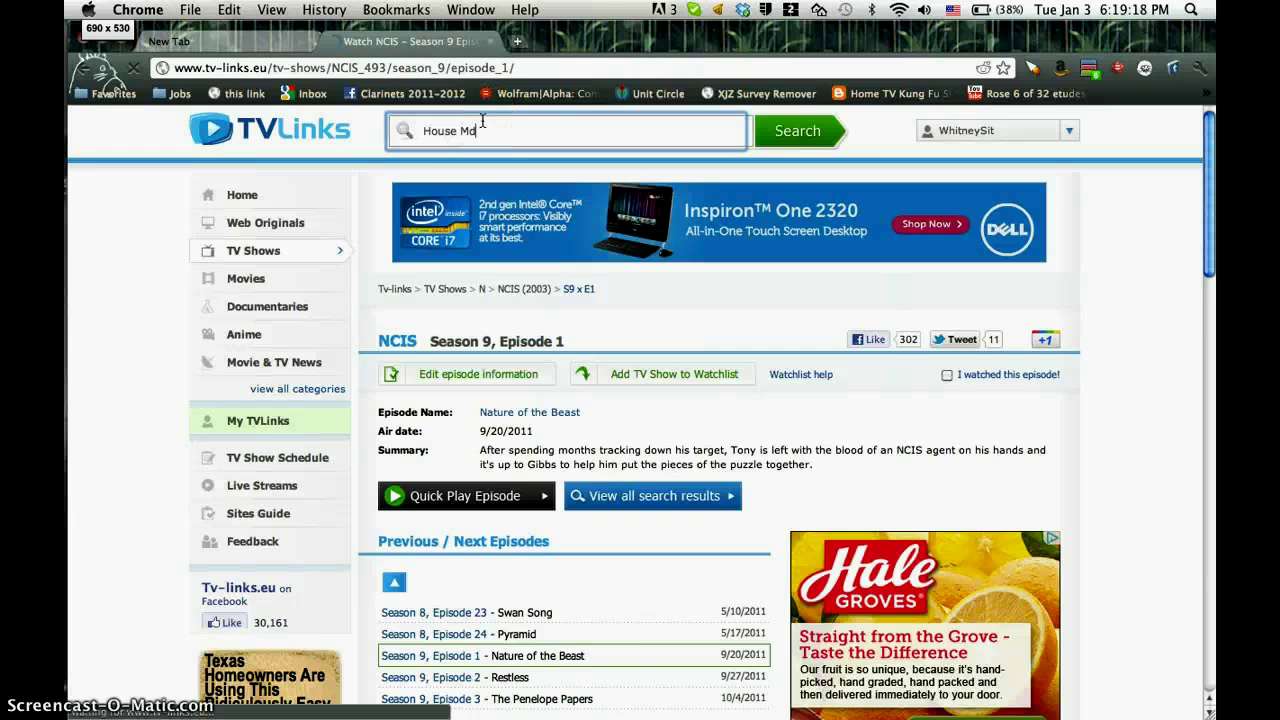
click(796, 132)
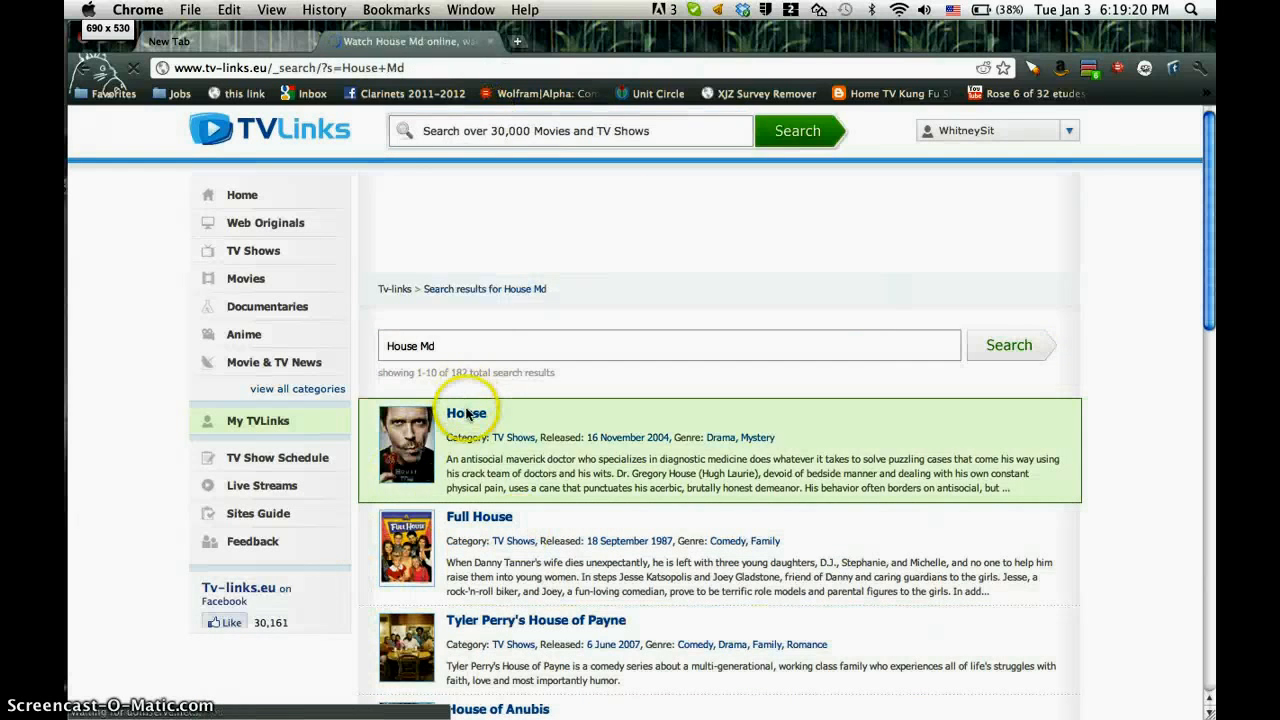
click(466, 412)
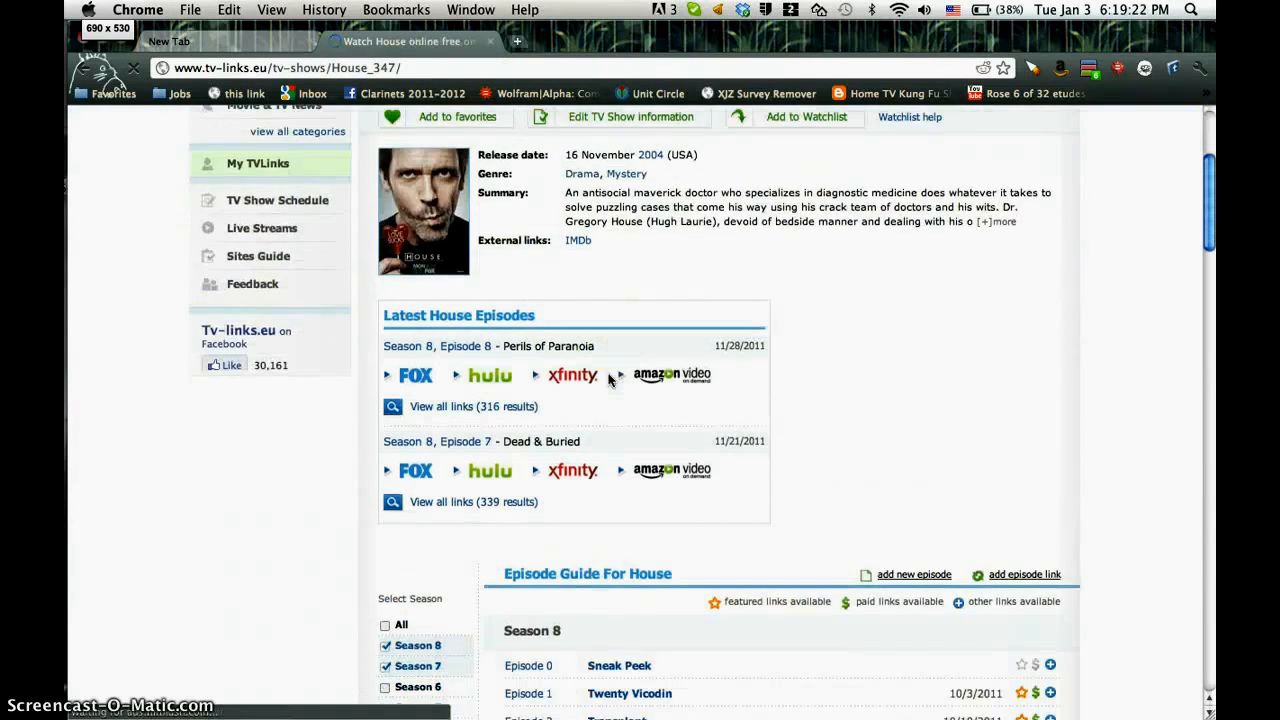
scroll(down, 3)
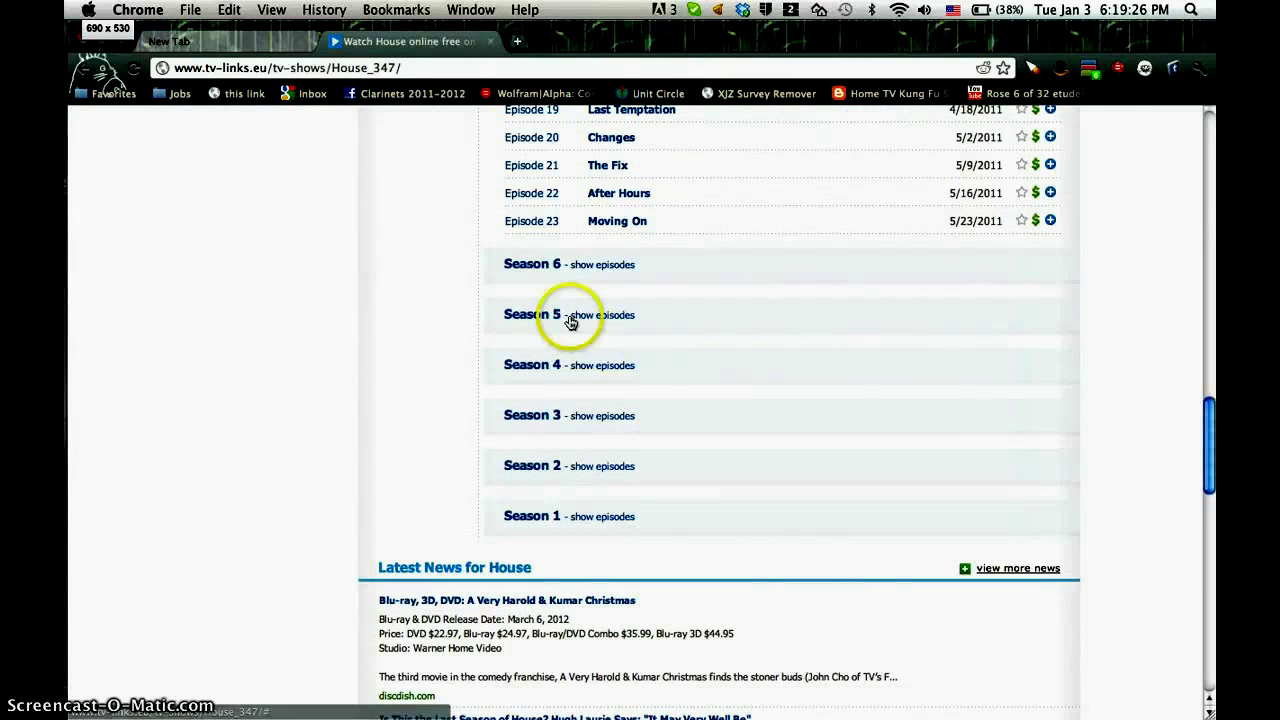
- Expand Season 5 and open Episode 21 'Saviors', starting down its link list
click(600, 314)
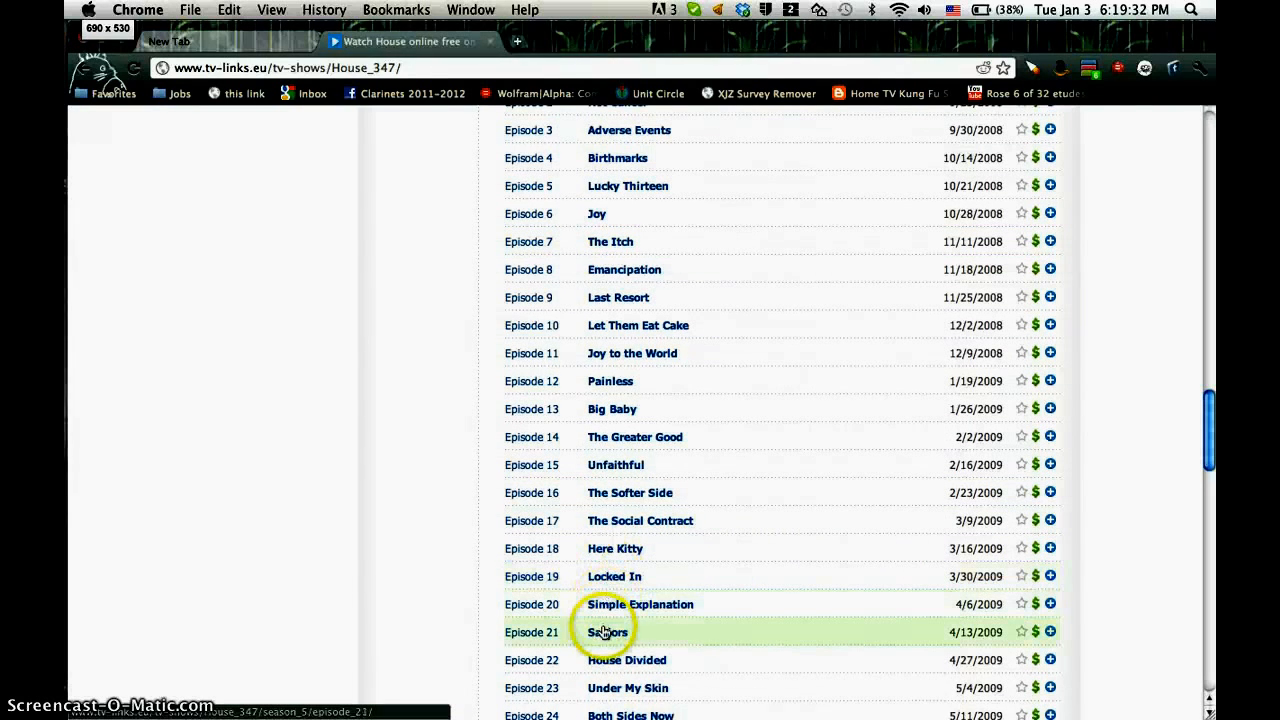
click(608, 632)
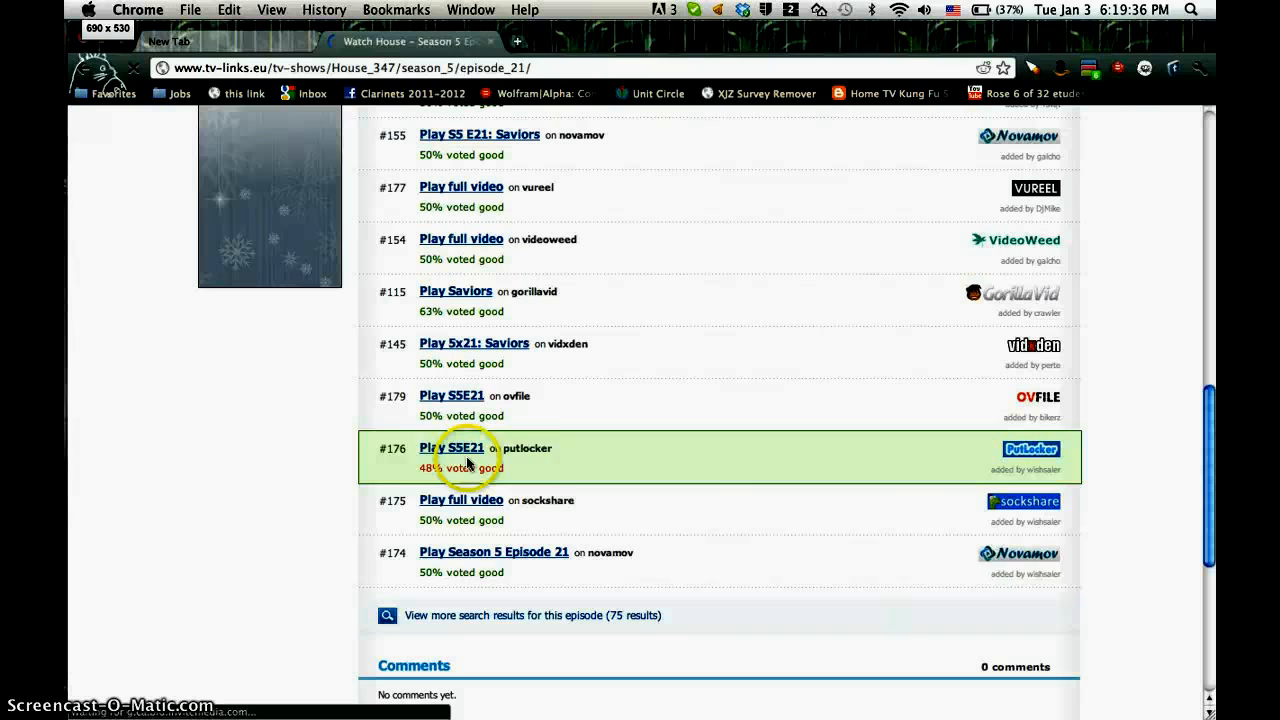
scroll(down, 3)
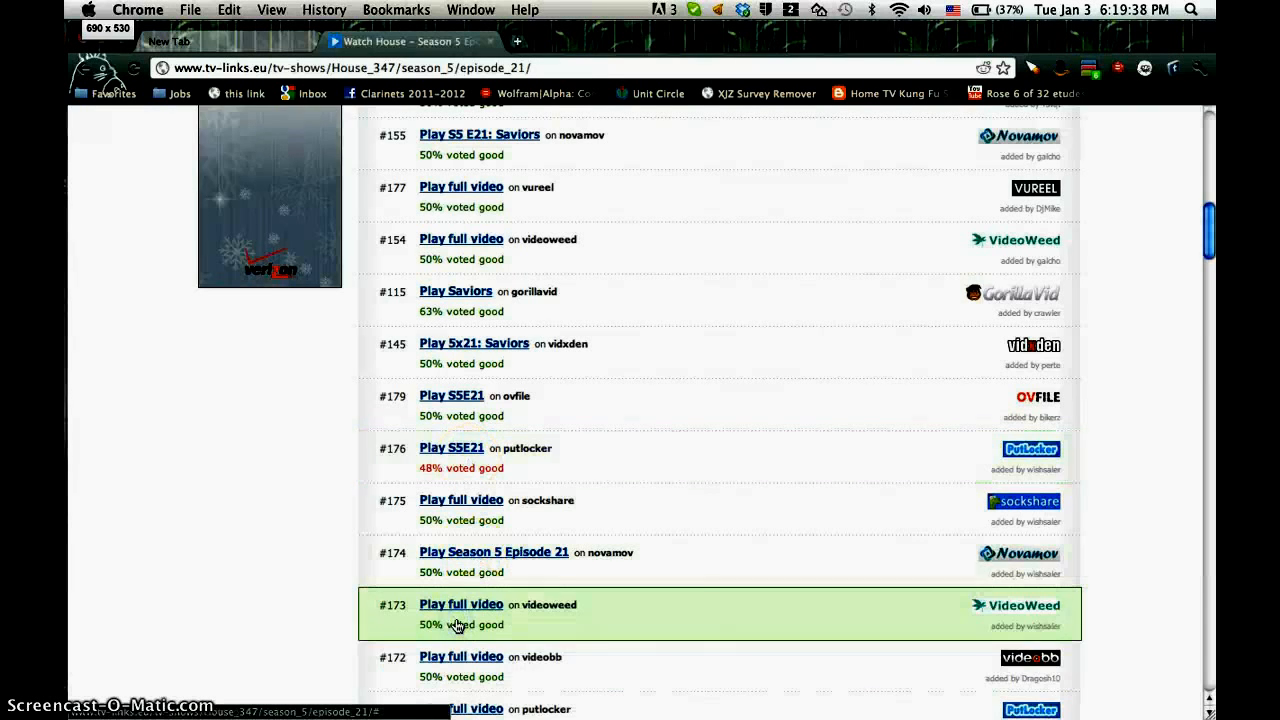
scroll(down, 3)
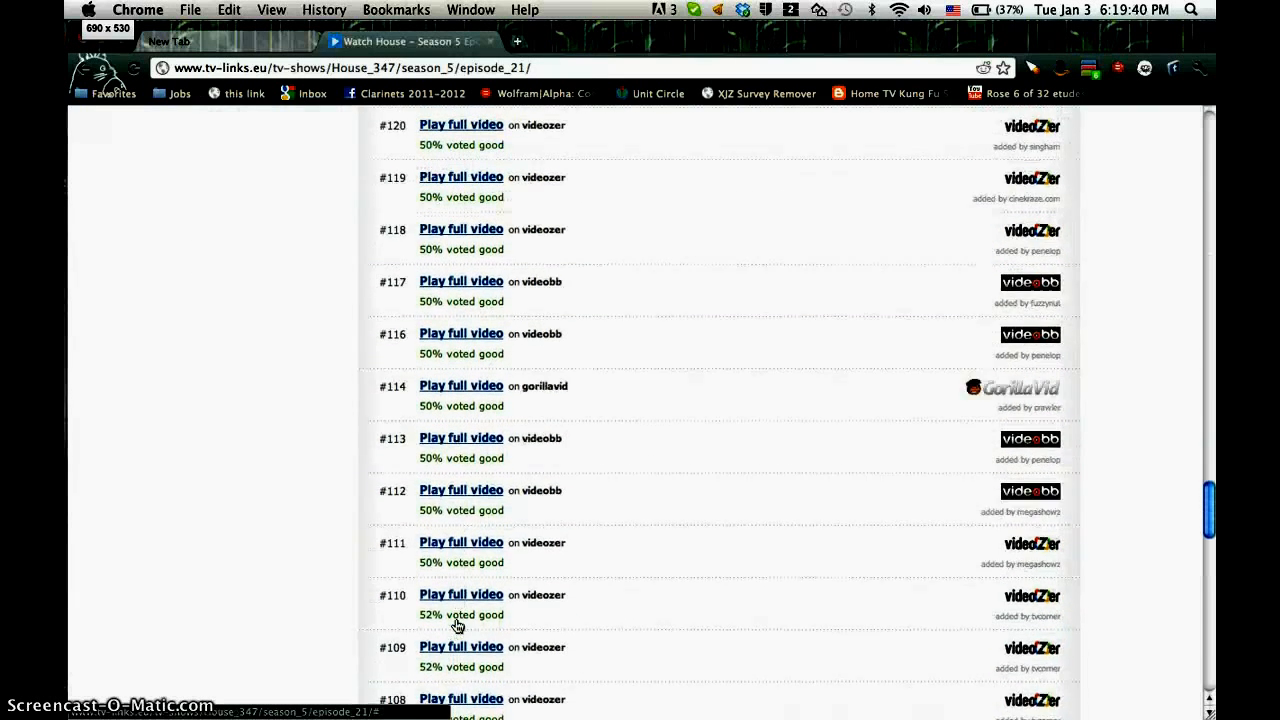
scroll(down, 3)
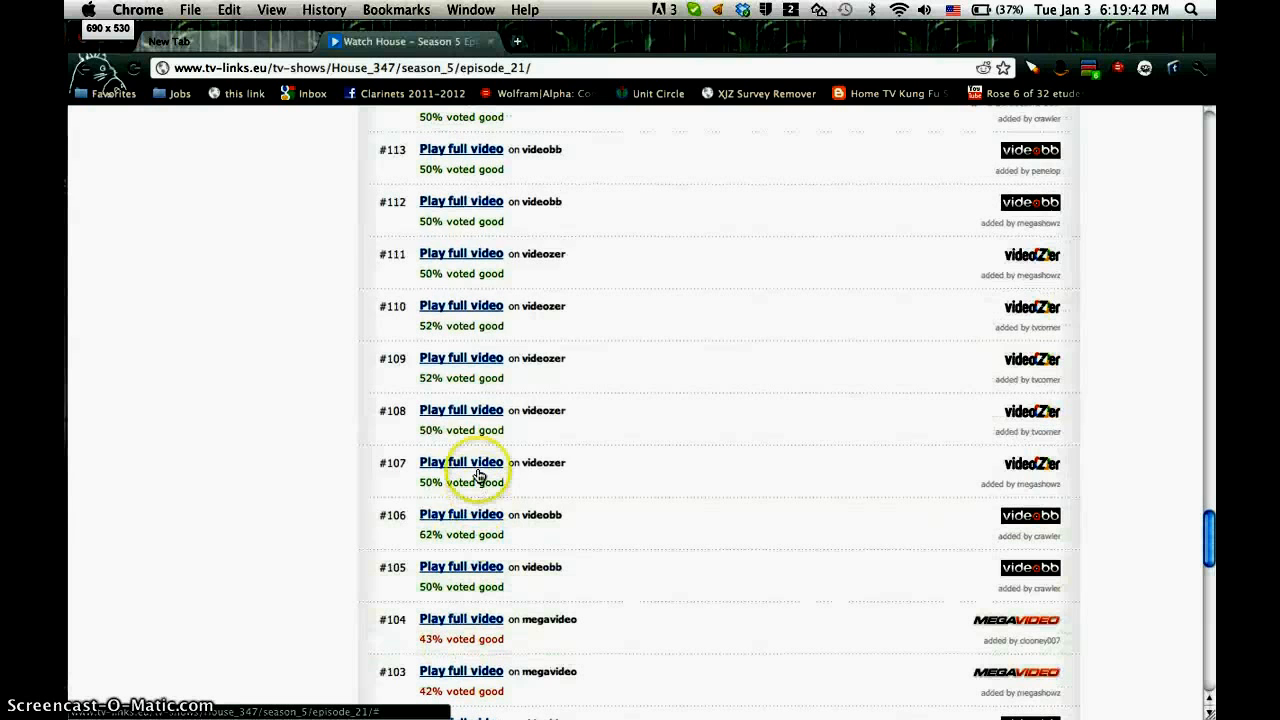
mouse_move(460, 260)
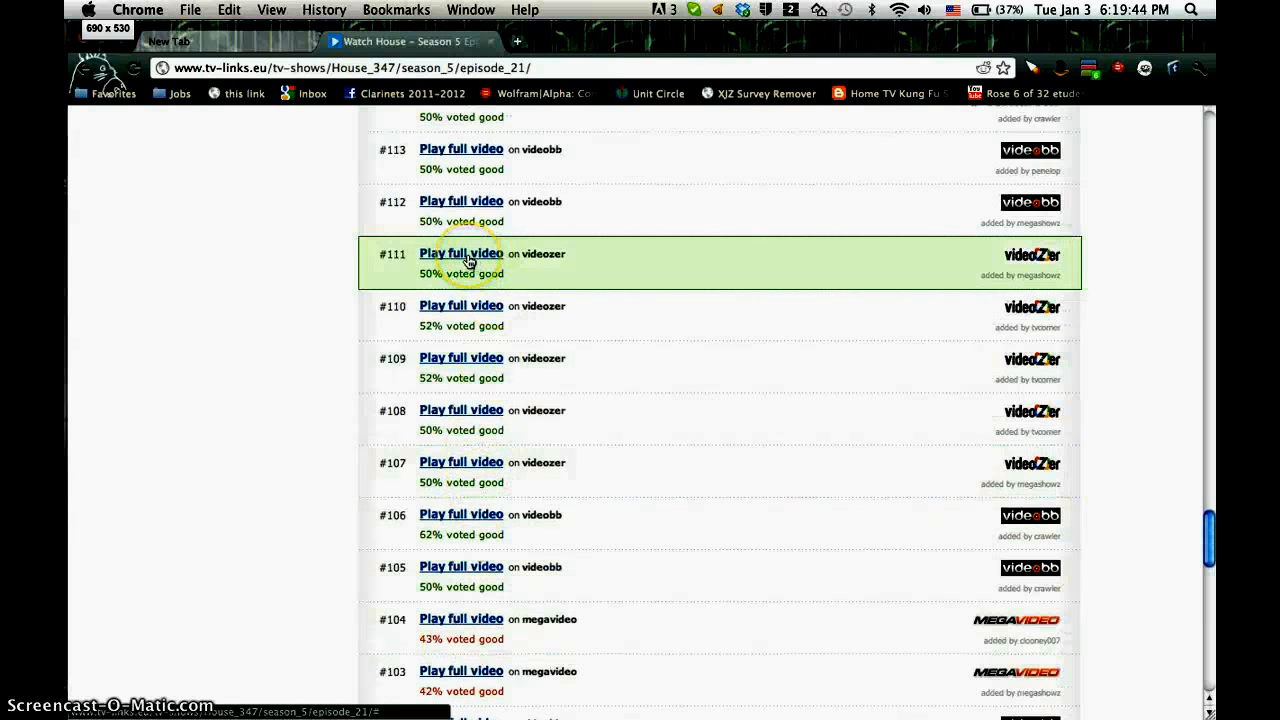
mouse_move(484, 524)
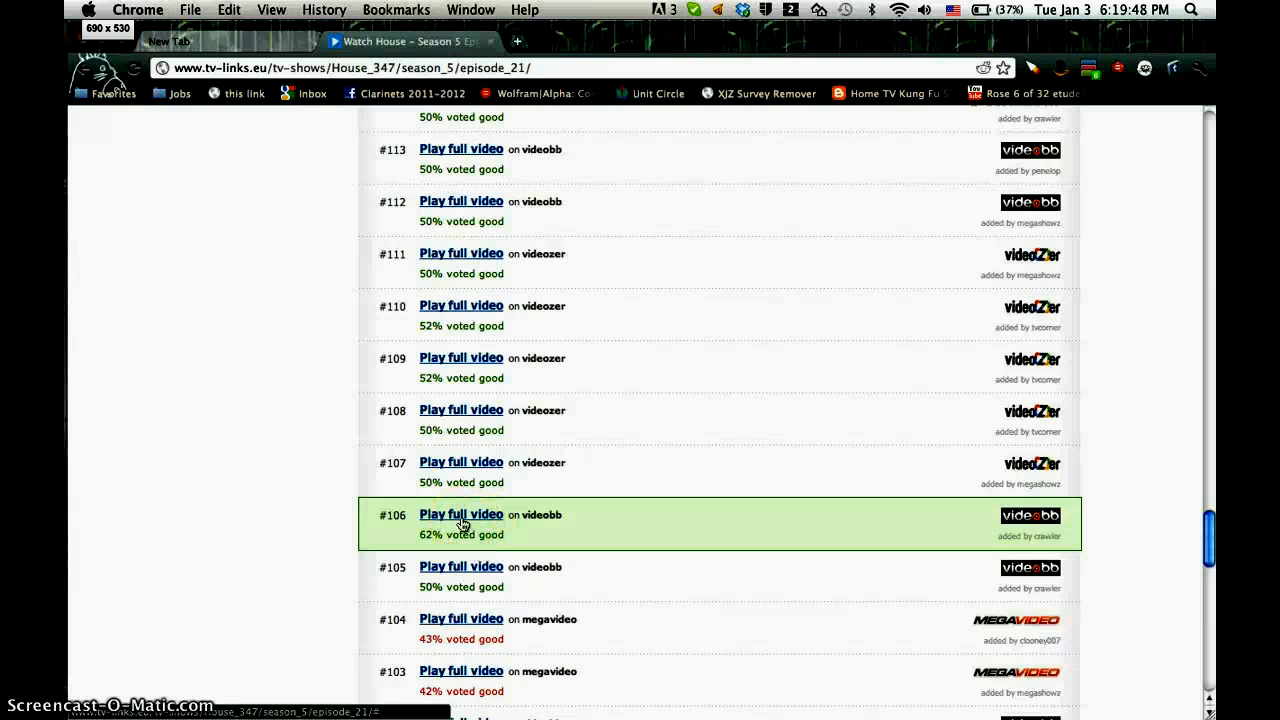
- Browse the long link list to locate the '#115 Play Saviors on gorillavid' entry
scroll(down, 3)
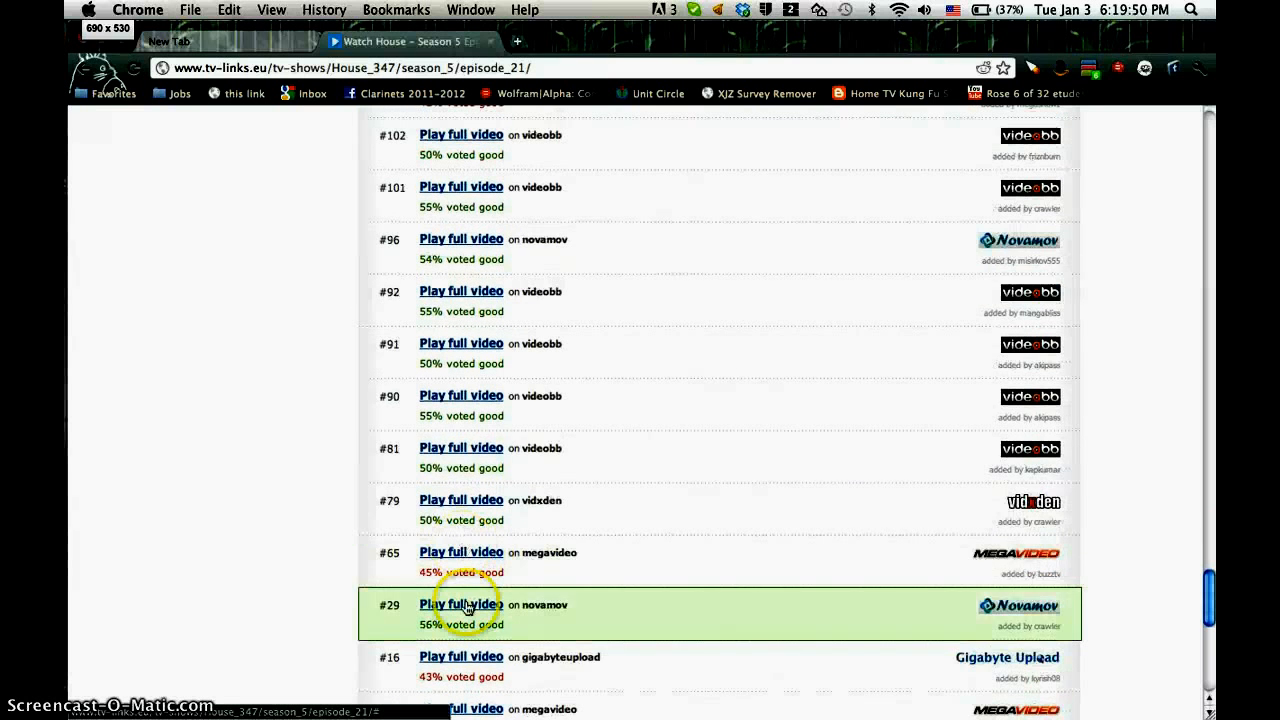
scroll(down, 3)
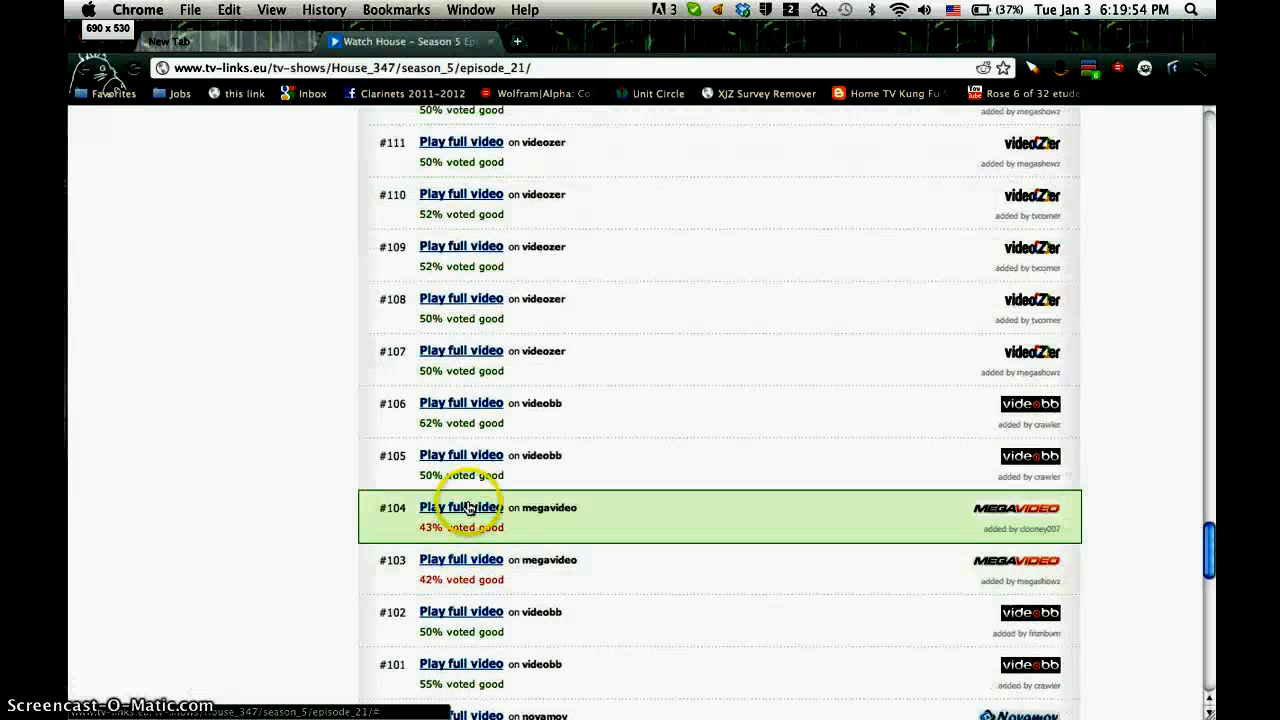
scroll(down, 3)
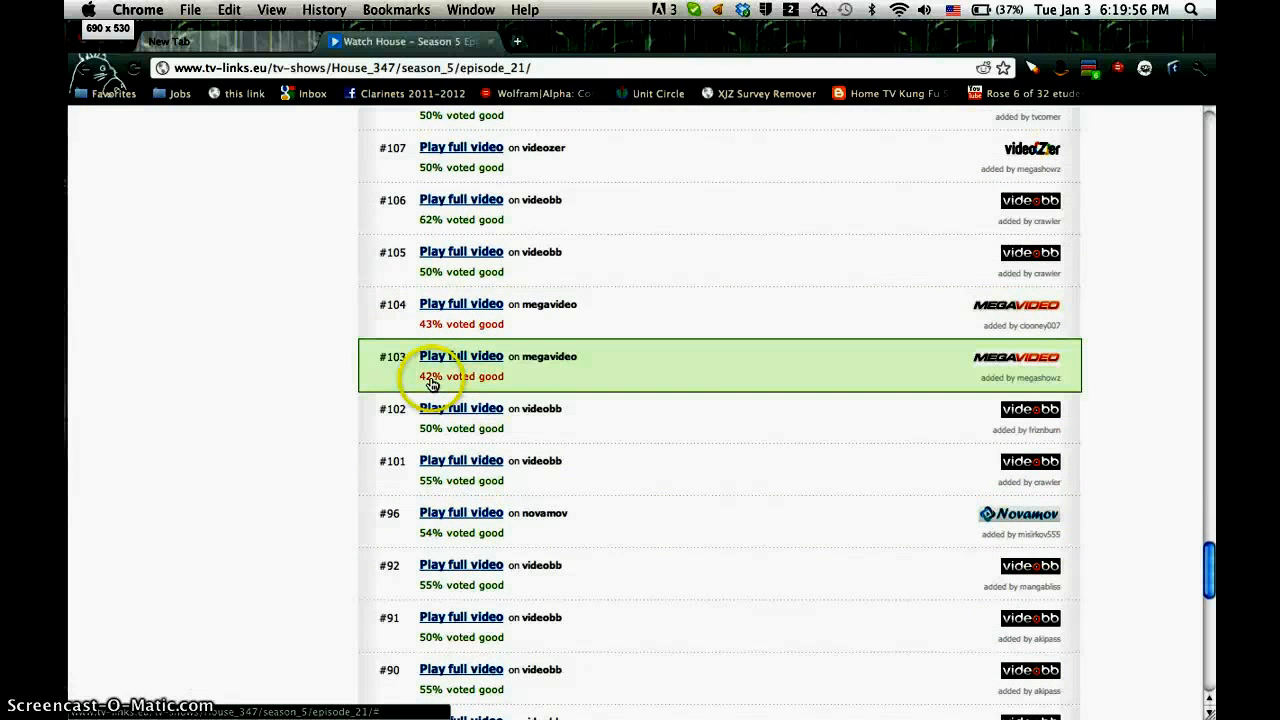
mouse_move(428, 392)
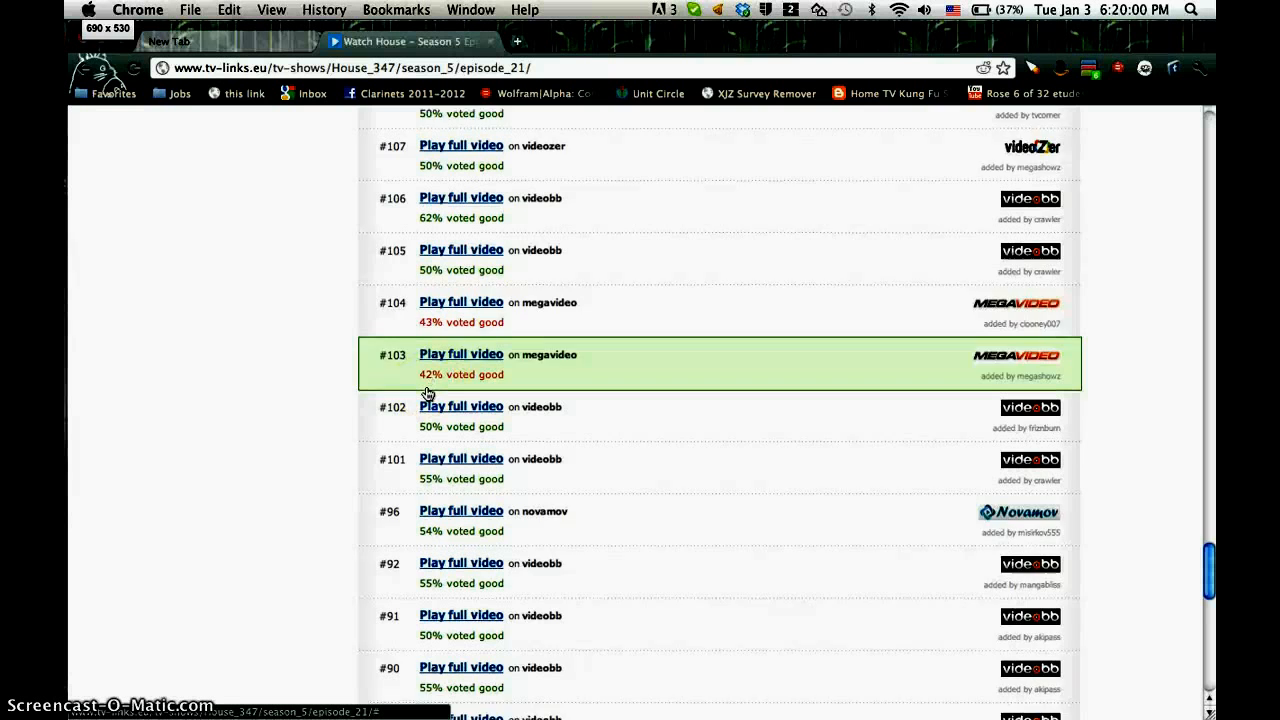
scroll(down, 3)
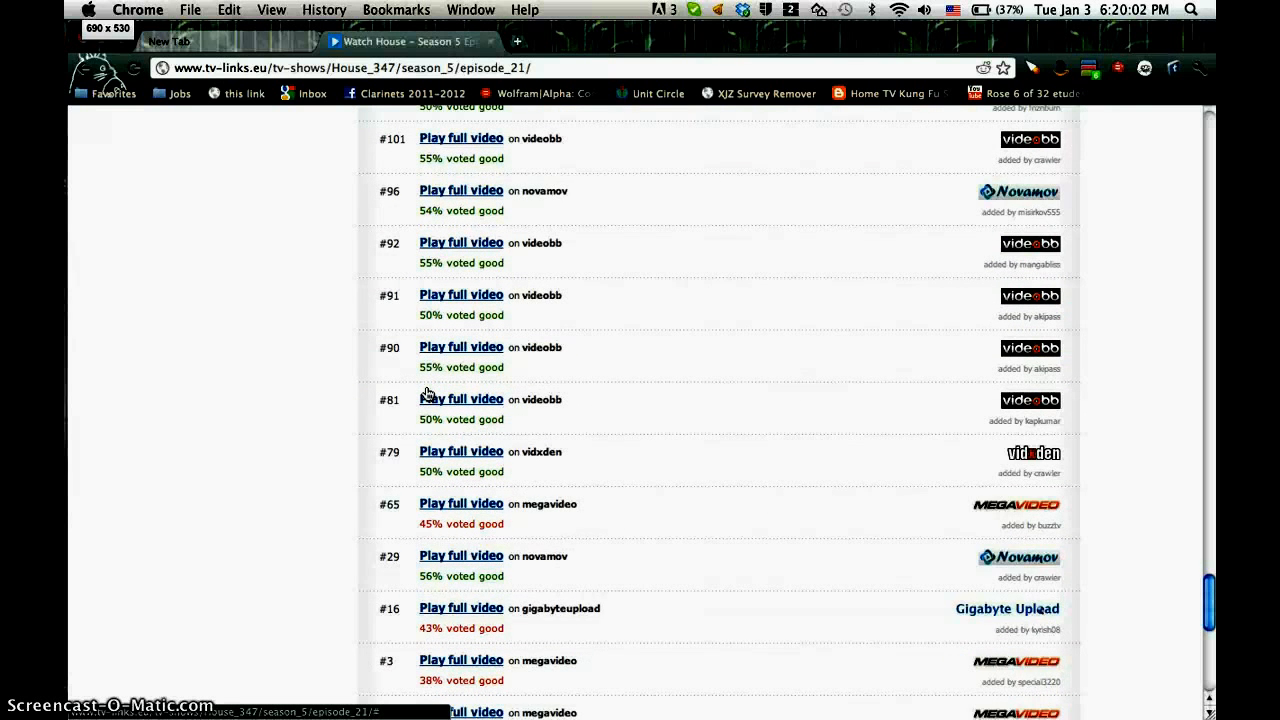
scroll(down, 3)
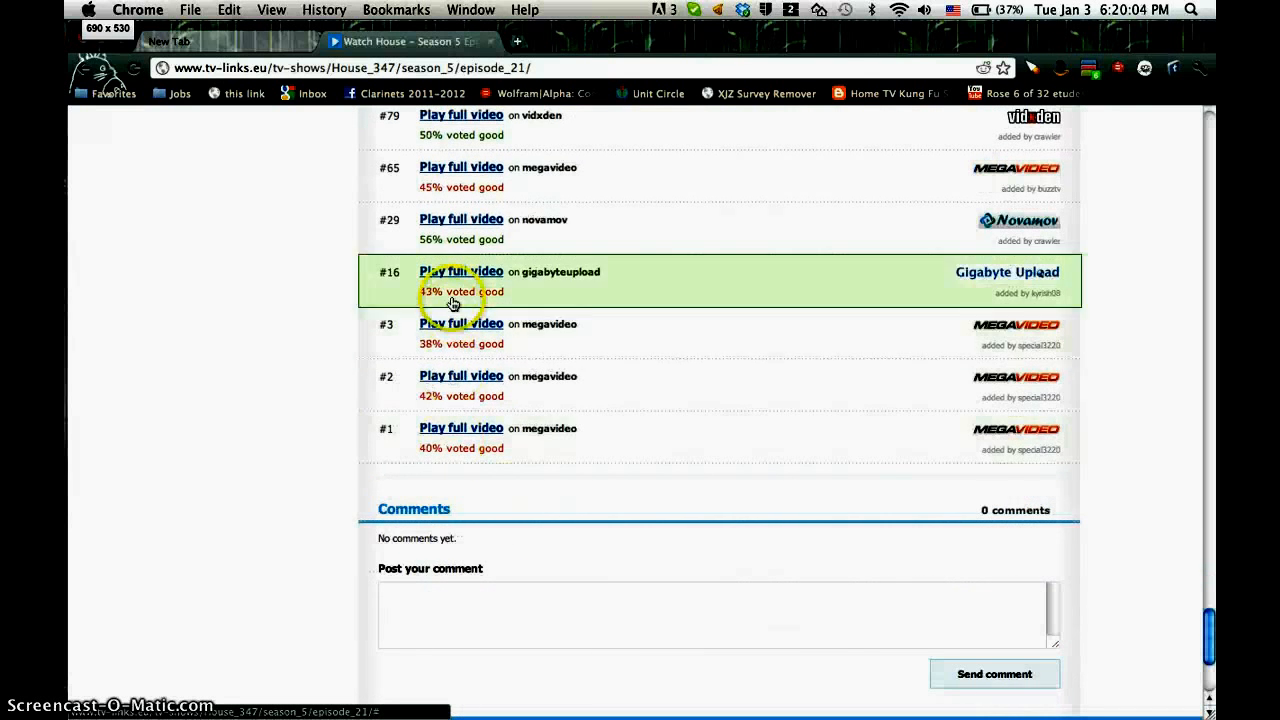
scroll(up, 3)
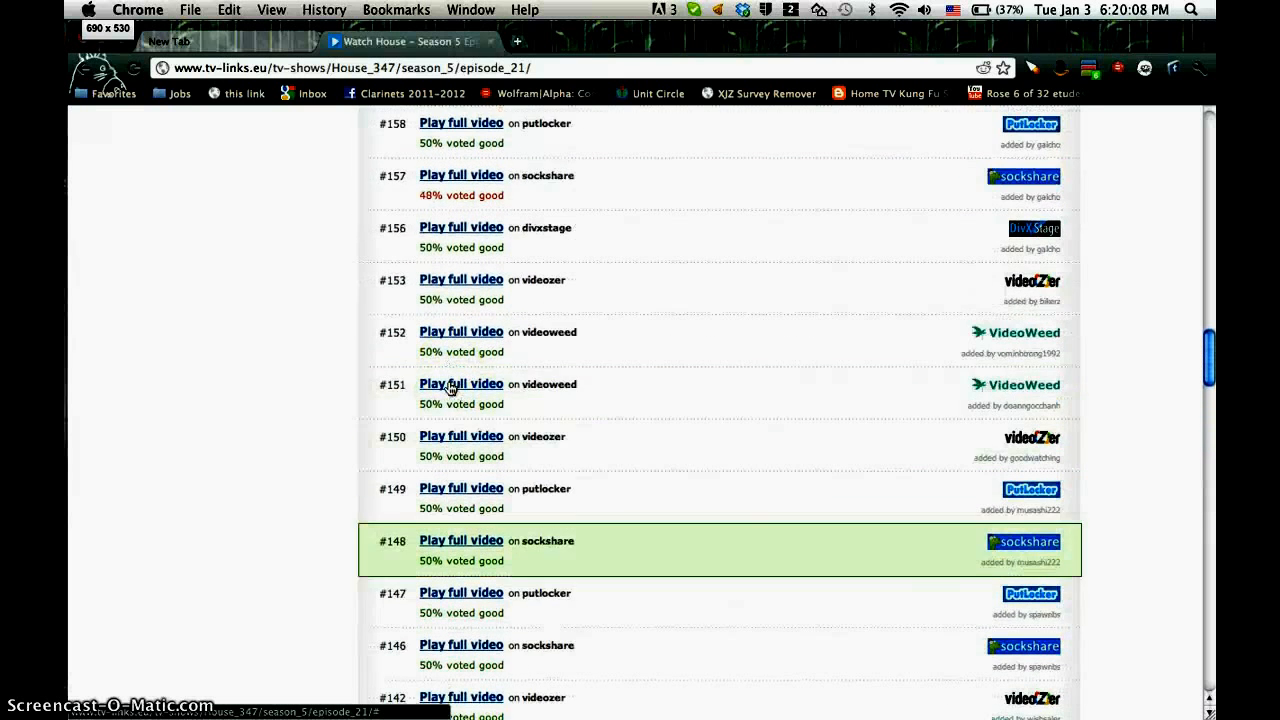
scroll(up, 3)
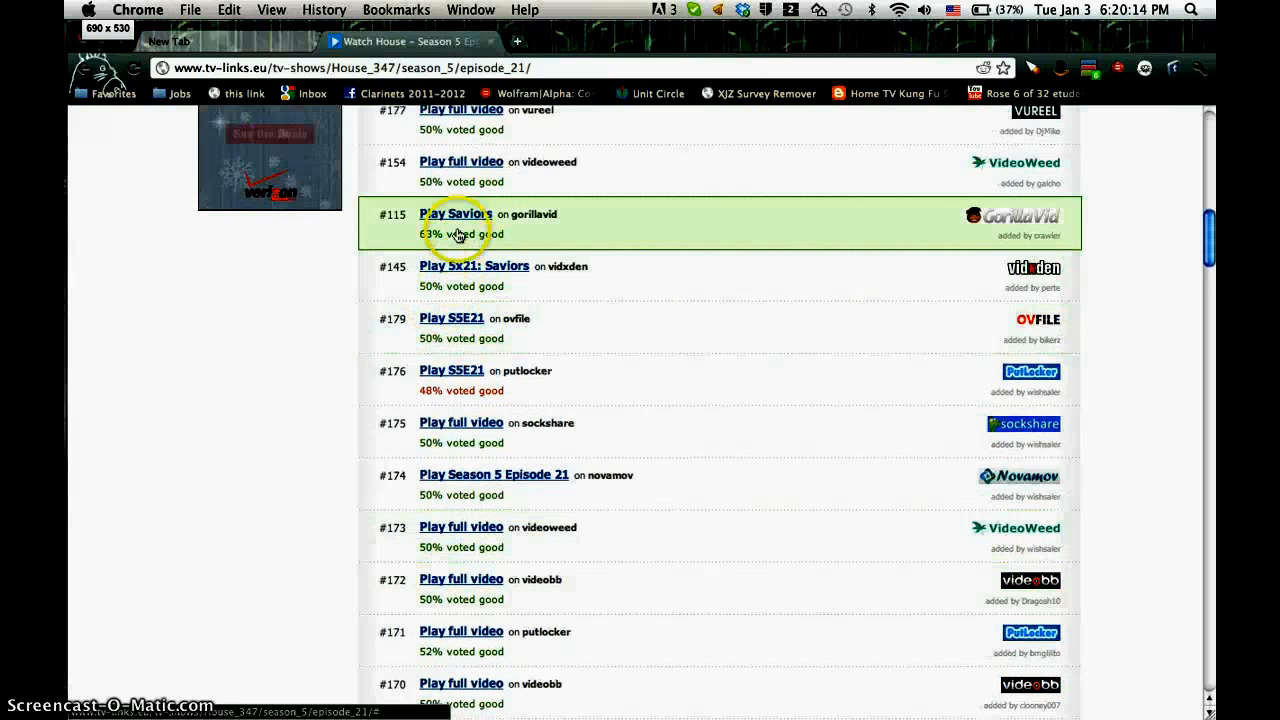
- Follow the GorillaVid link for Saviors, pass verification, and start the video player
click(456, 212)
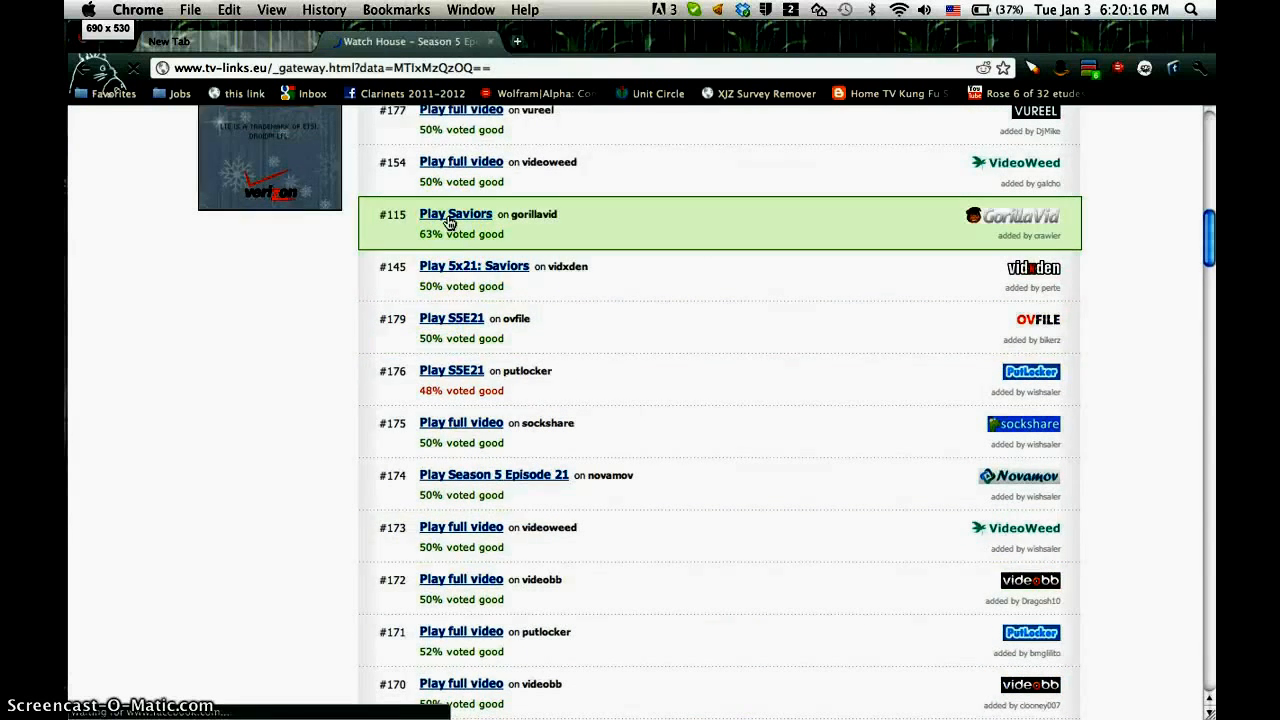
click(456, 212)
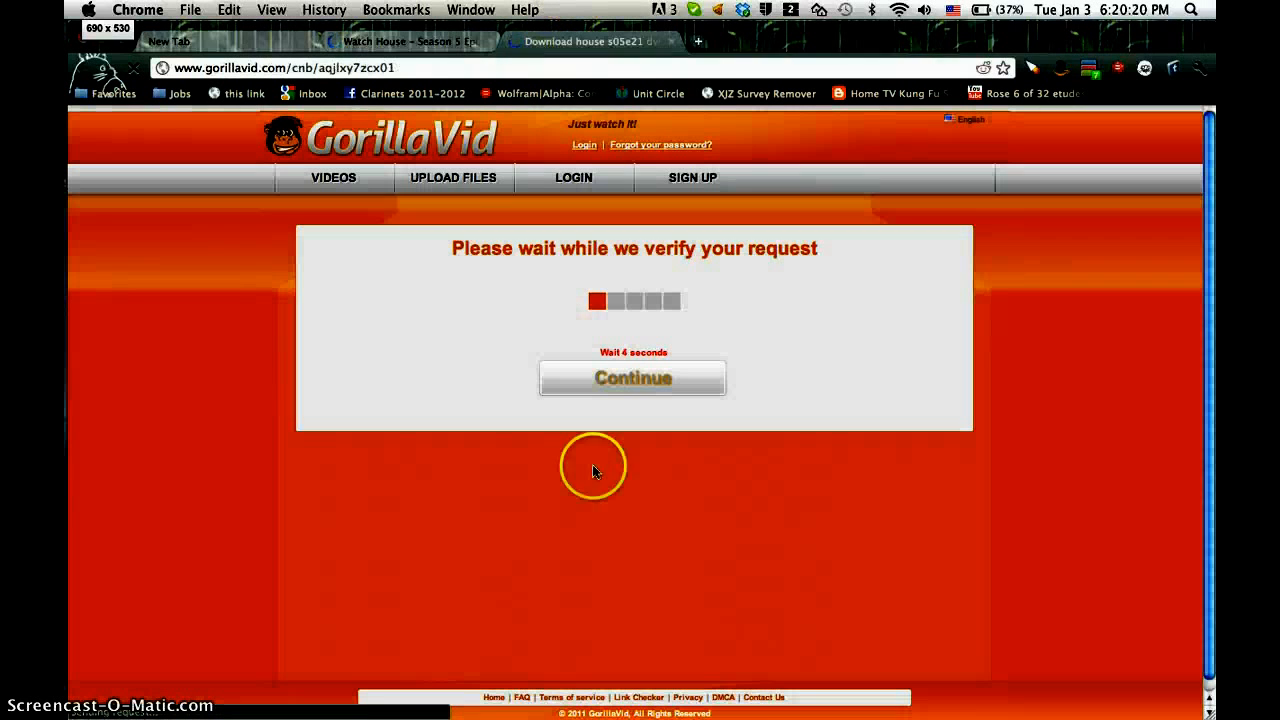
mouse_move(658, 186)
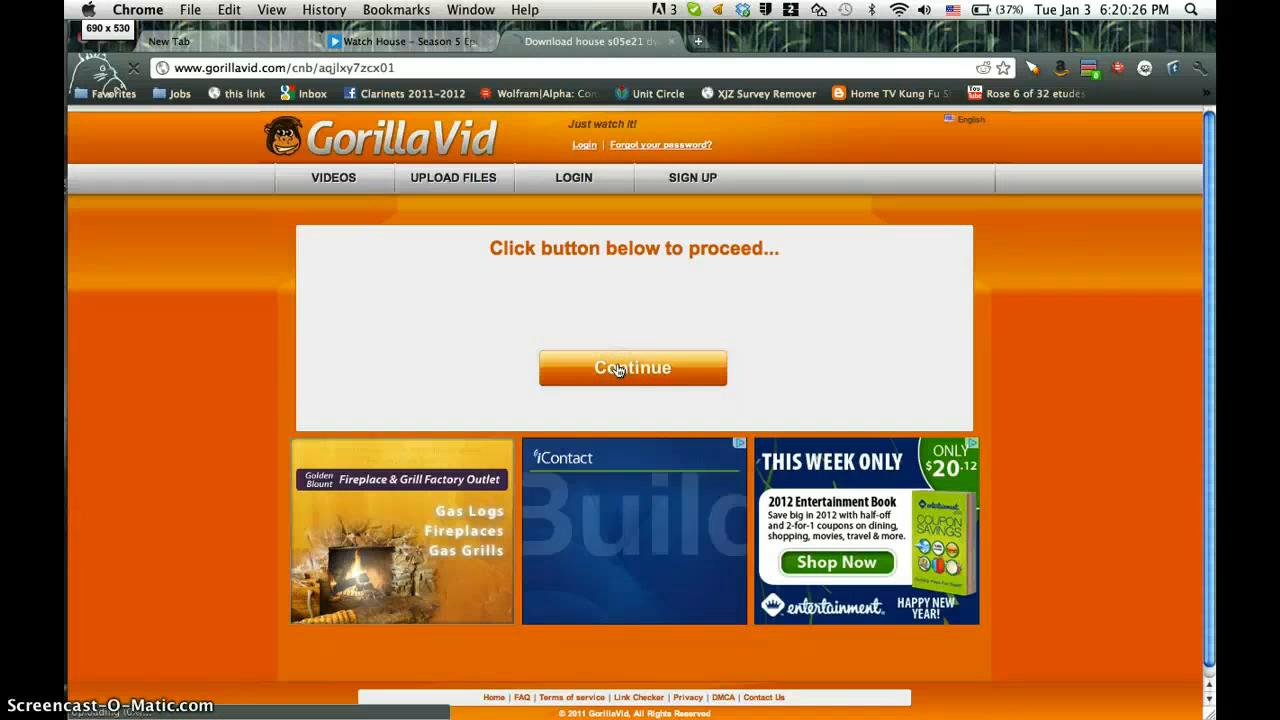
click(632, 368)
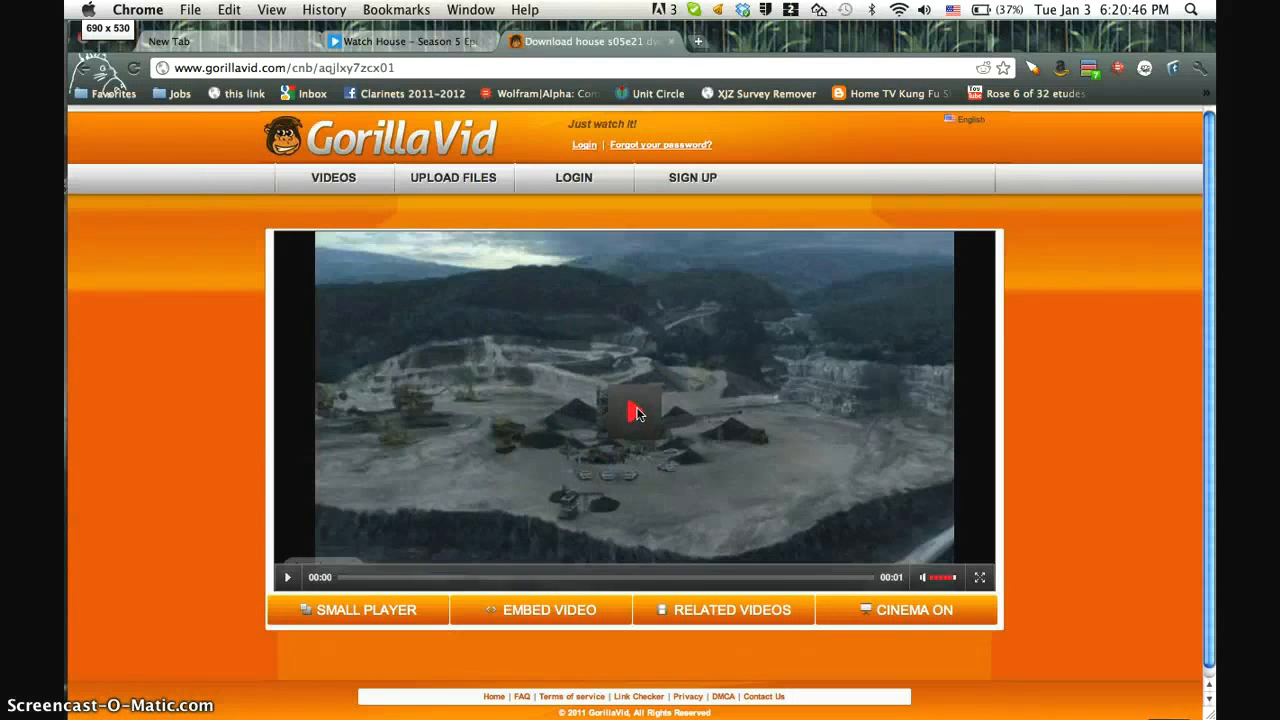
click(634, 414)
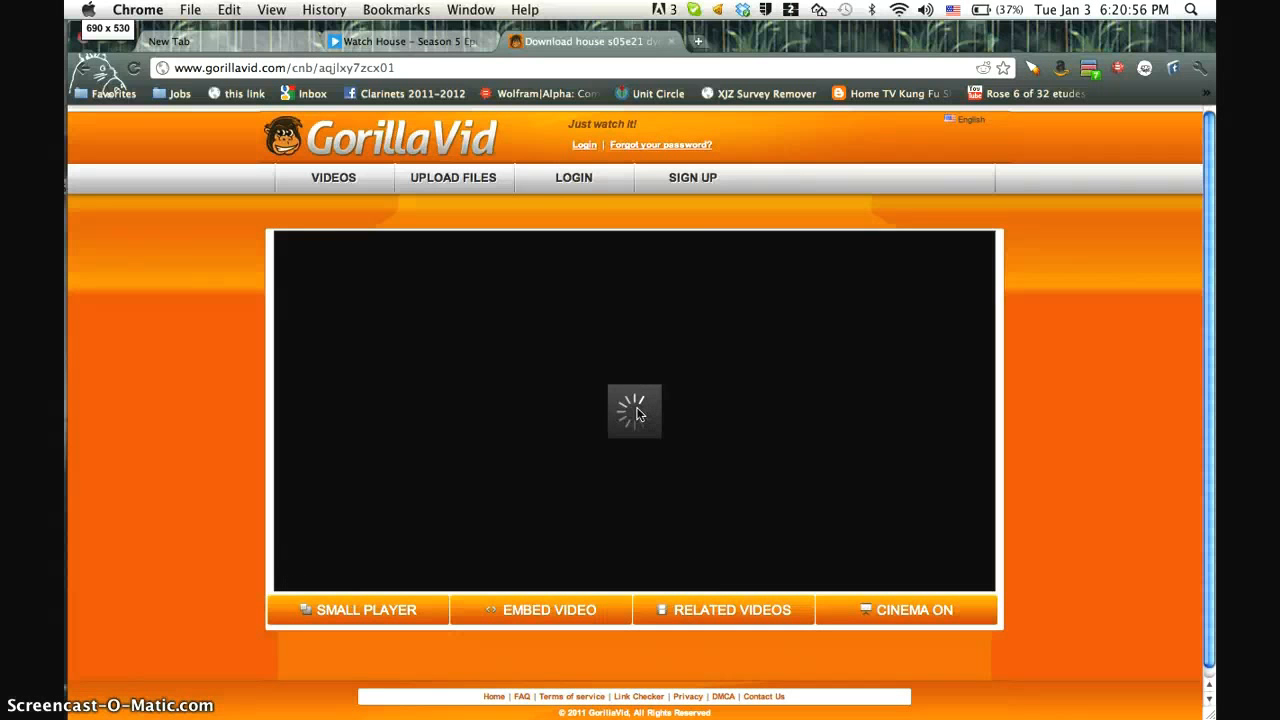
mouse_move(636, 260)
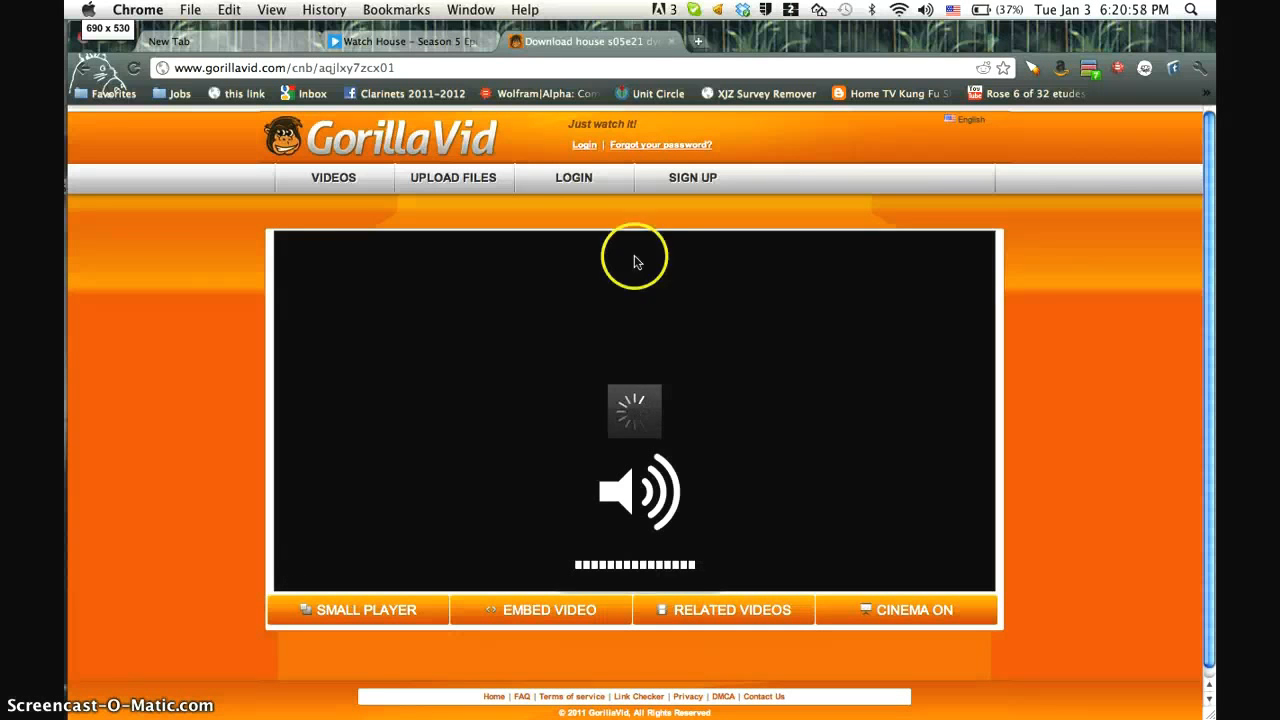
mouse_move(228, 58)
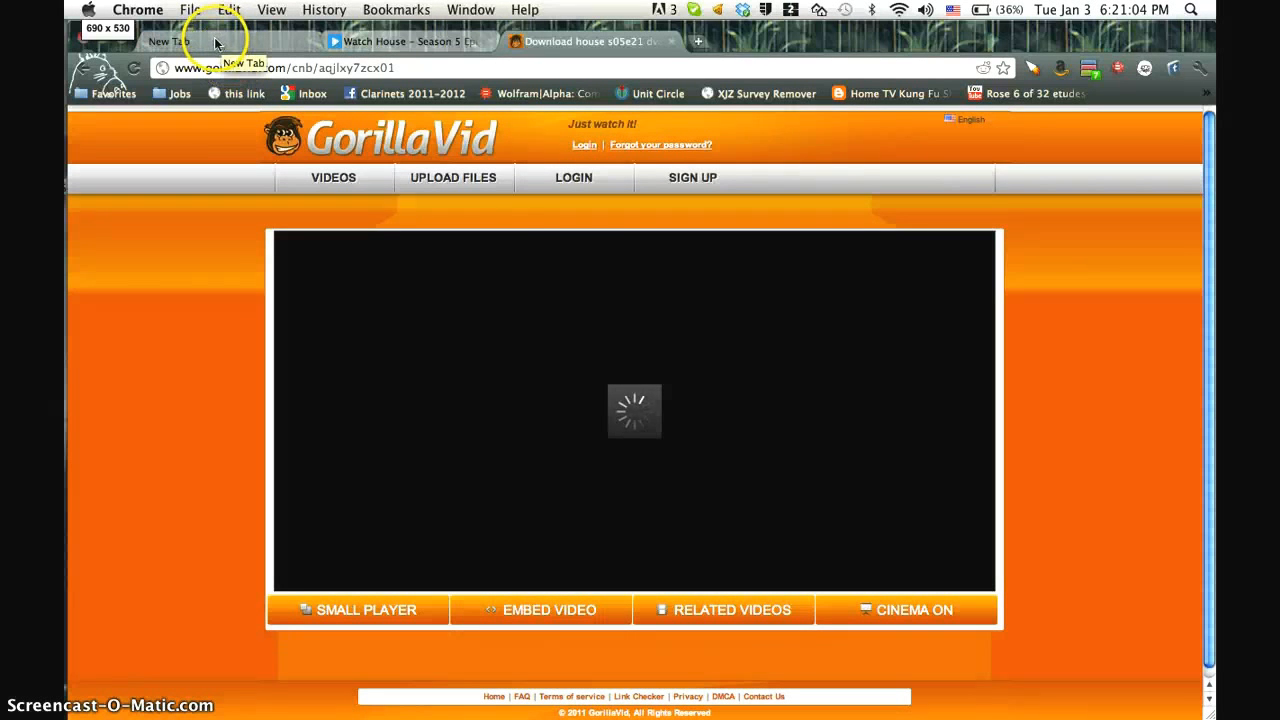
- In a new tab, run a Google search from the omnibox for NCIS housekeeping
click(170, 40)
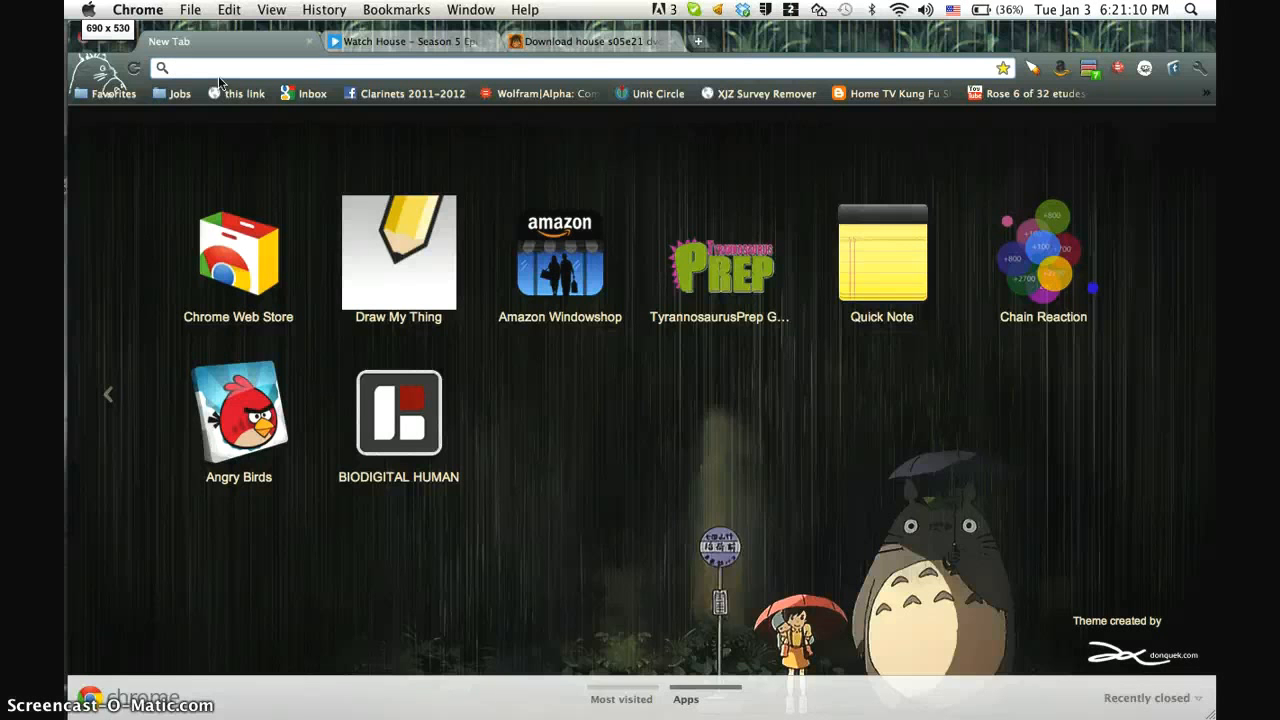
click(680, 40)
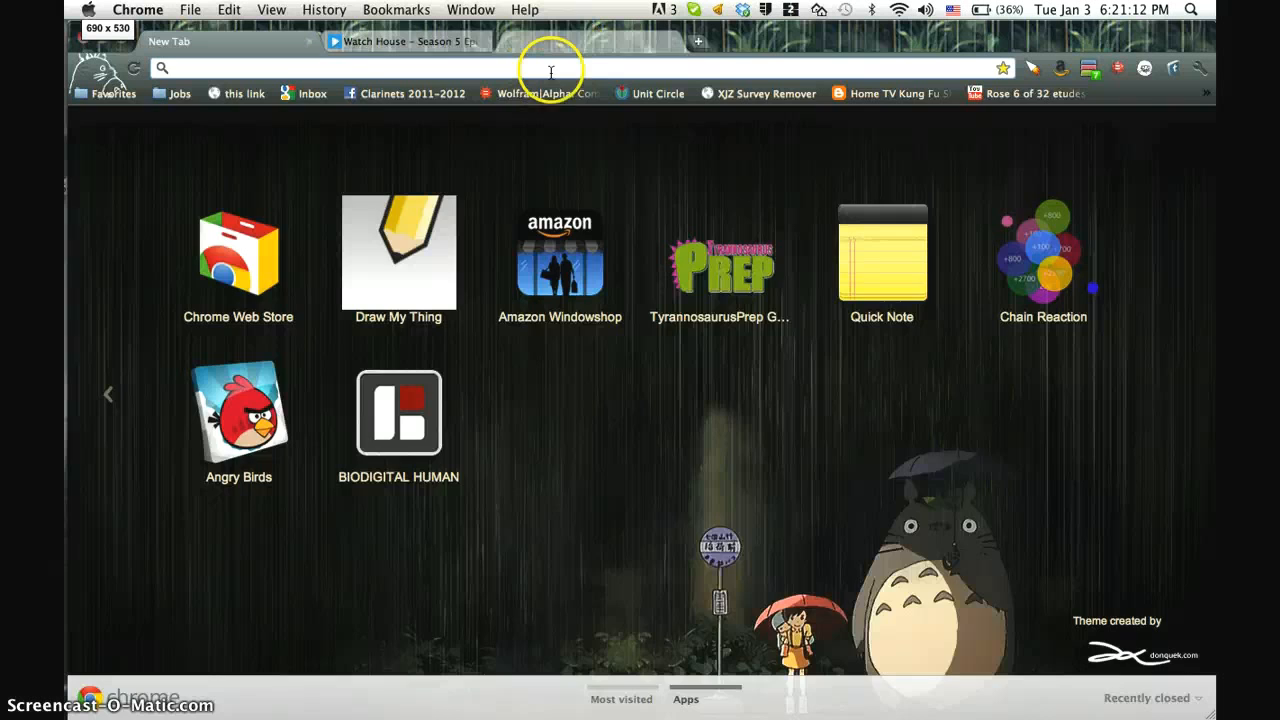
click(698, 40)
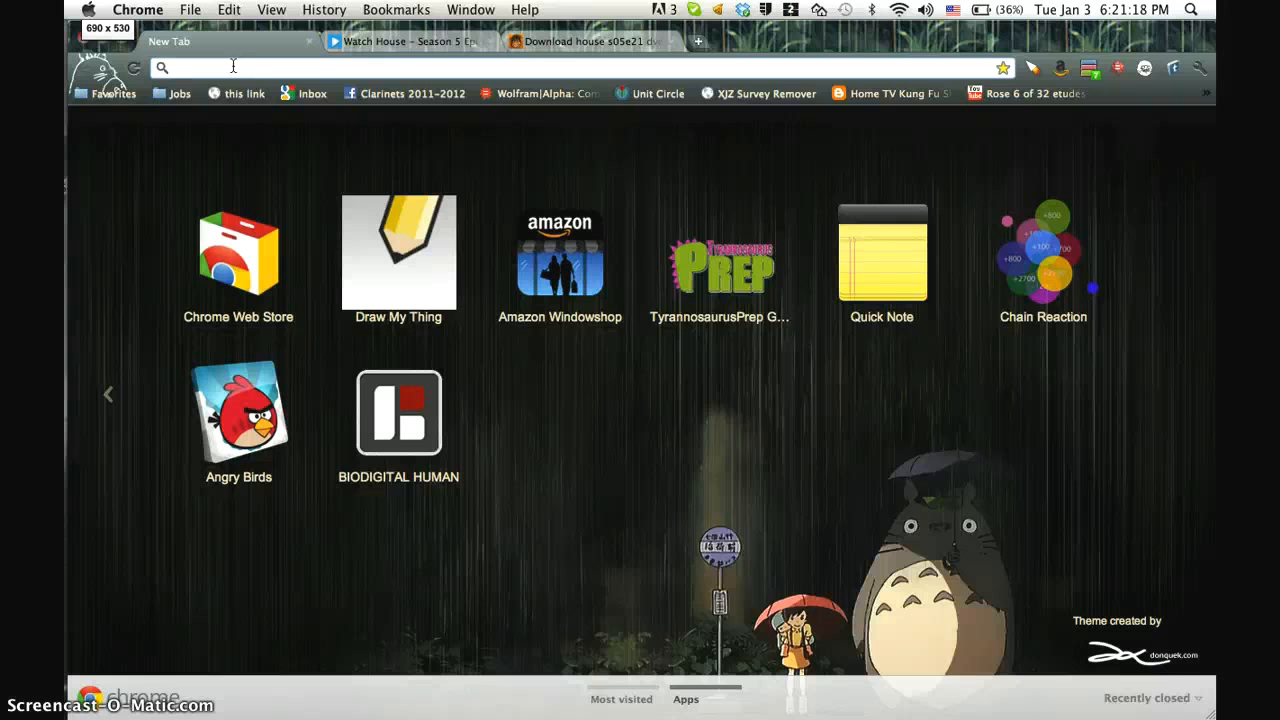
text(Ncis)
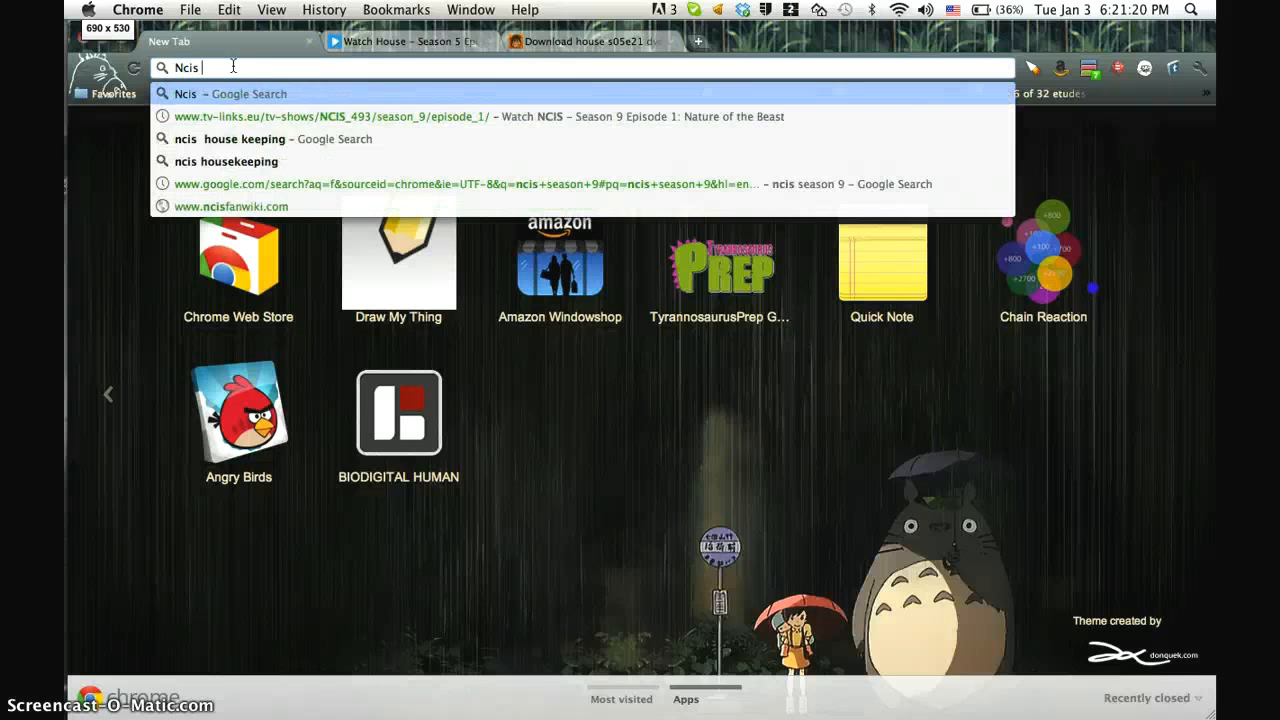
text(Housekeeping)
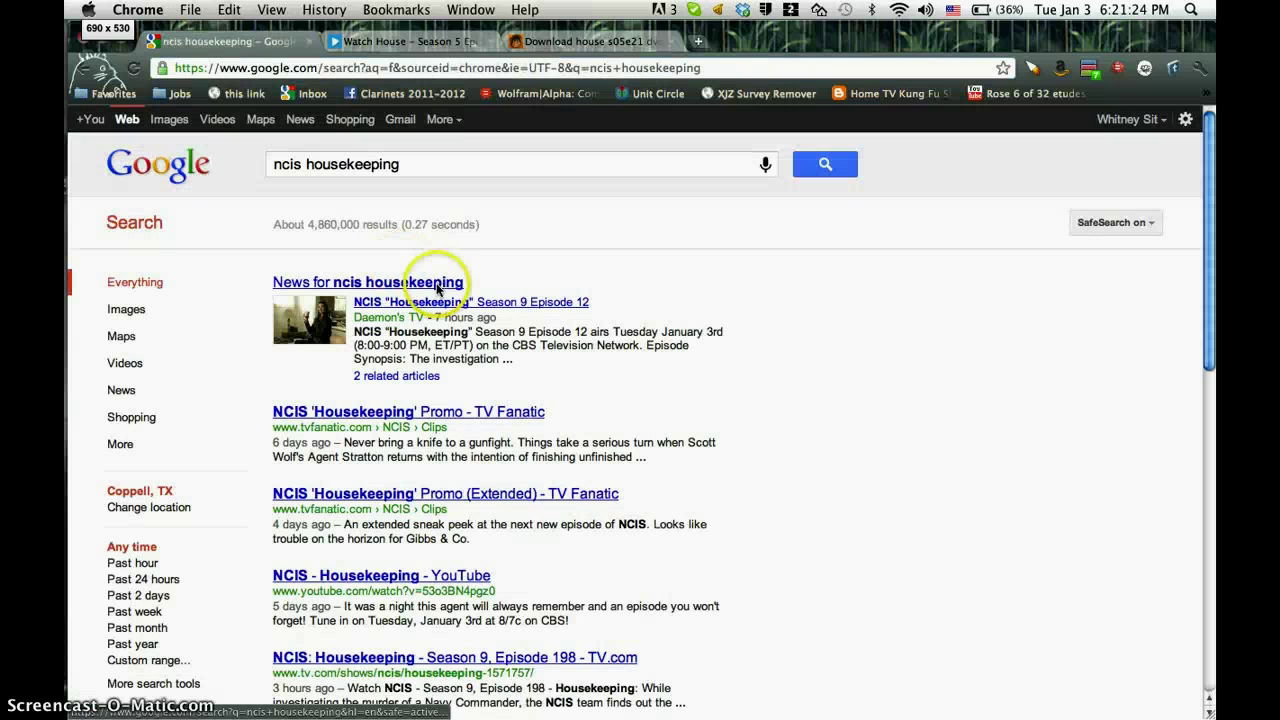
- Refine the query to 'ncis housekeeping megavideo' and view the new results
click(420, 164)
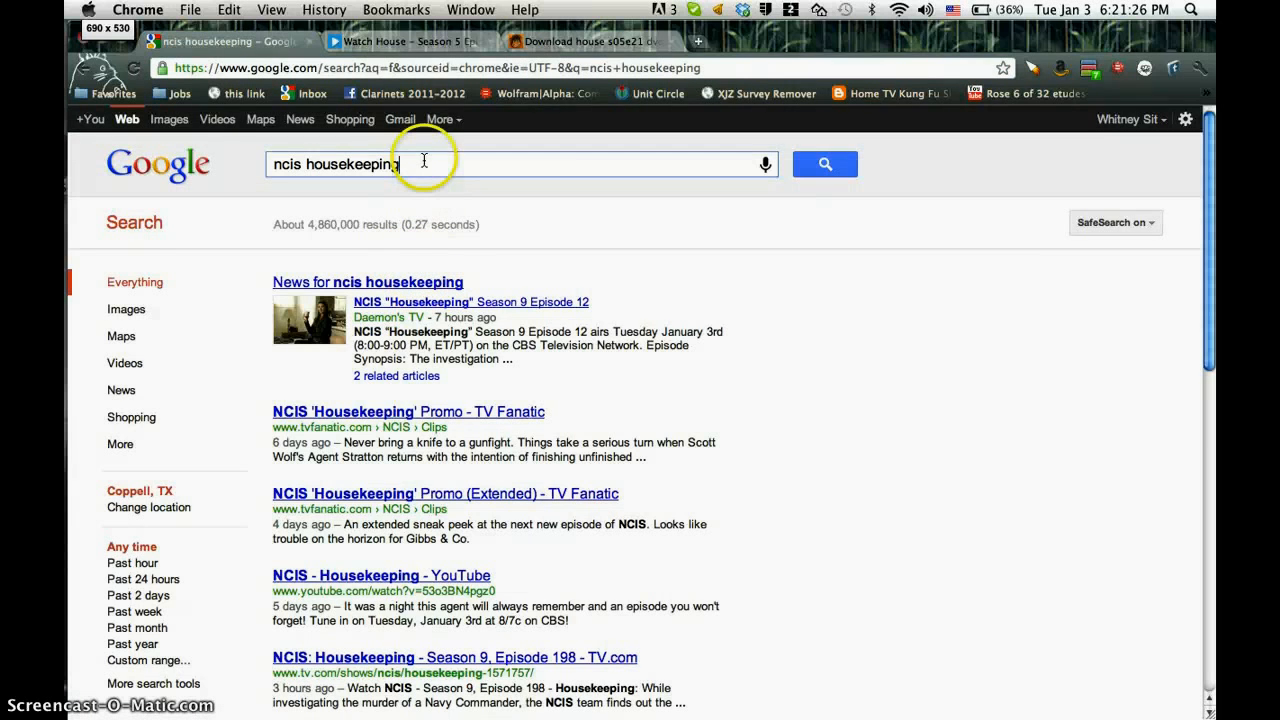
scroll(down, 3)
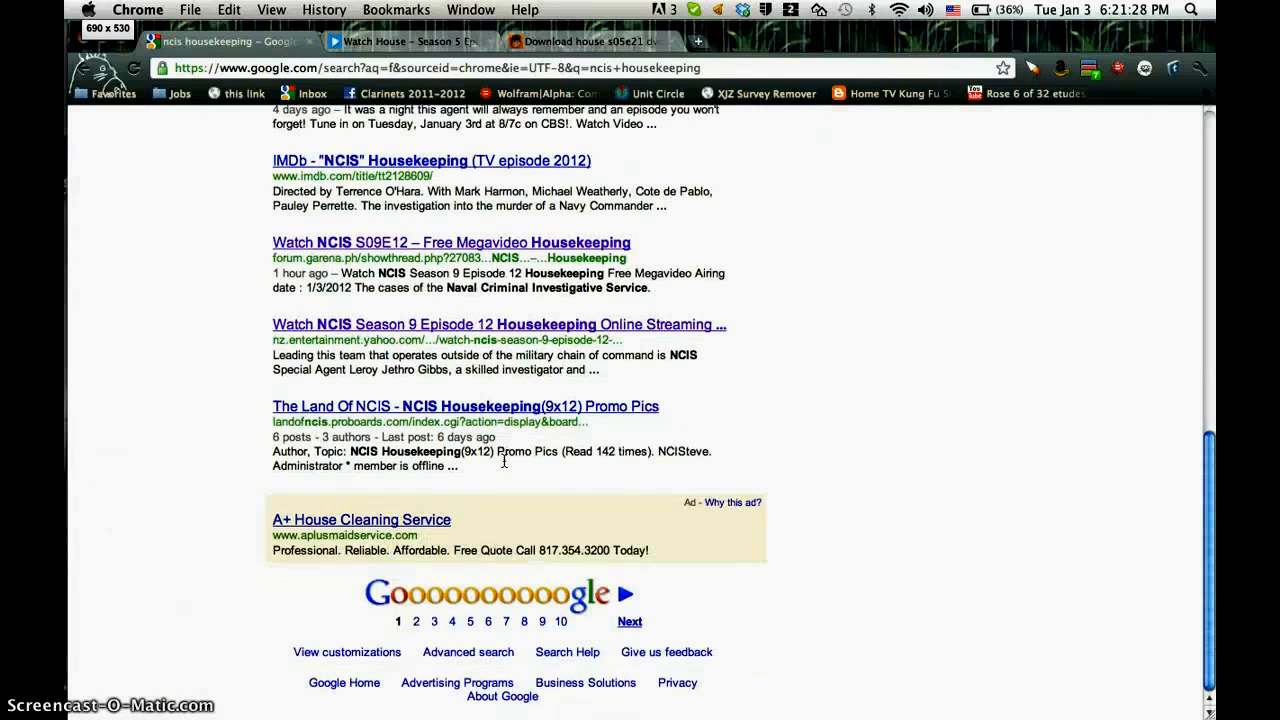
scroll(up, 3)
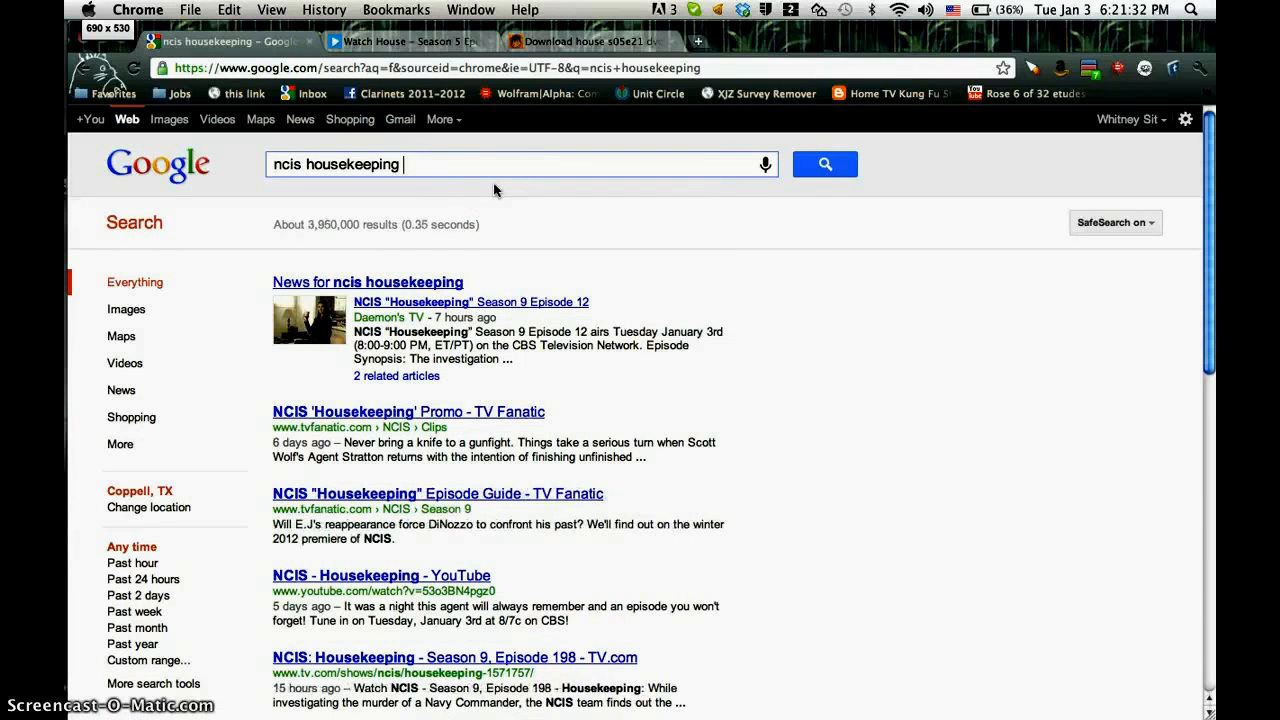
text(wat)
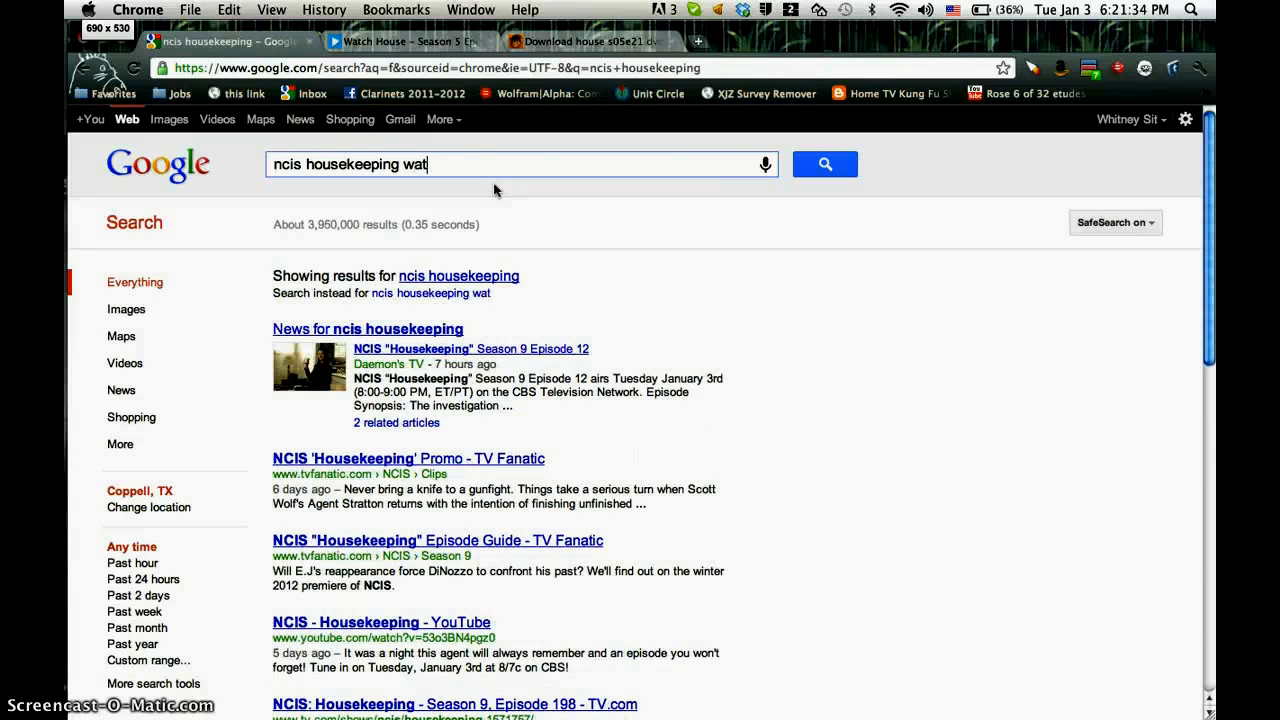
text(megavideo)
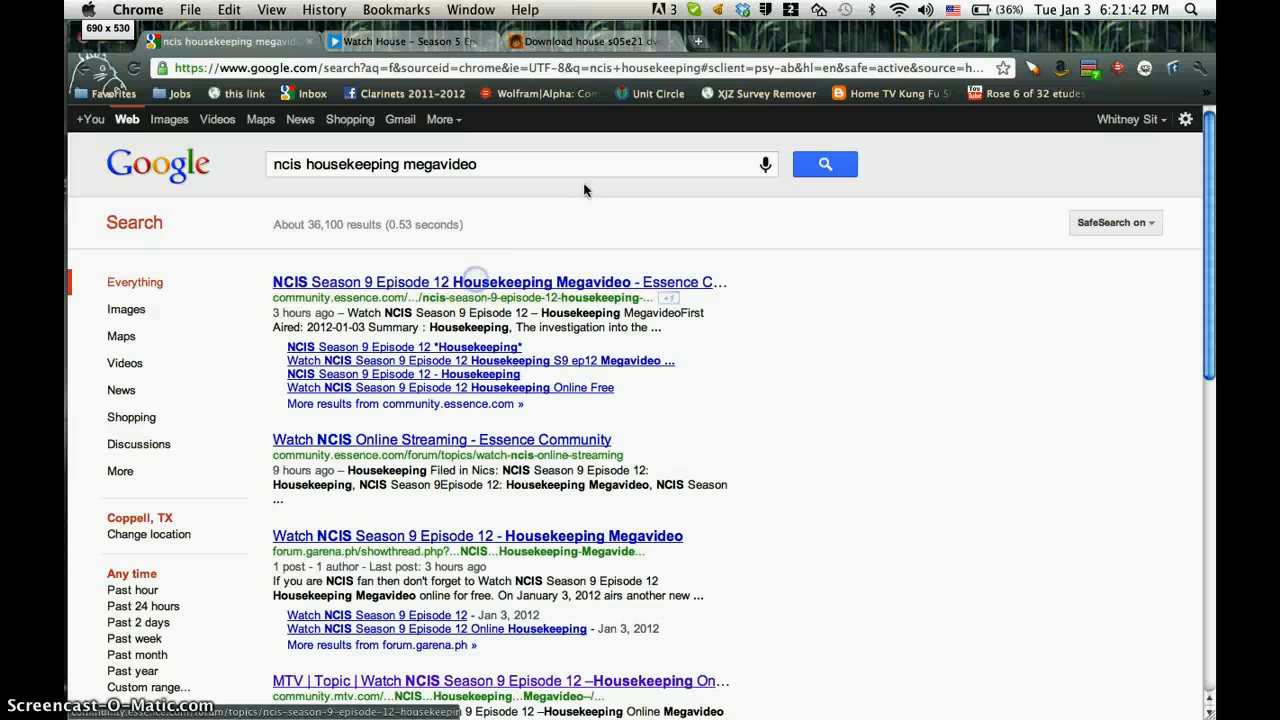
- Open the Essence Community NCIS Housekeeping post and follow its tvlineshow video link
click(496, 282)
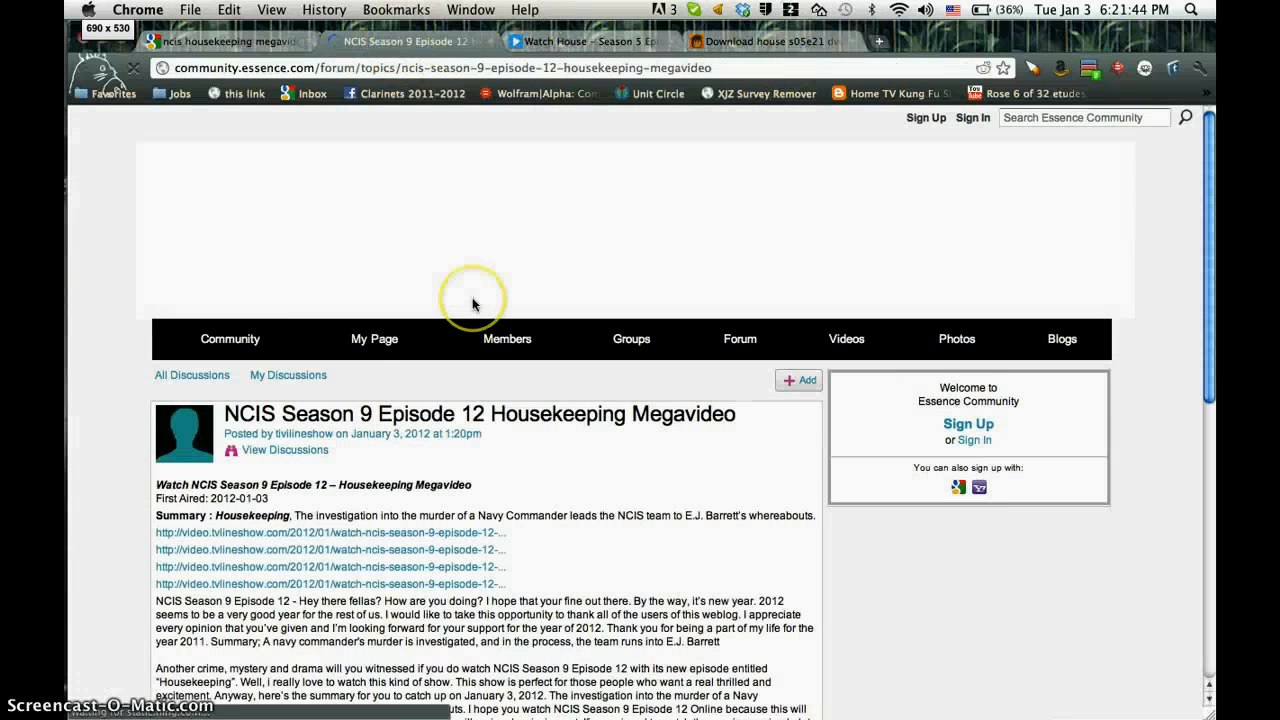
scroll(down, 3)
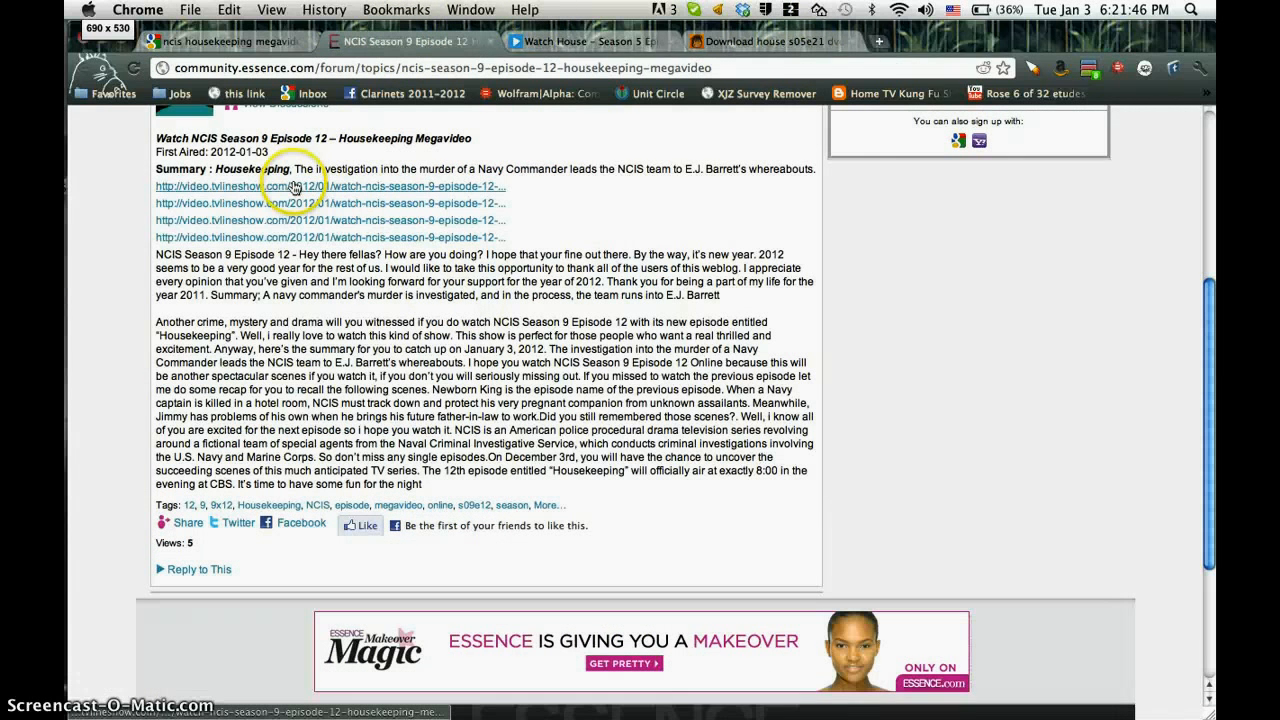
click(330, 186)
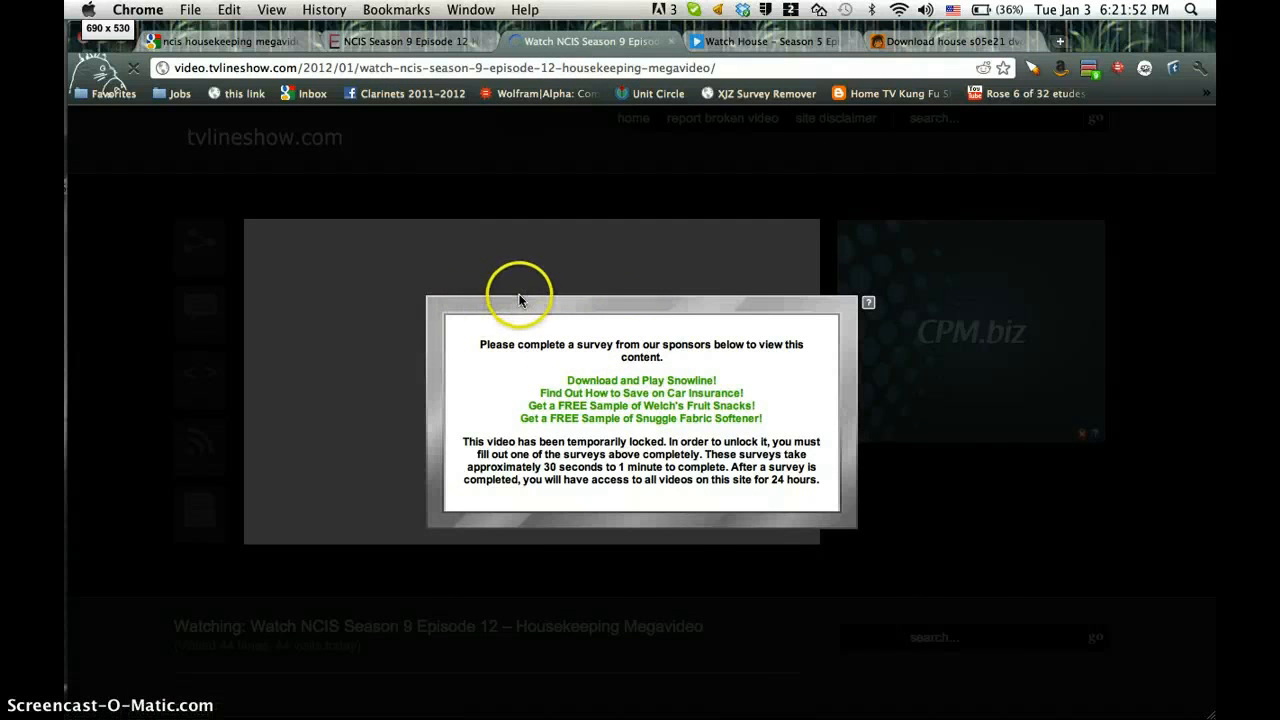
mouse_move(350, 336)
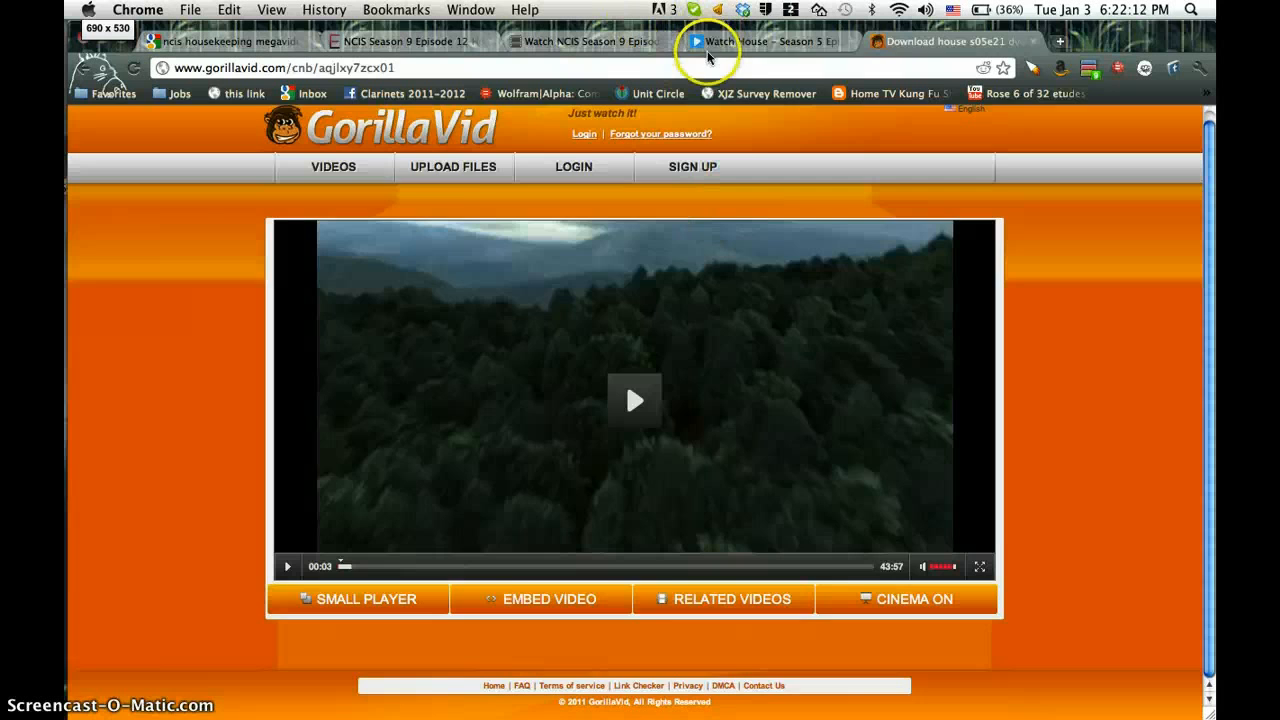
- Cycle through the TV-Links, tvlineshow, Essence and Google tabs, settling back on the locked tvlineshow video
click(764, 40)
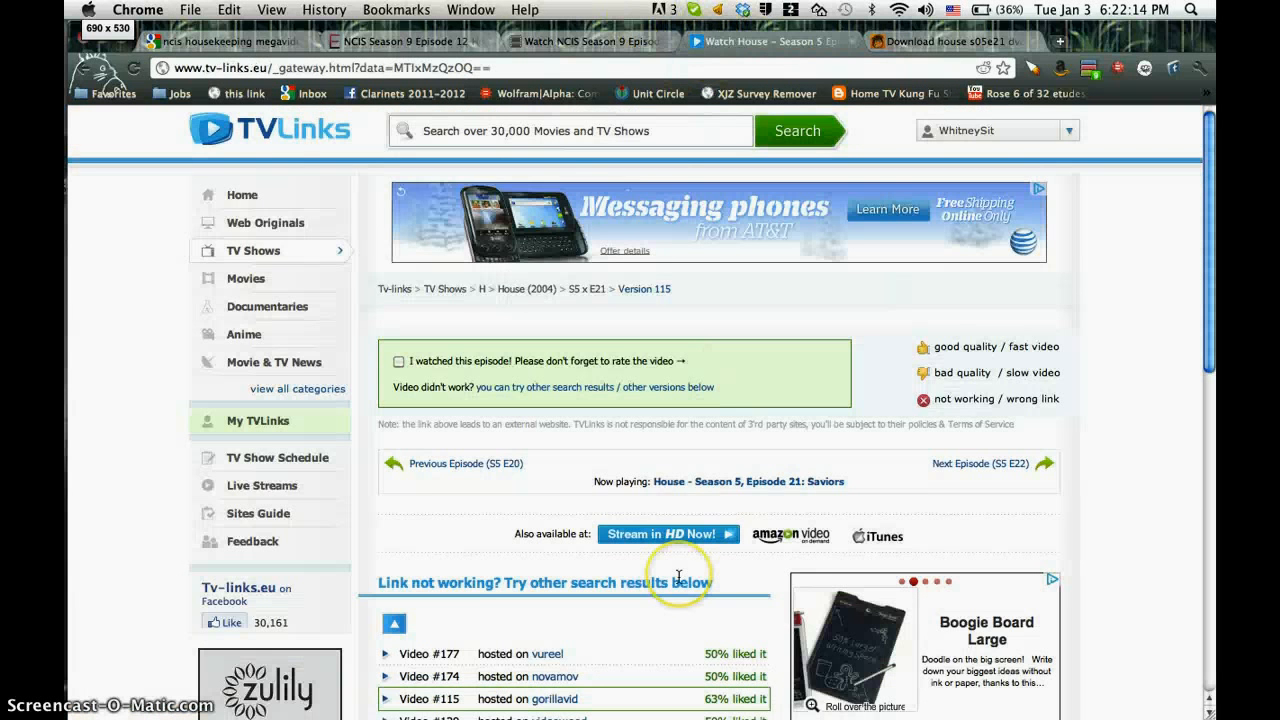
scroll(down, 3)
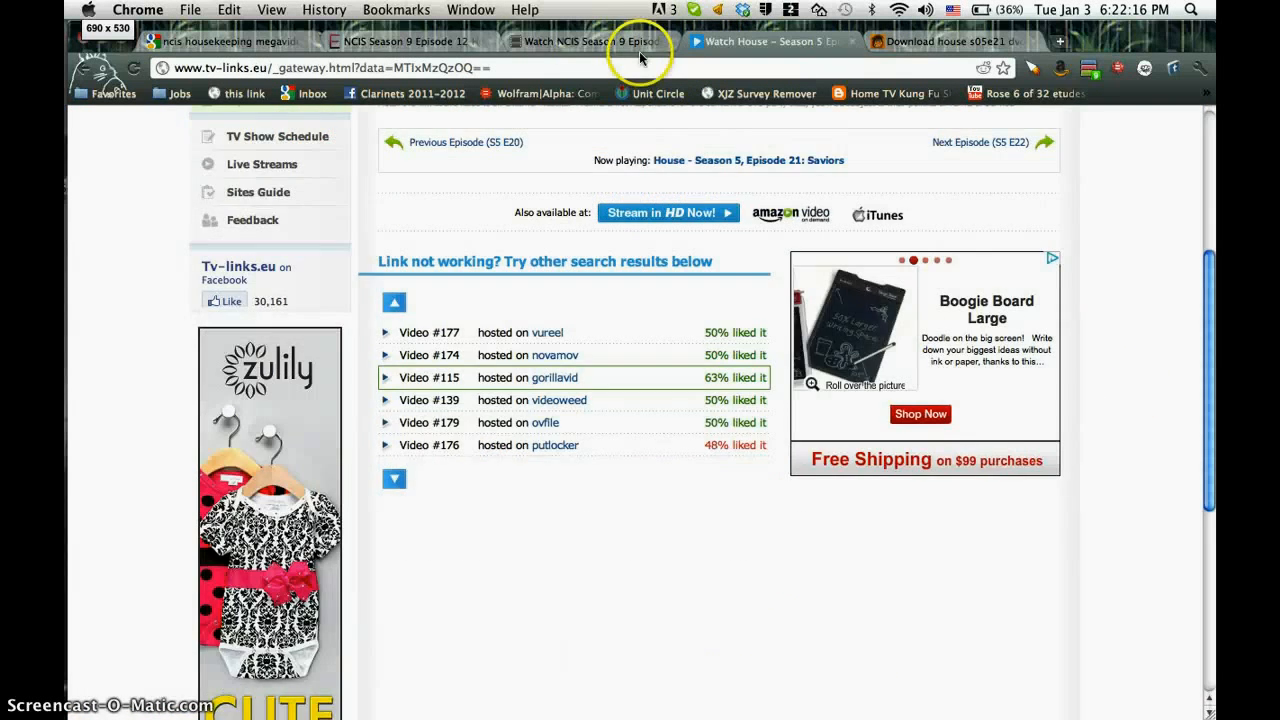
click(400, 40)
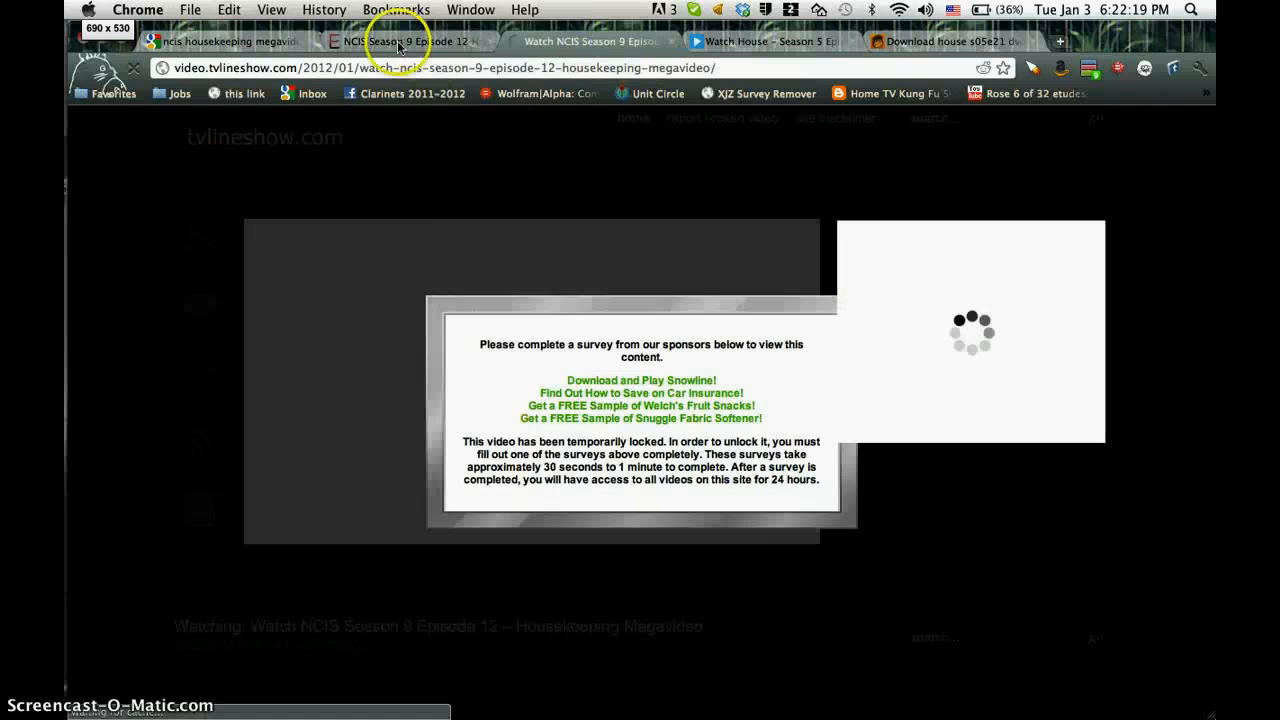
click(404, 40)
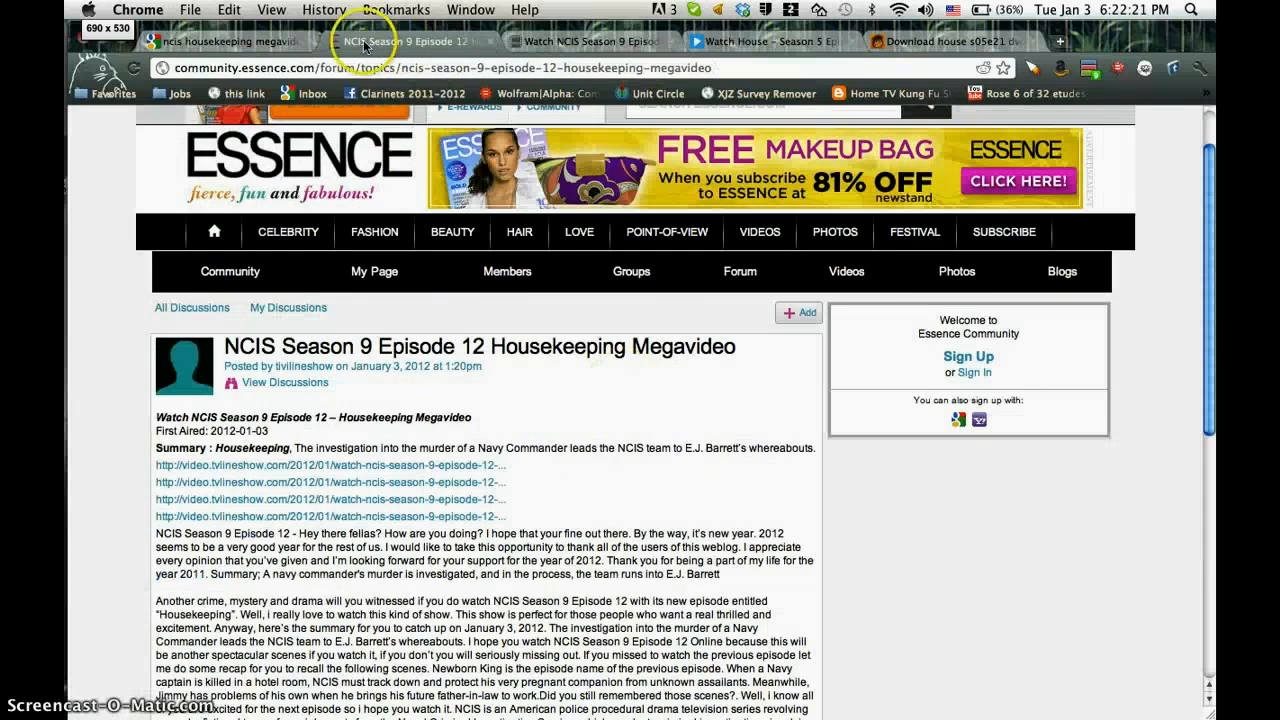
click(224, 40)
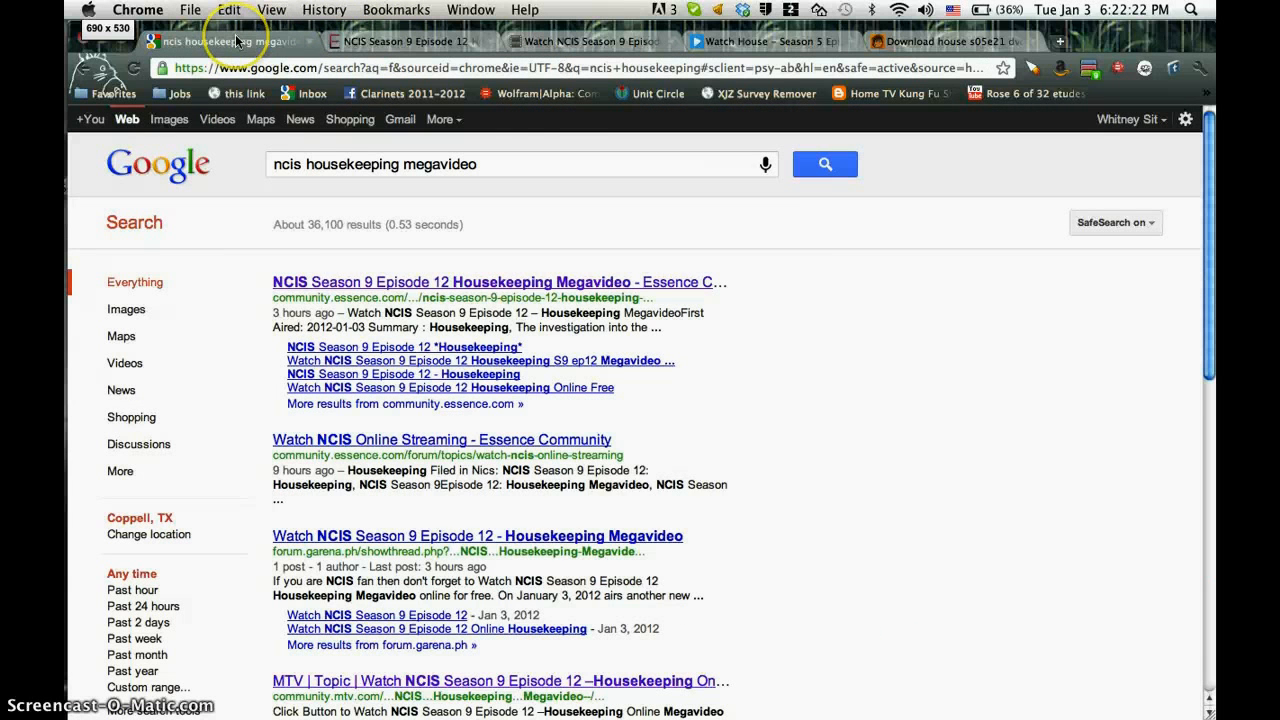
scroll(down, 3)
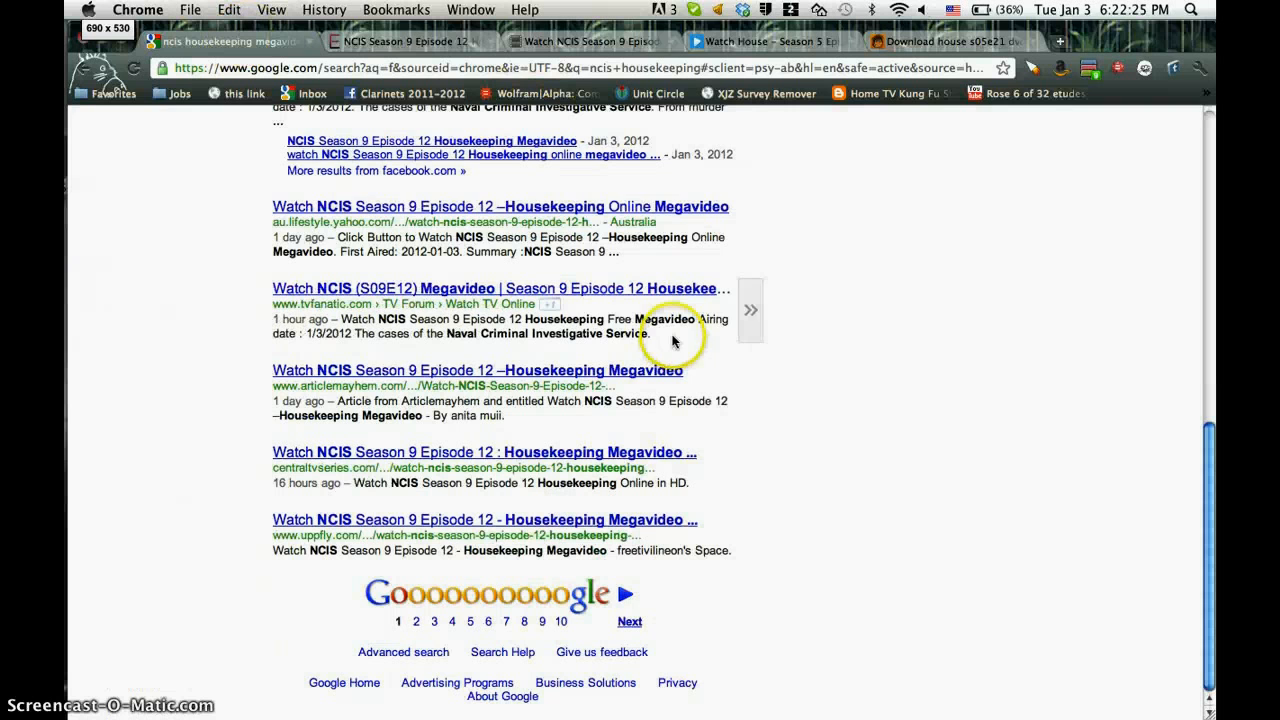
click(404, 42)
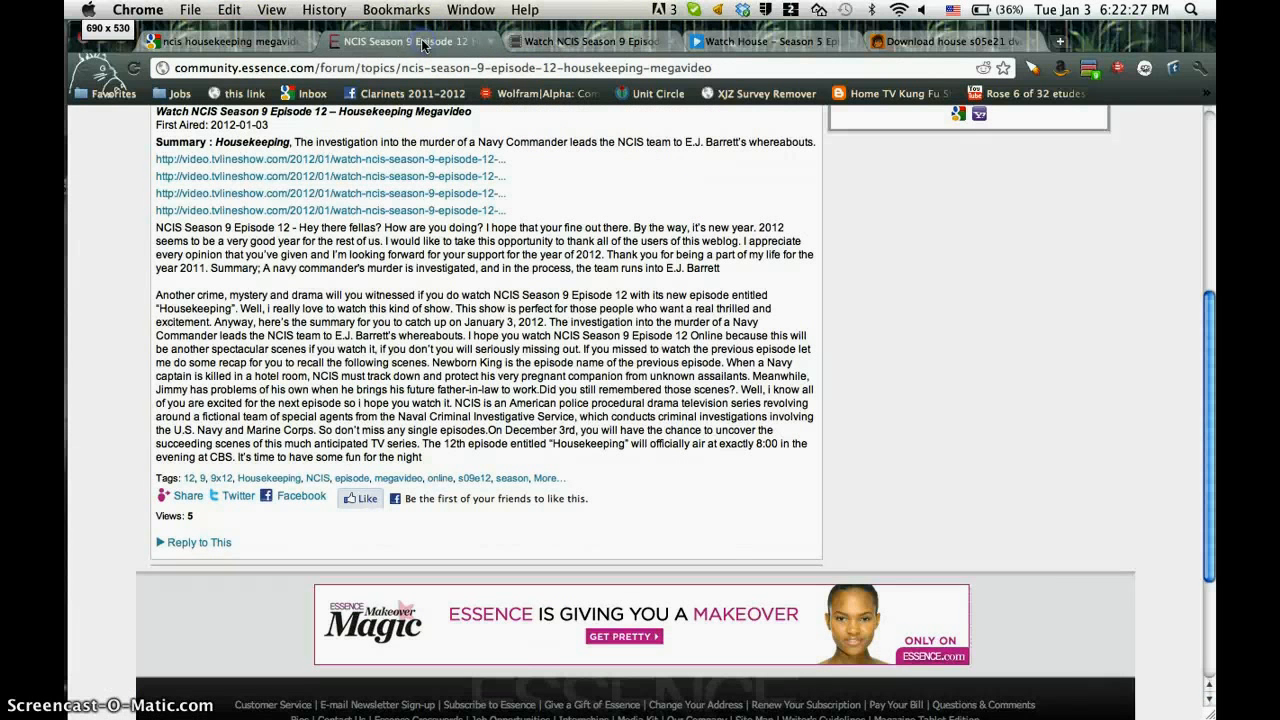
click(330, 160)
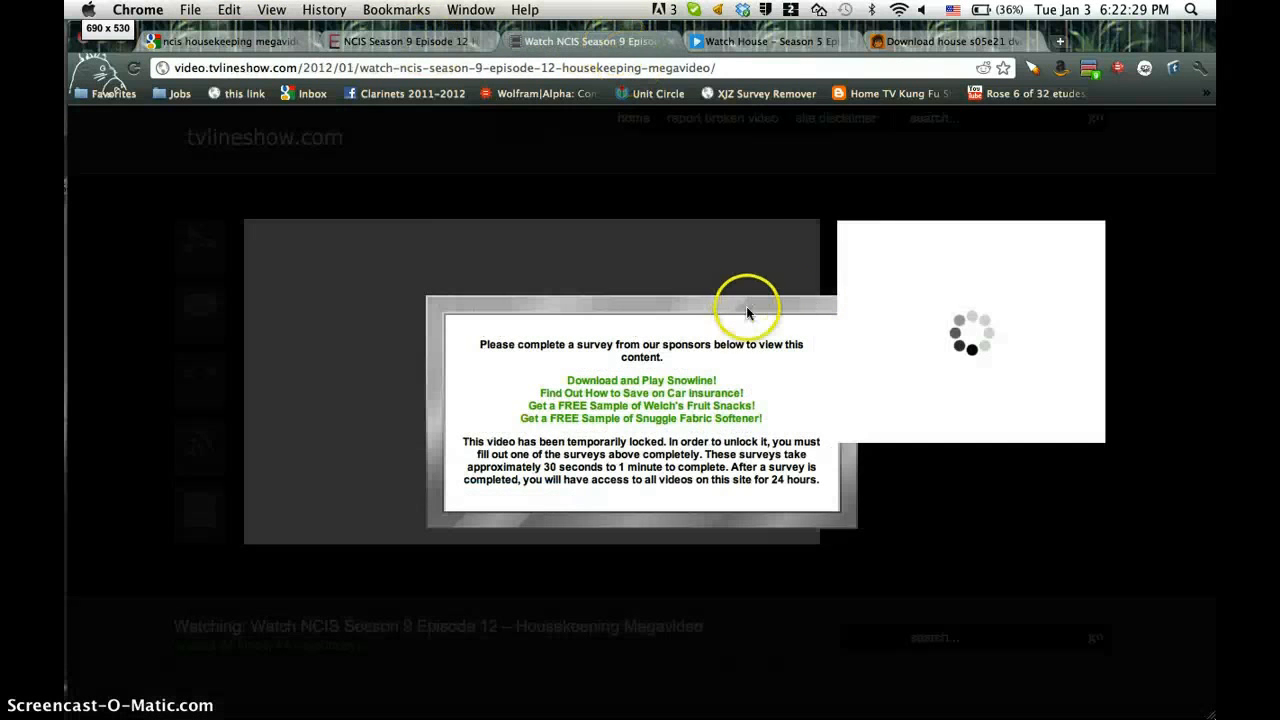
mouse_move(764, 94)
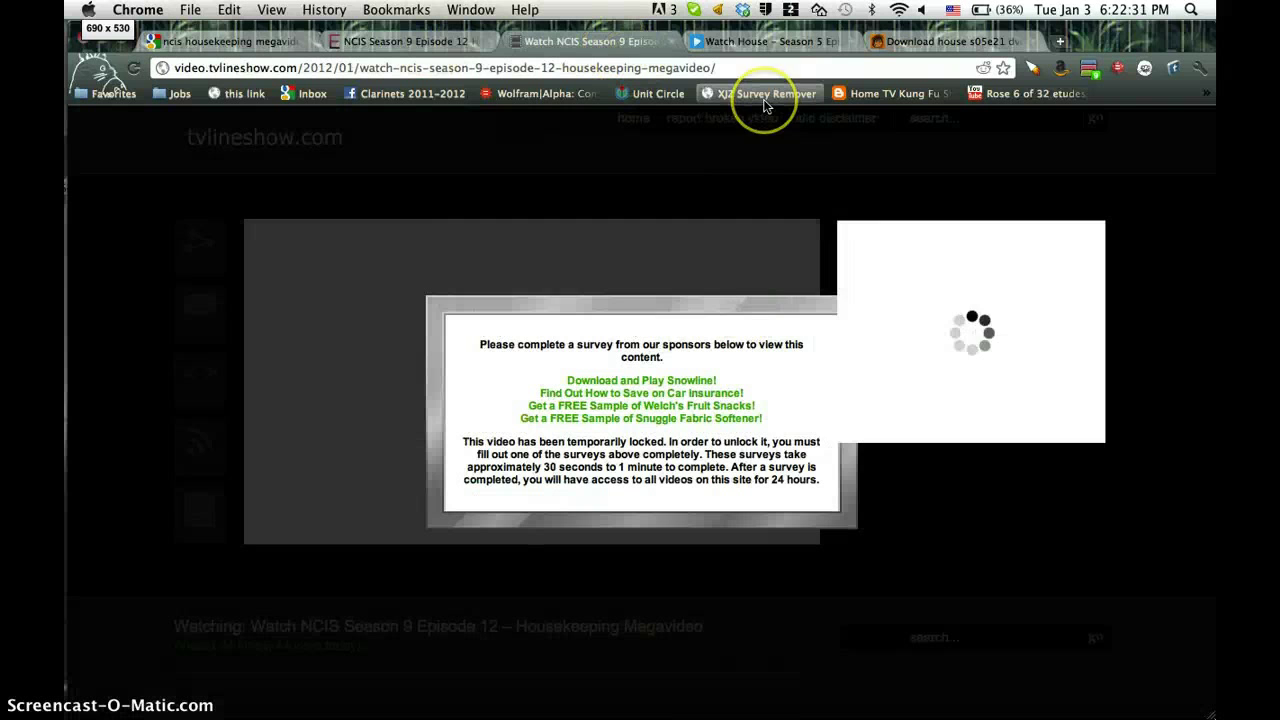
- Run the XJZ Survey Remover bookmarklet and acknowledge the 'Removed: dollarade survey' alert
click(760, 94)
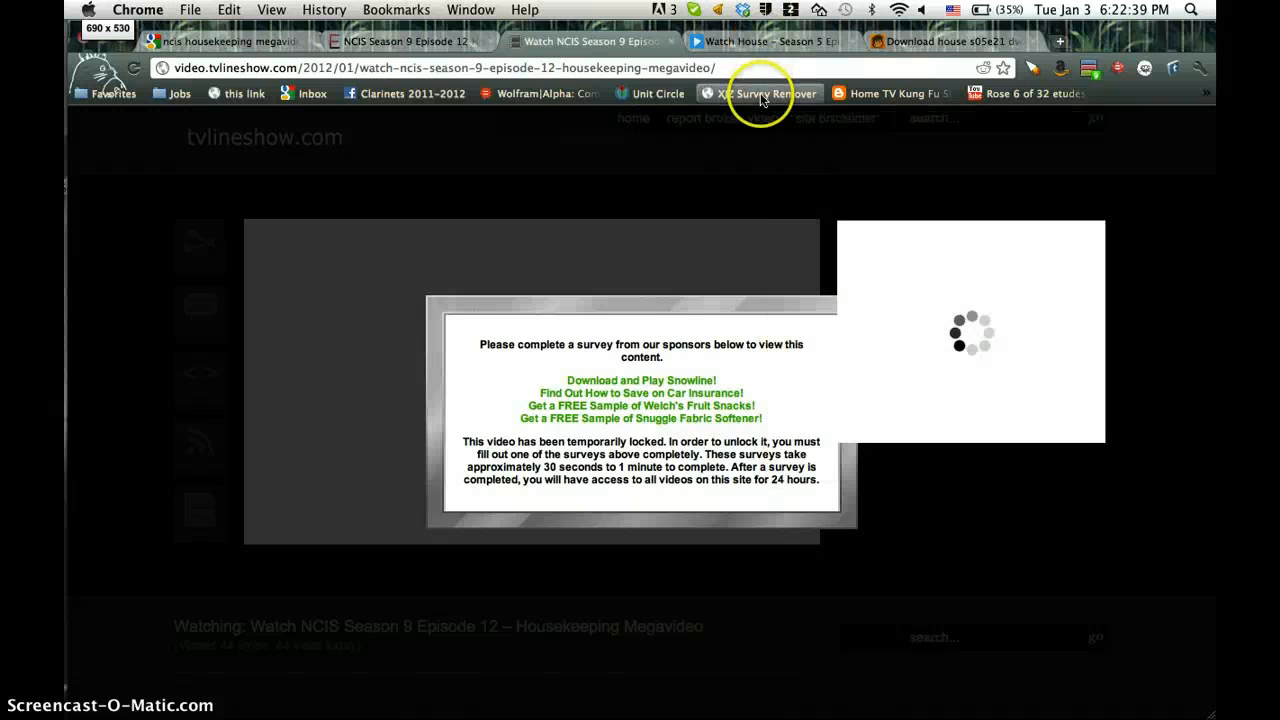
click(760, 94)
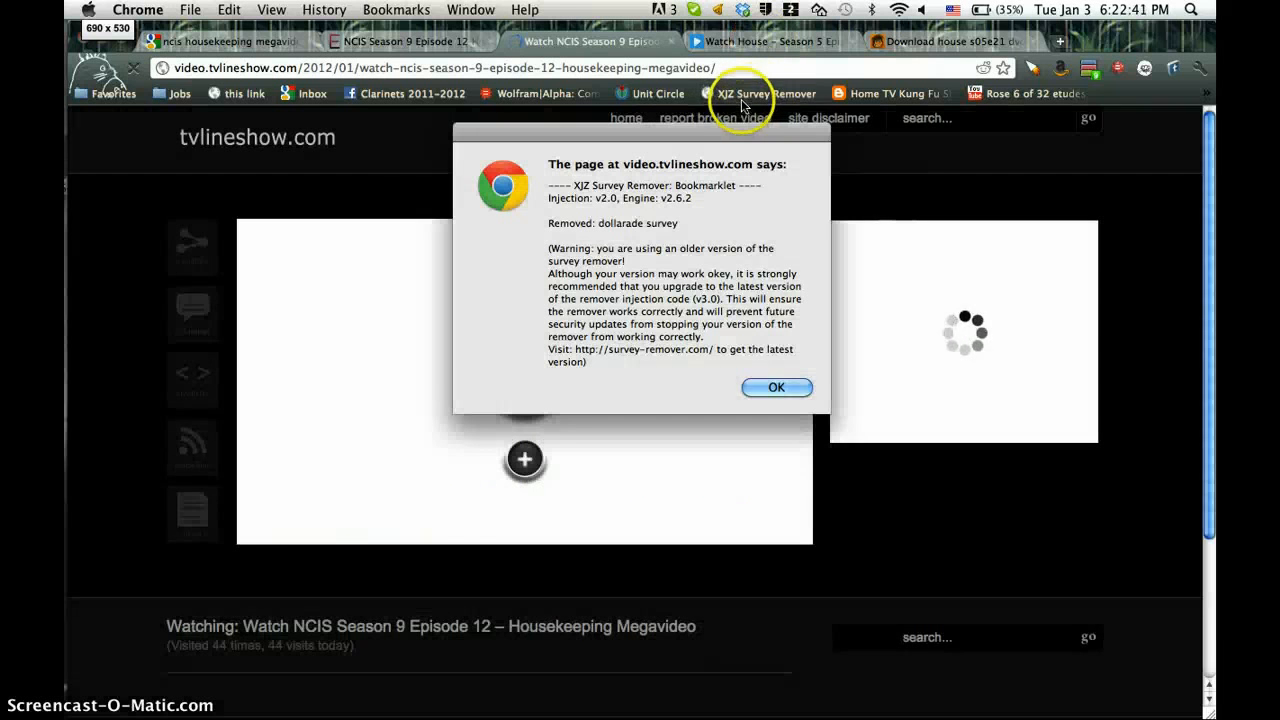
mouse_move(610, 176)
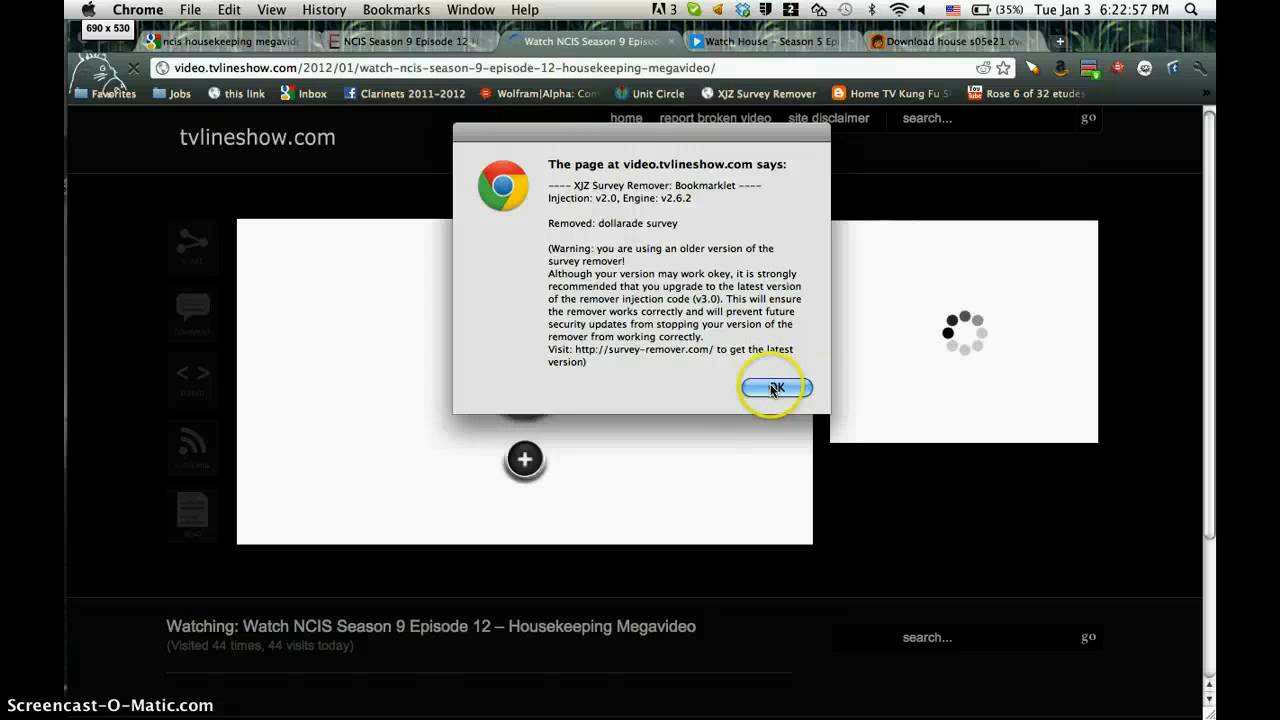
click(776, 388)
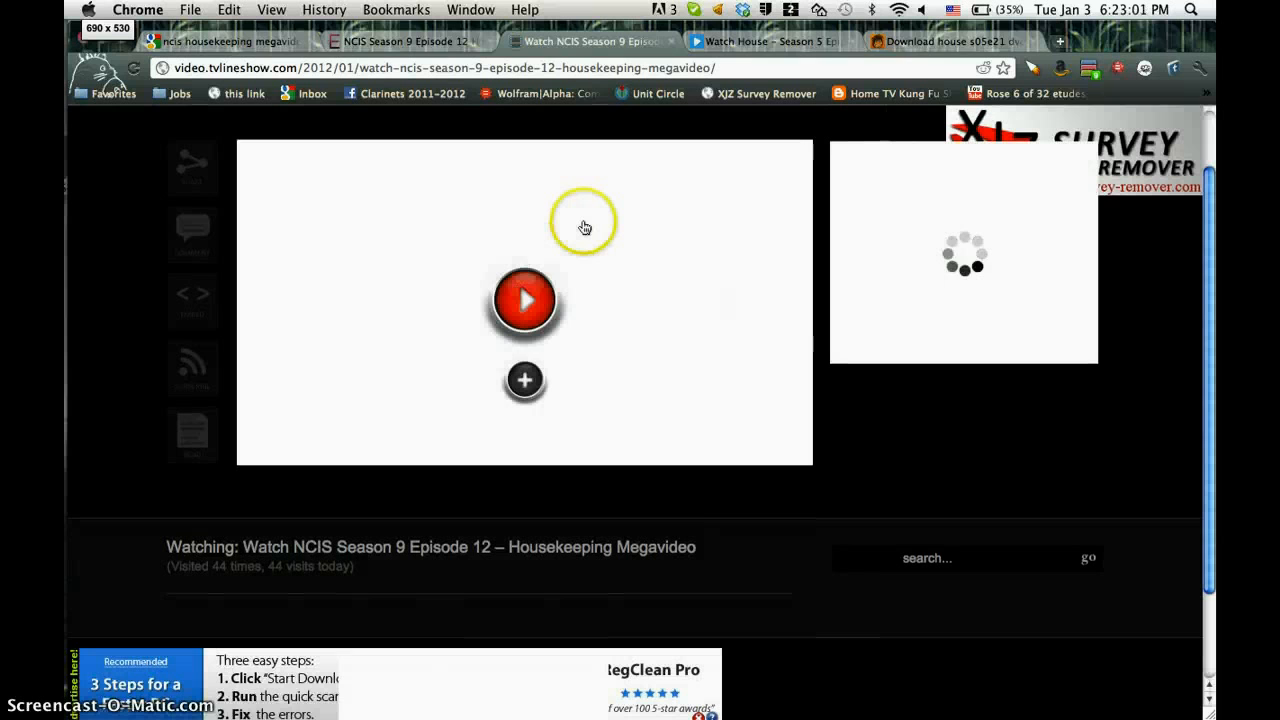
- Start the NCIS player and close the Congratulations ad and blank pop-up tabs
click(524, 300)
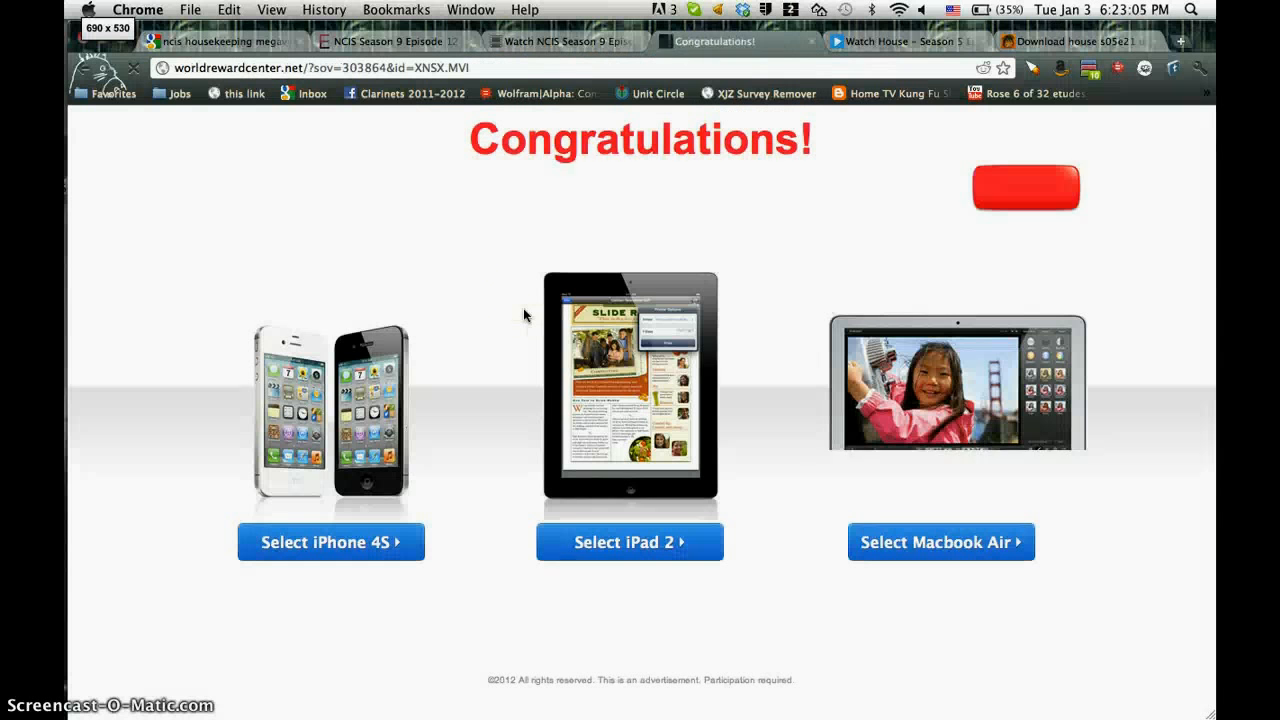
click(564, 40)
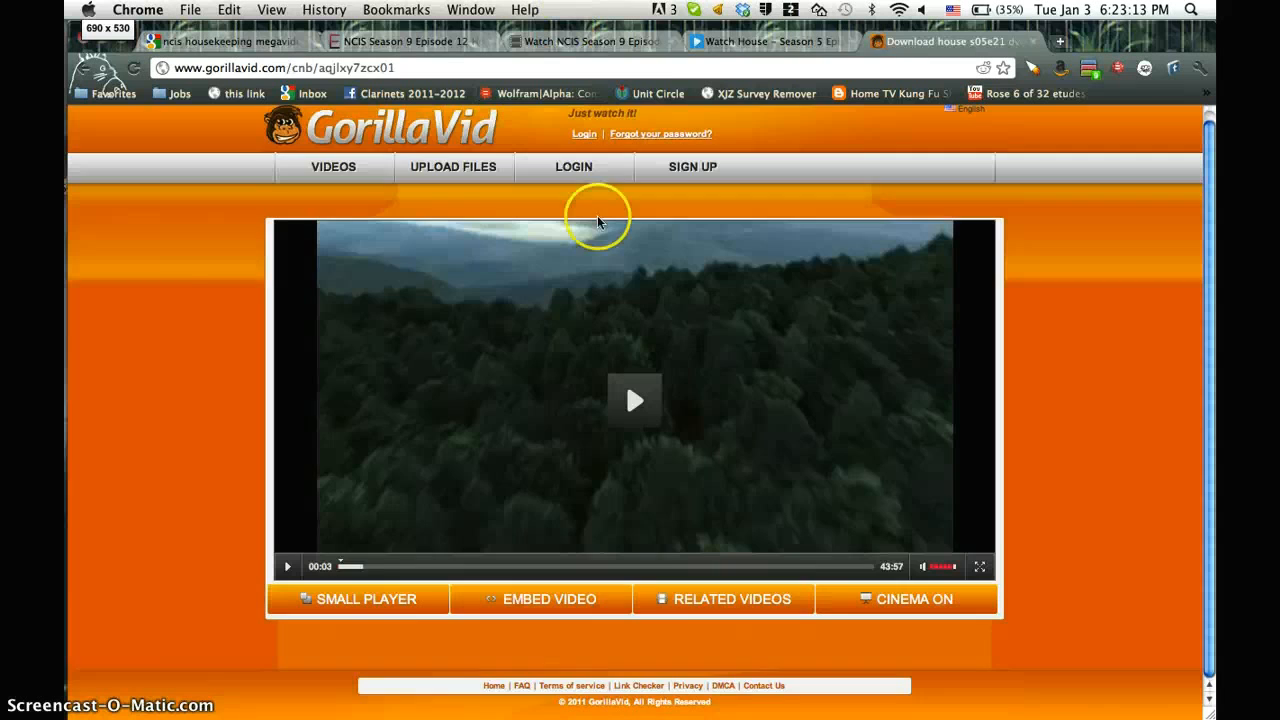
click(590, 40)
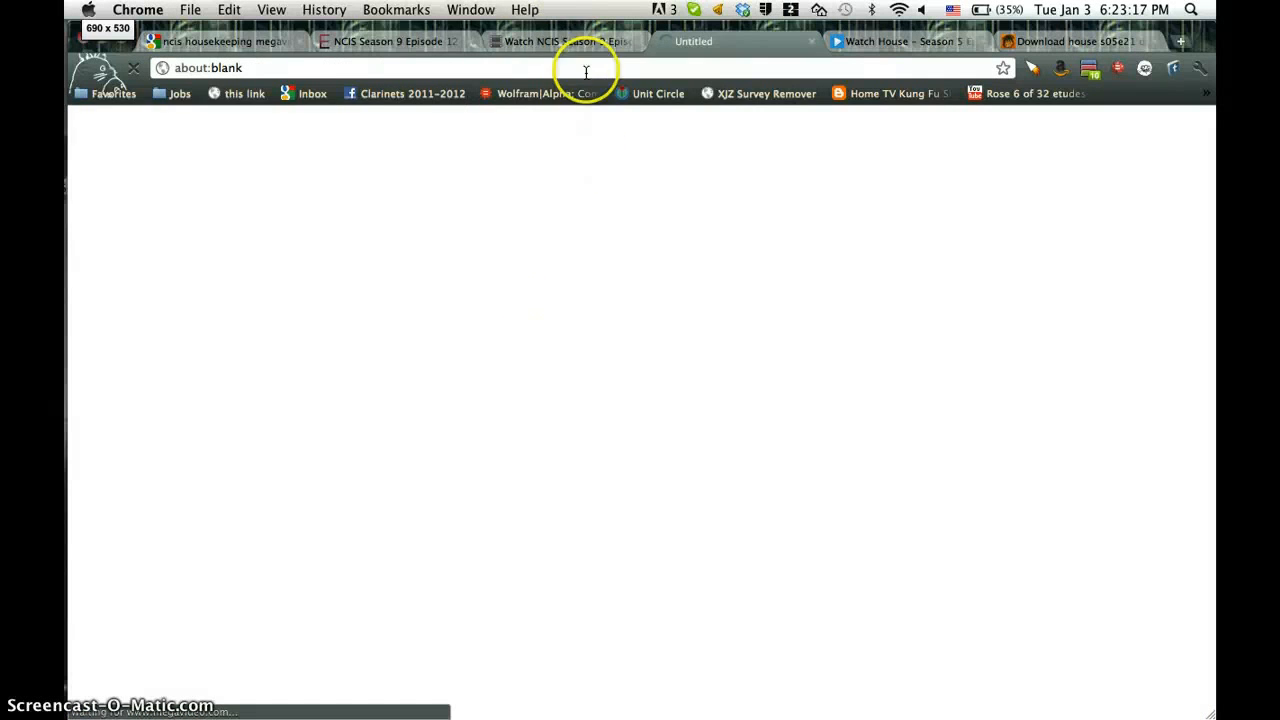
click(560, 40)
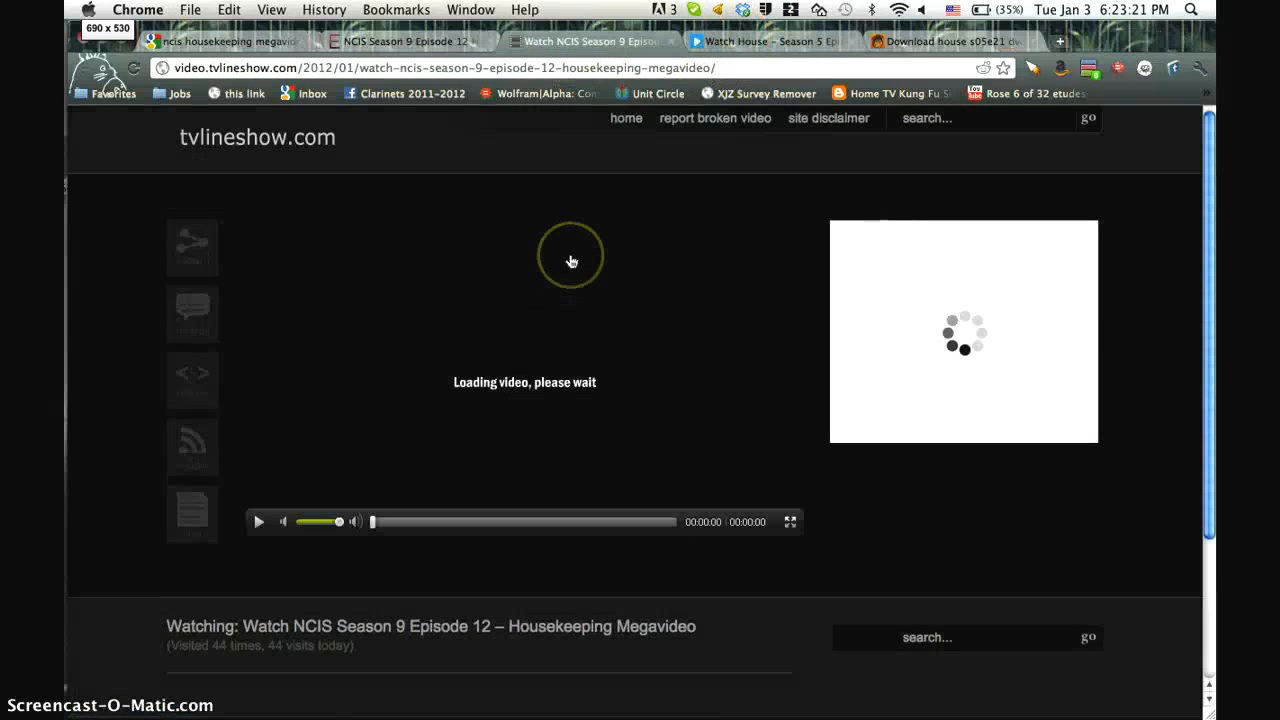
mouse_move(738, 358)
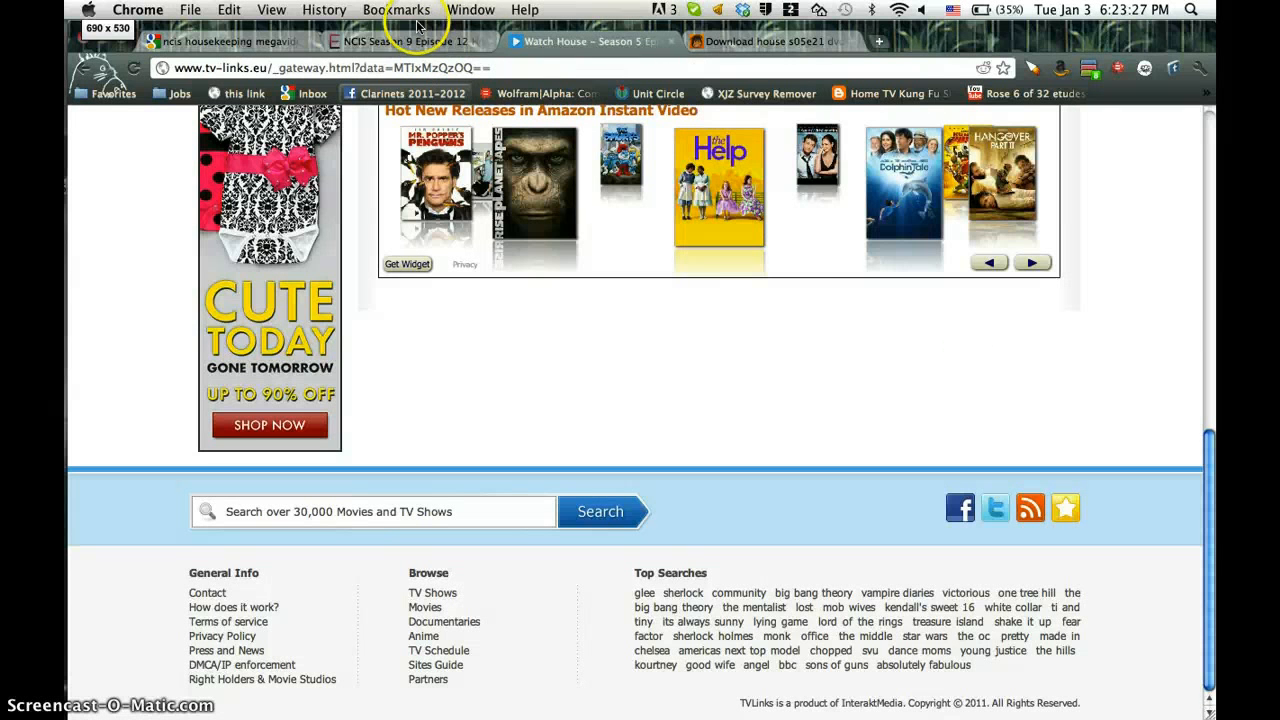
- Close the leftover NCIS tabs, go to results page 2, and open the Series Online NCIS 9X12 result
click(230, 40)
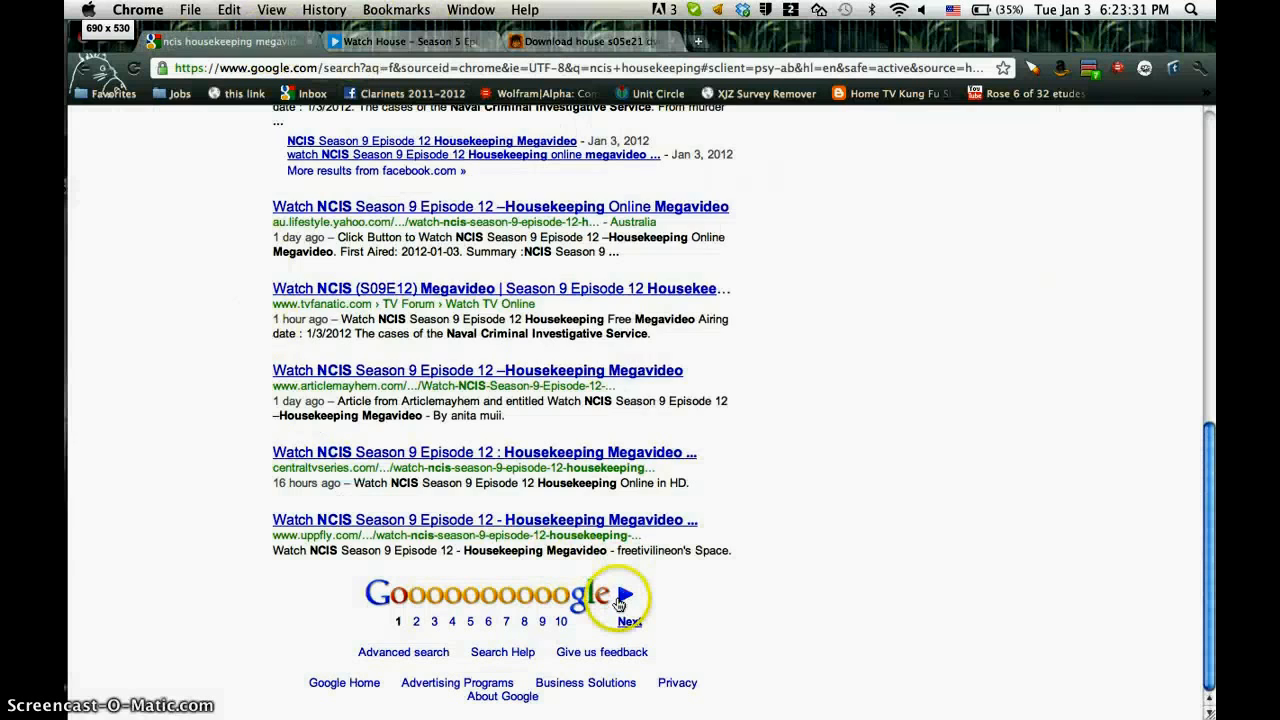
click(628, 596)
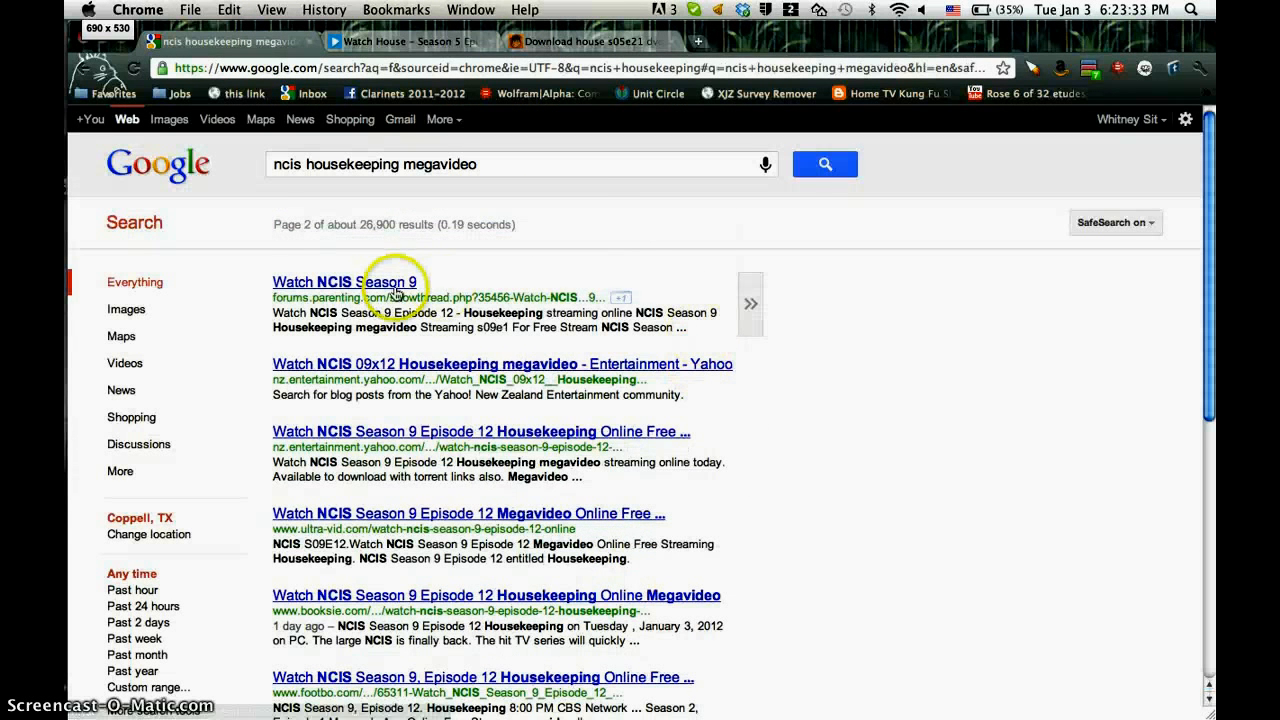
mouse_move(412, 380)
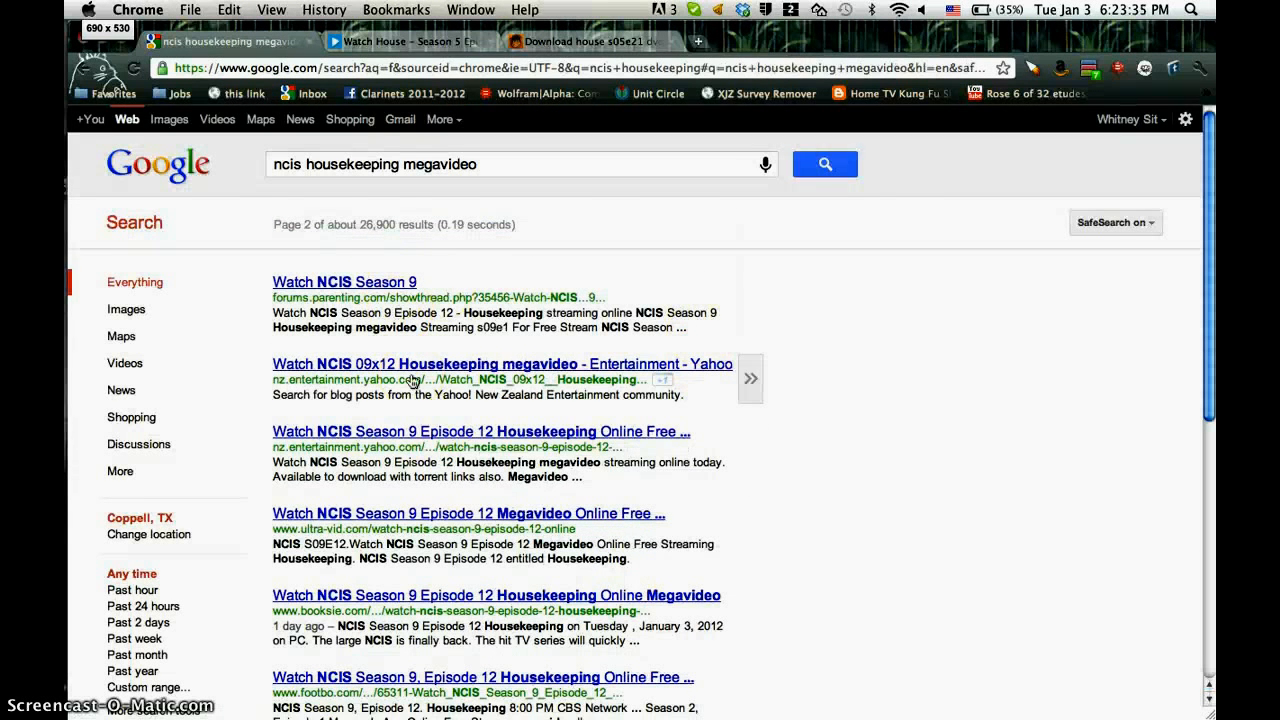
scroll(down, 3)
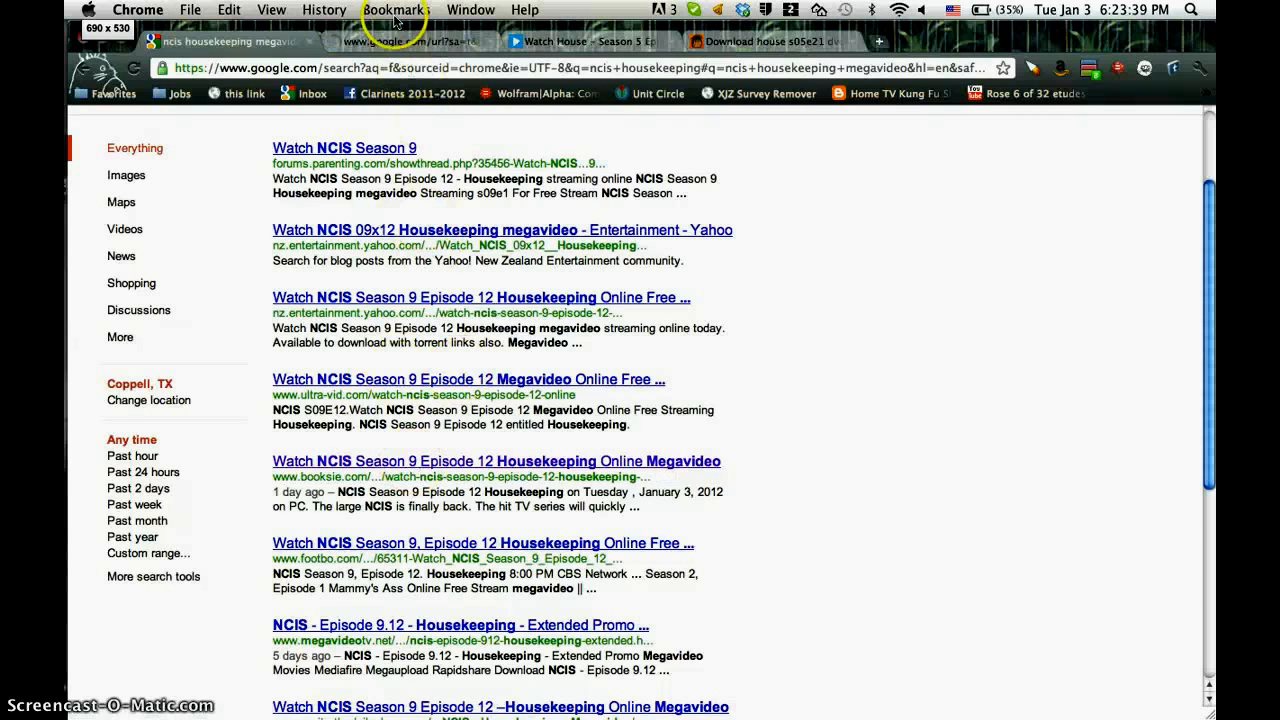
click(516, 460)
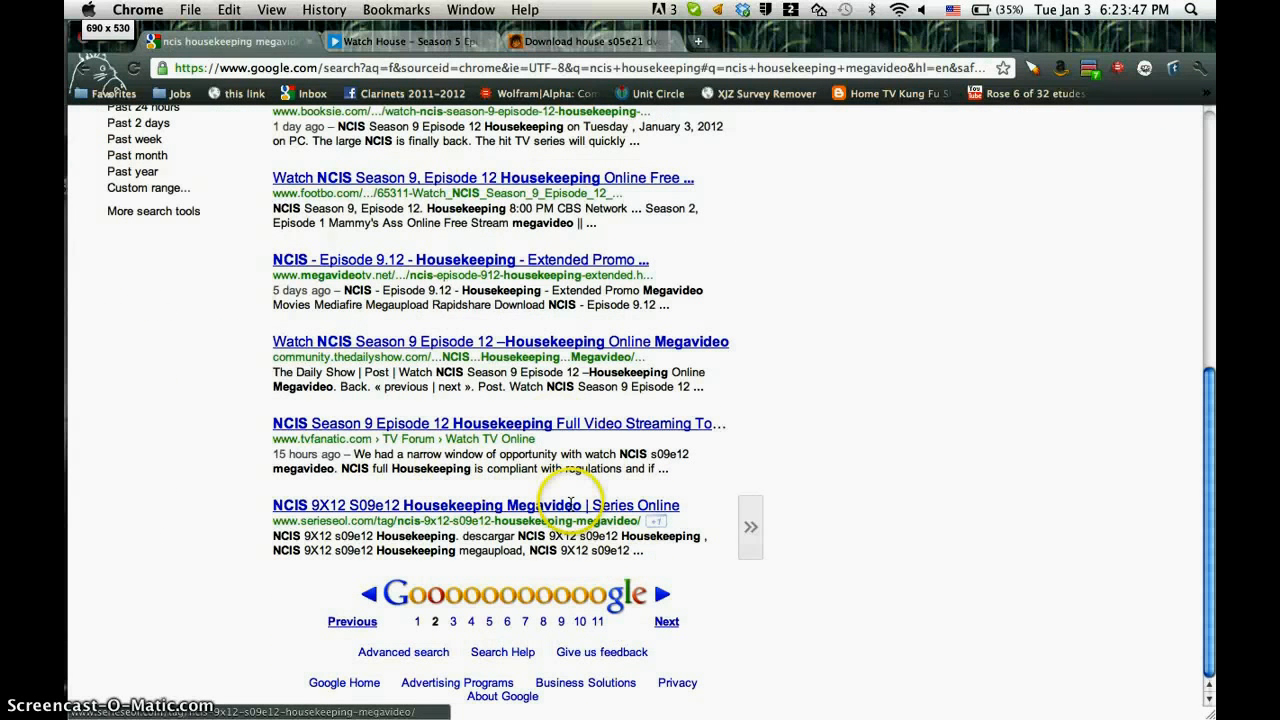
click(476, 504)
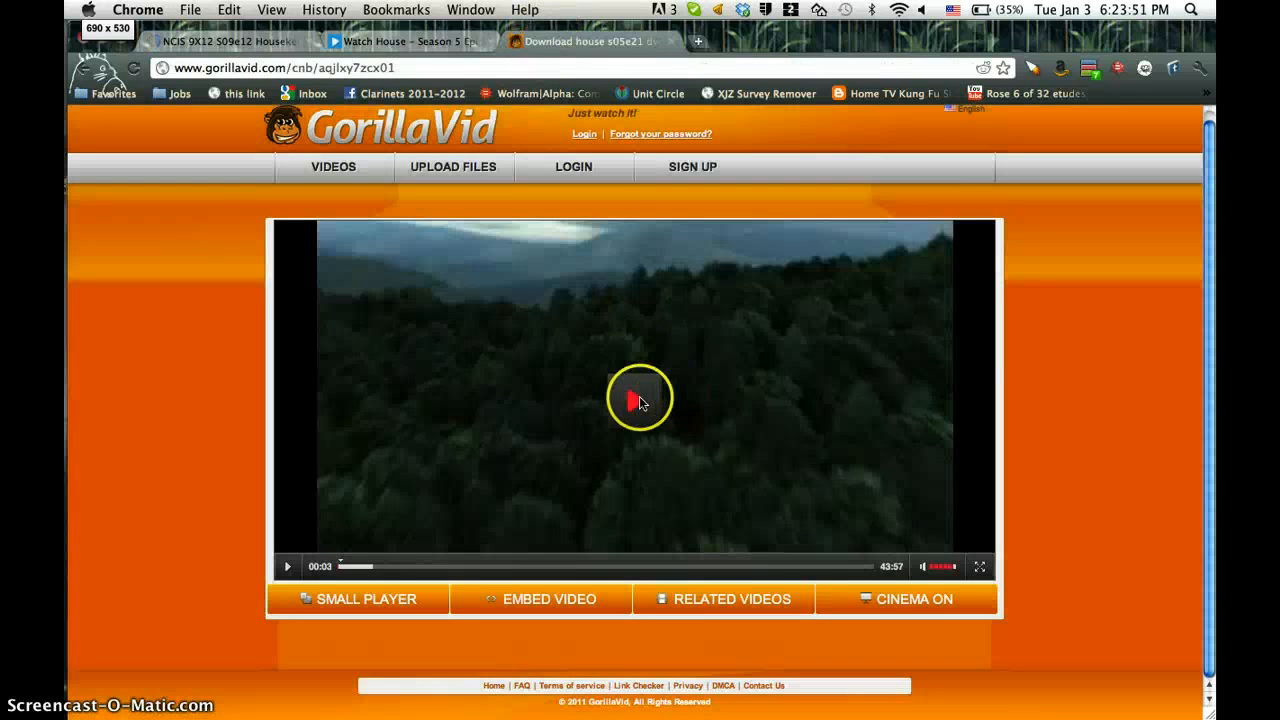
- Look over the Series Online NCIS 9X12 download page, then close it to reveal the TV-Links House gateway
click(220, 40)
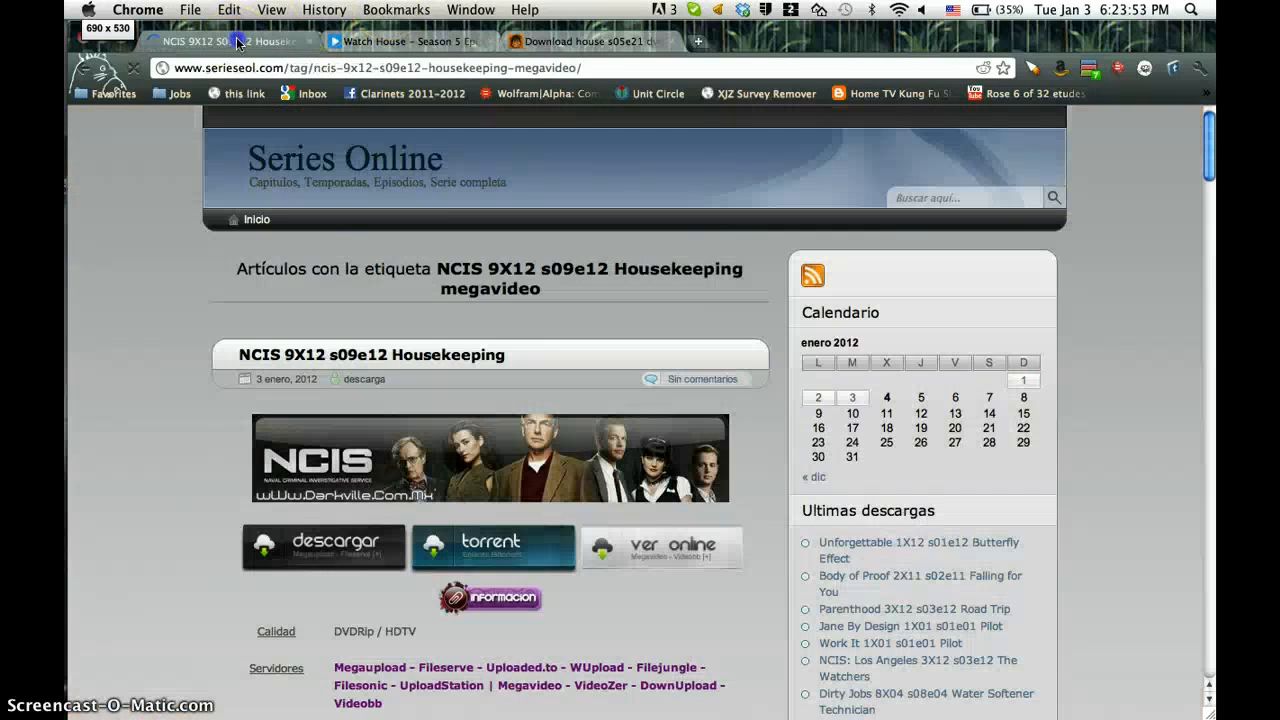
scroll(down, 3)
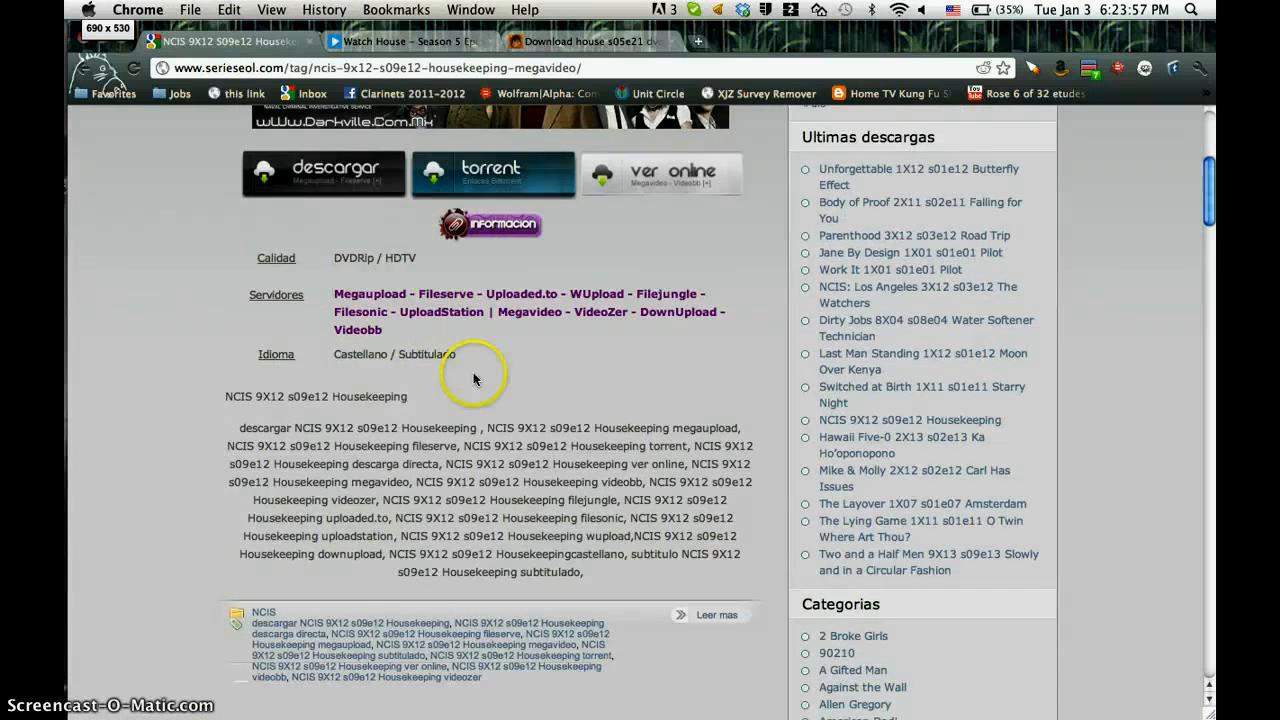
scroll(up, 3)
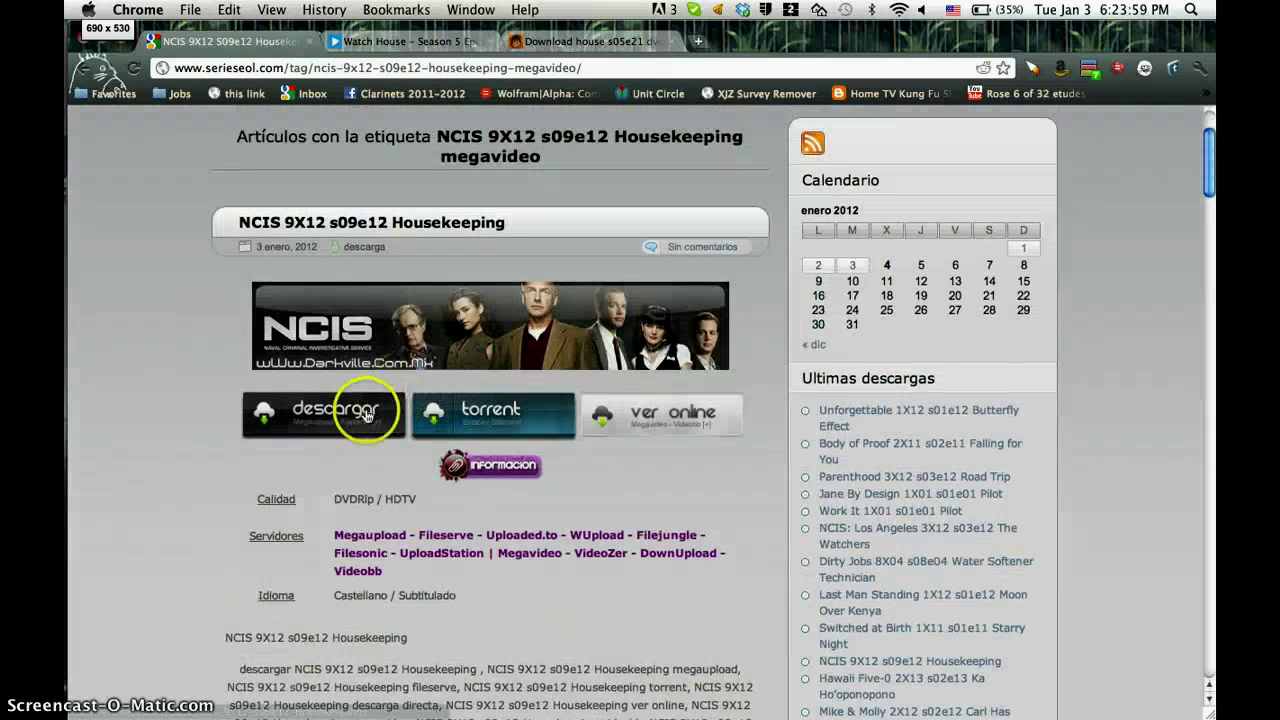
click(324, 412)
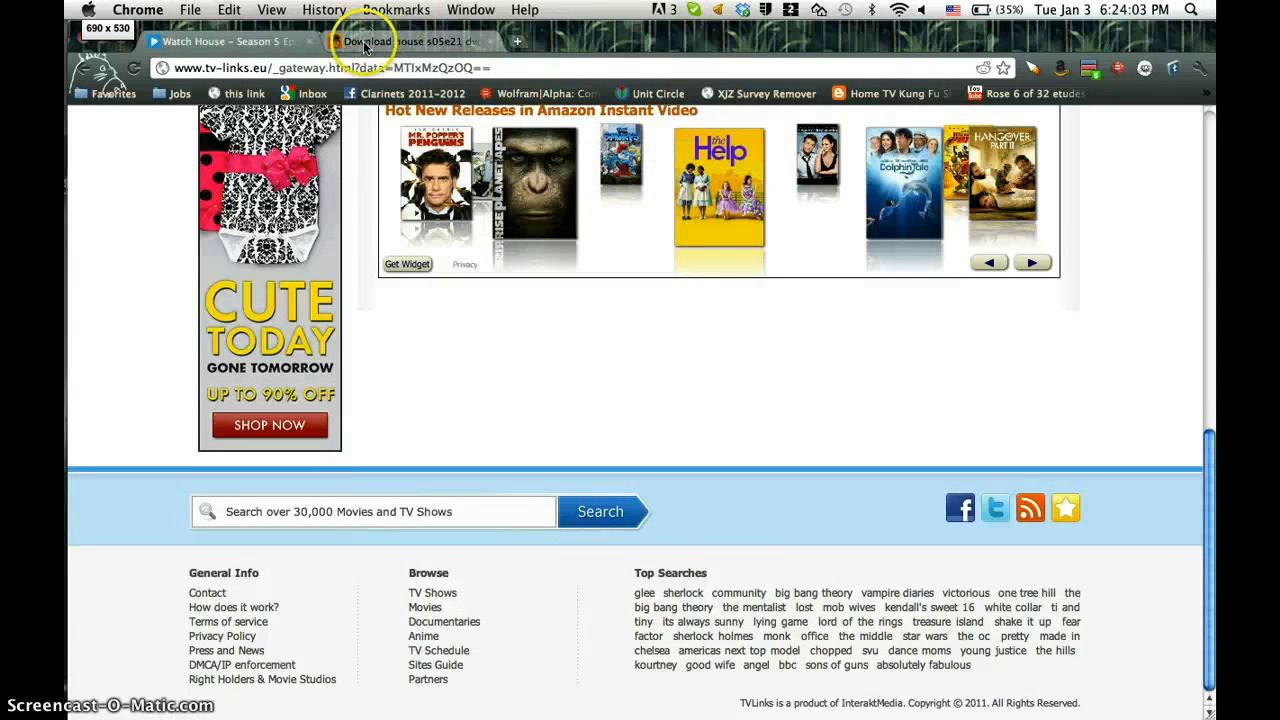
- Start House S5E21 'Saviors' playing on GorillaVid and bring up its TV-Links episode page
click(410, 40)
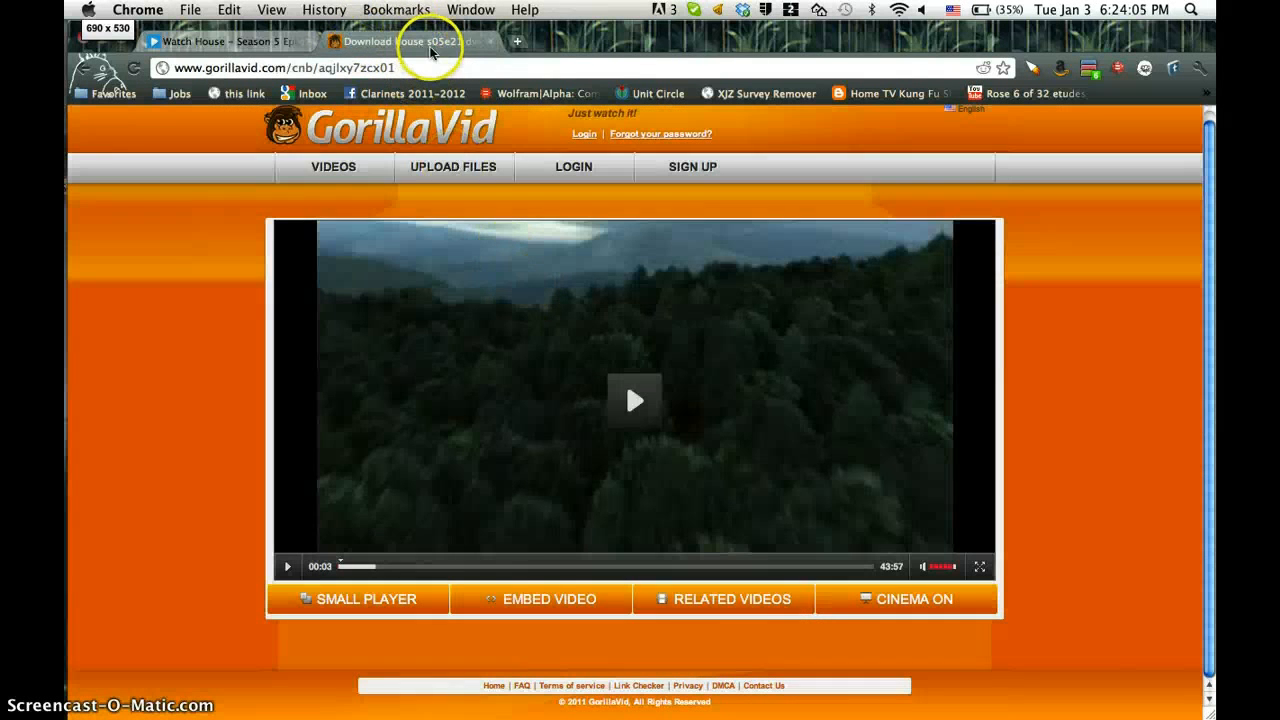
click(632, 400)
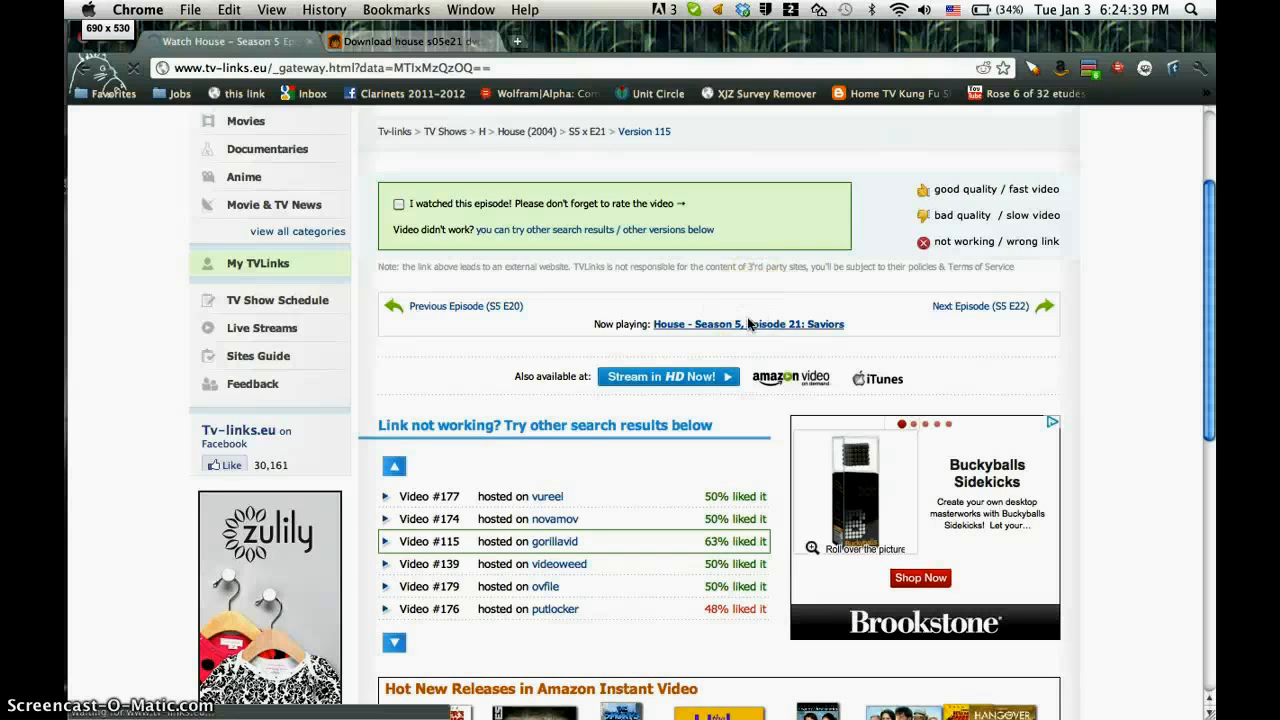
click(748, 324)
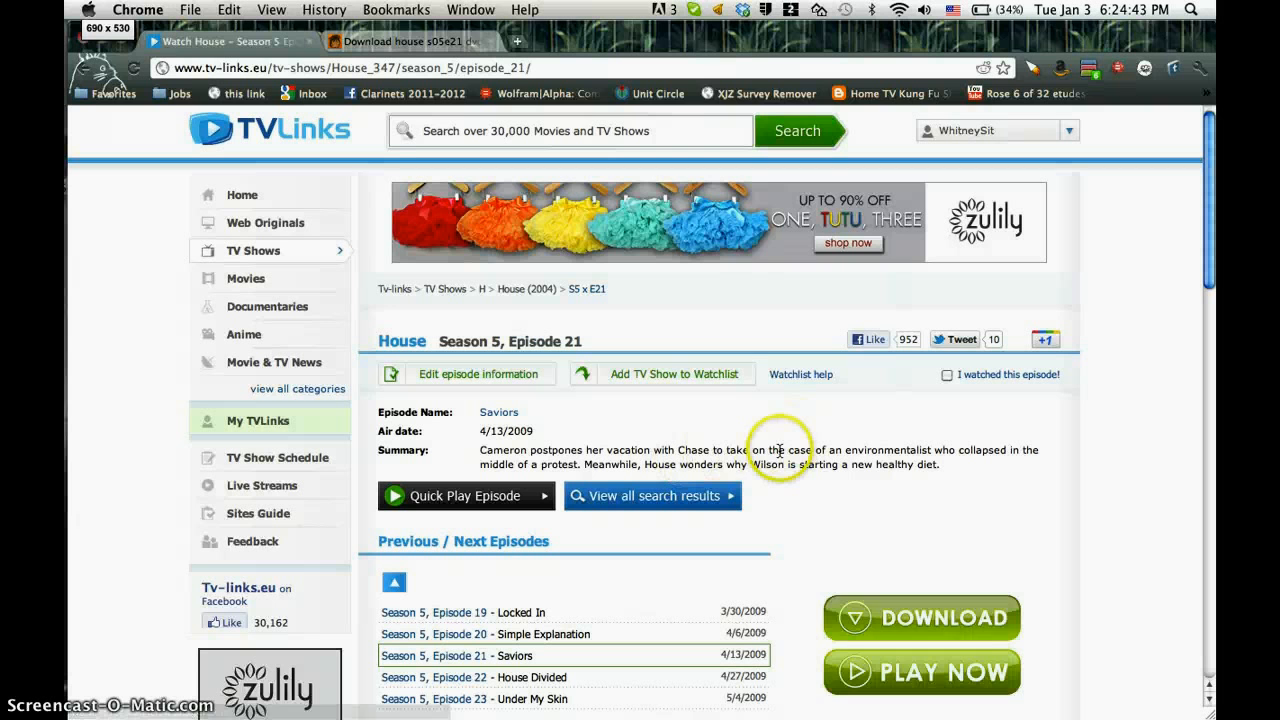
mouse_move(460, 28)
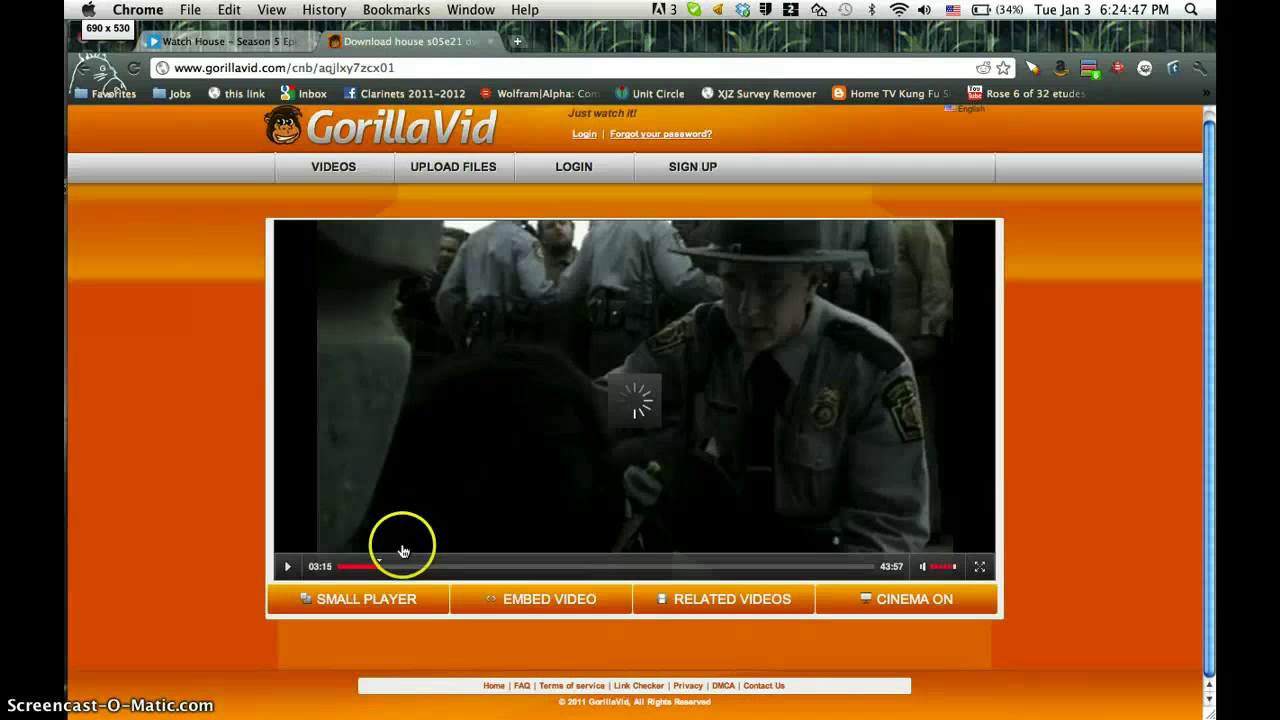
- Seek to another point in the episode and pause it
click(288, 568)
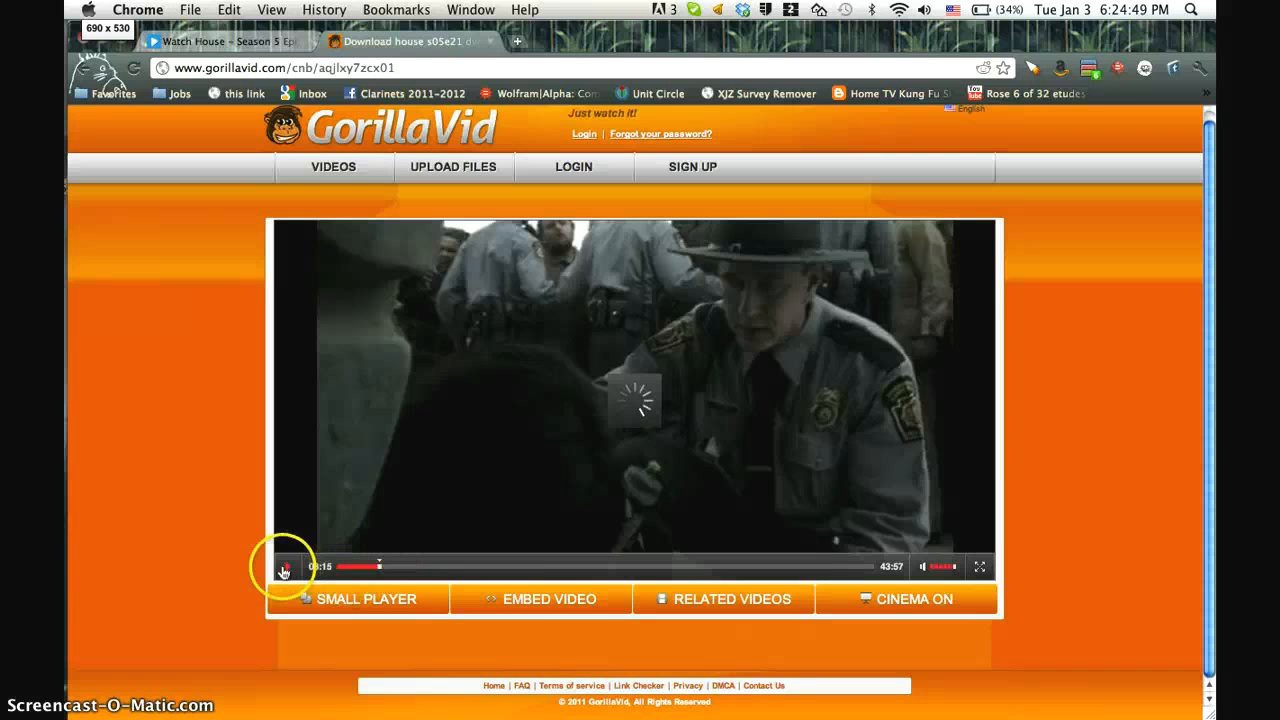
click(286, 566)
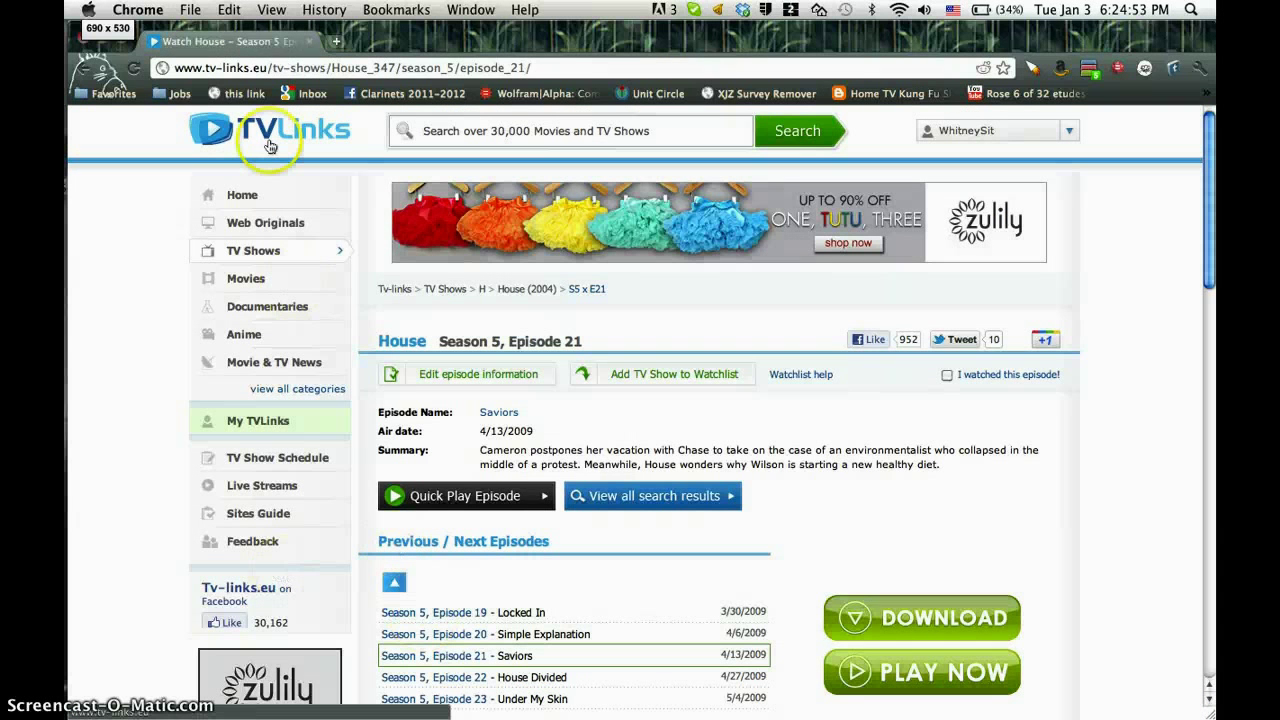
- Go to the TV-Links home page and into its TV Shows directory
click(270, 132)
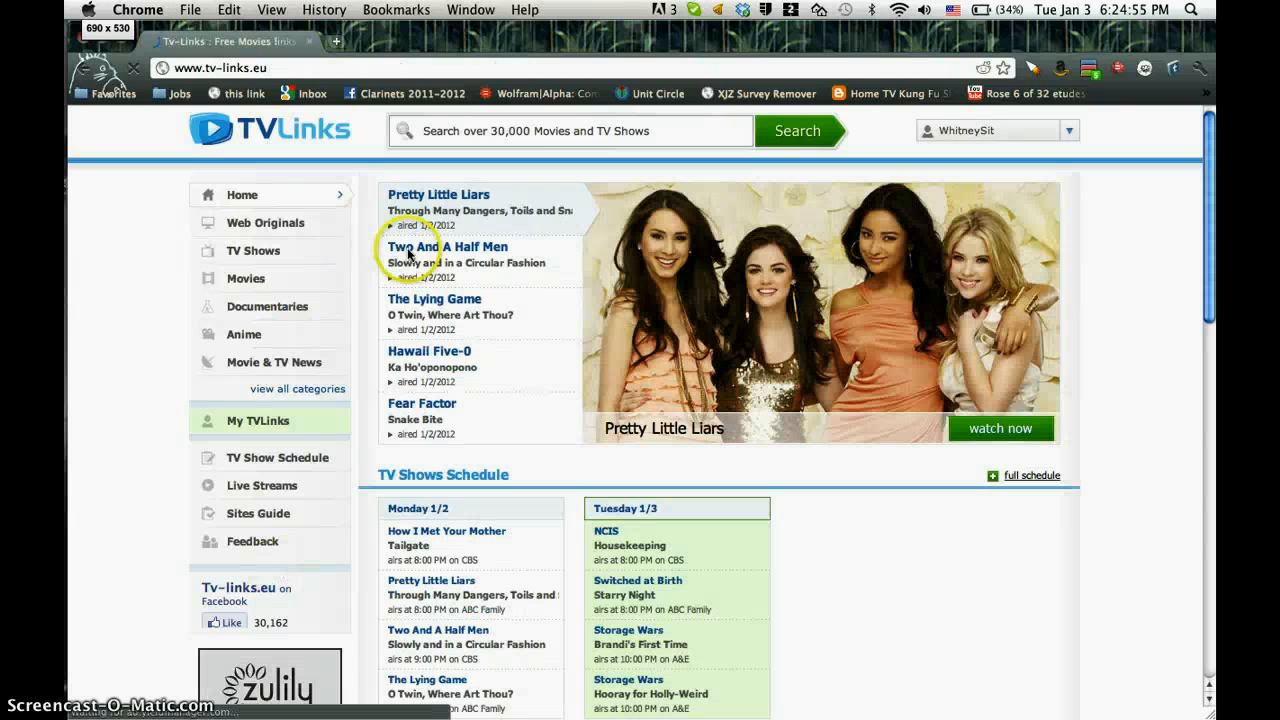
scroll(down, 3)
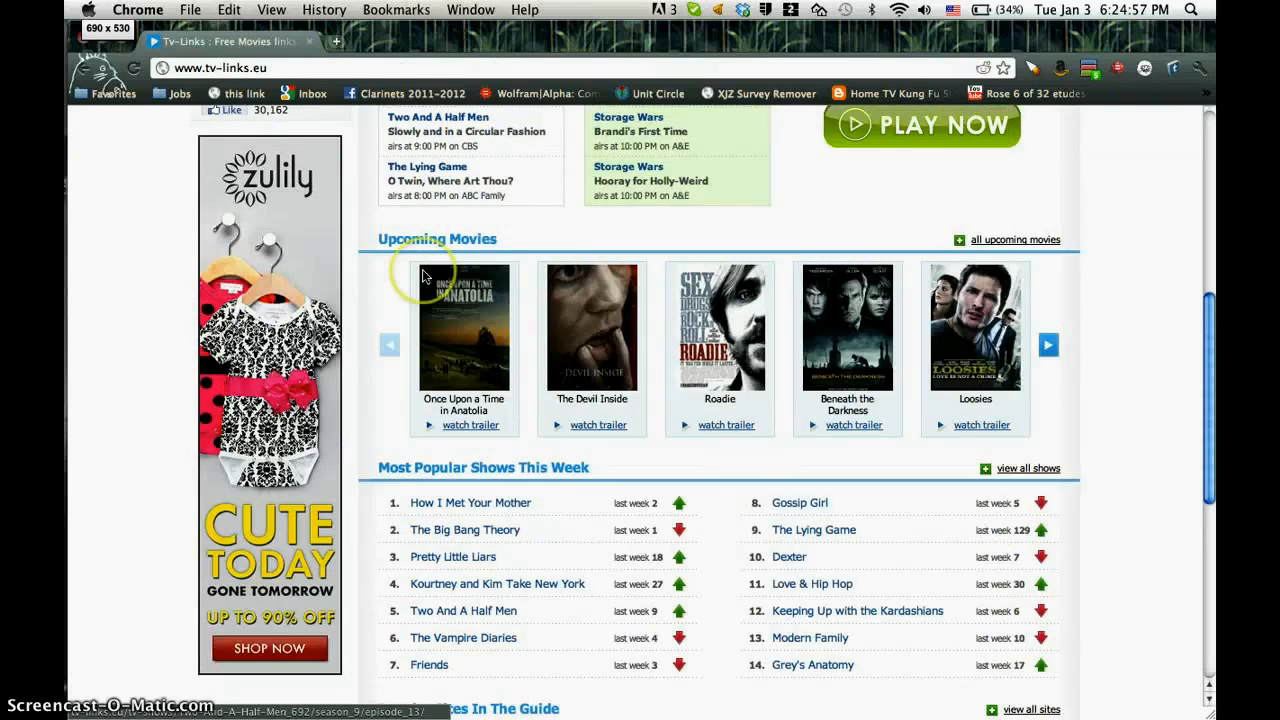
scroll(up, 3)
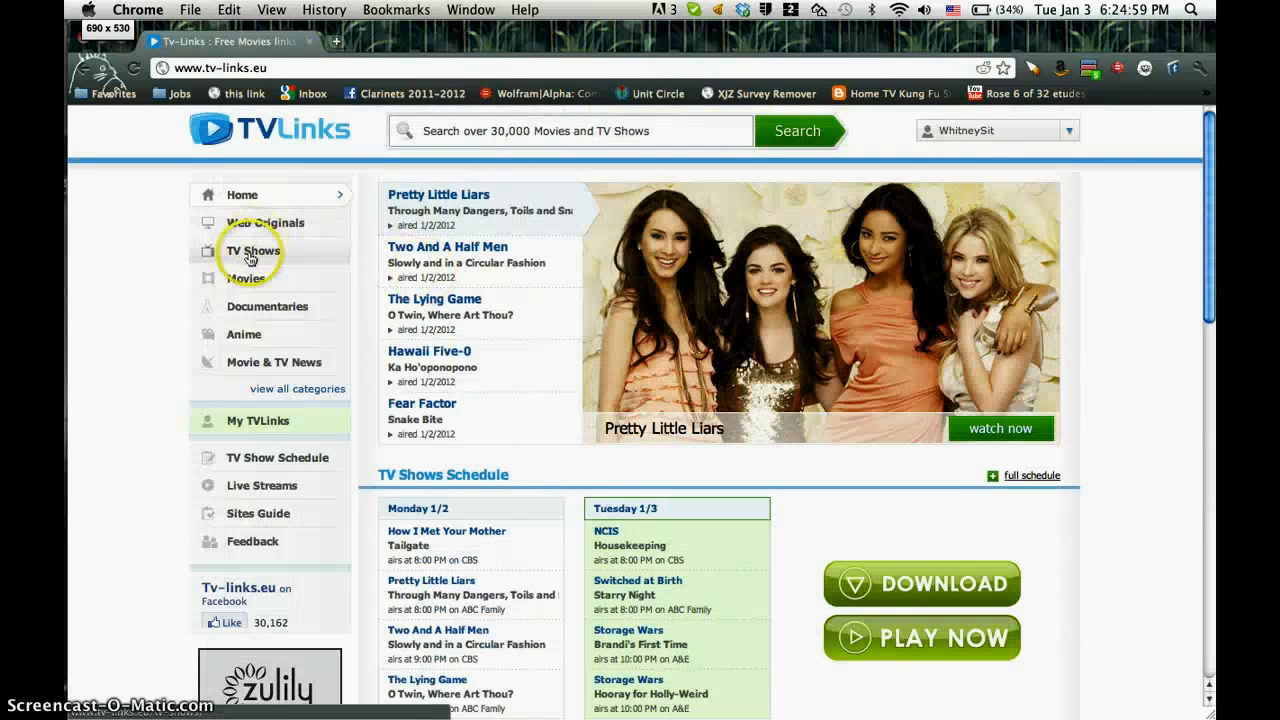
click(252, 250)
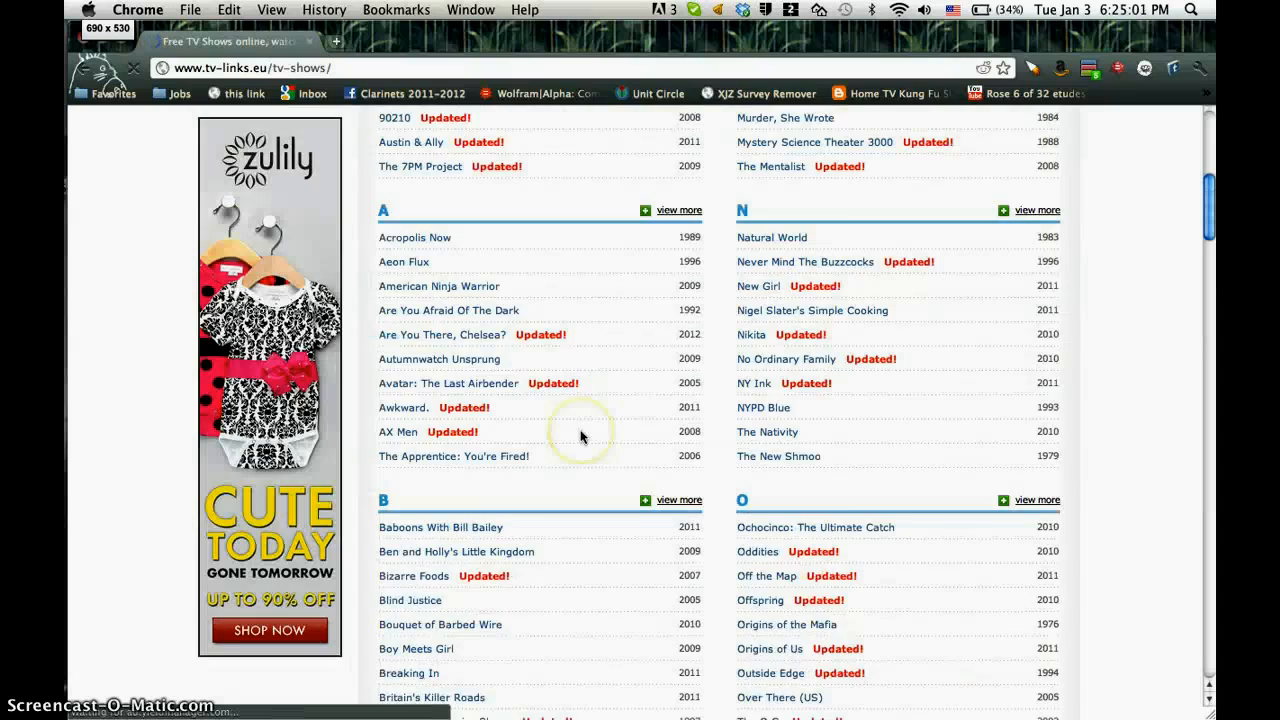
- Browse down through the A–Z show listings, then start a new blank tab
scroll(down, 3)
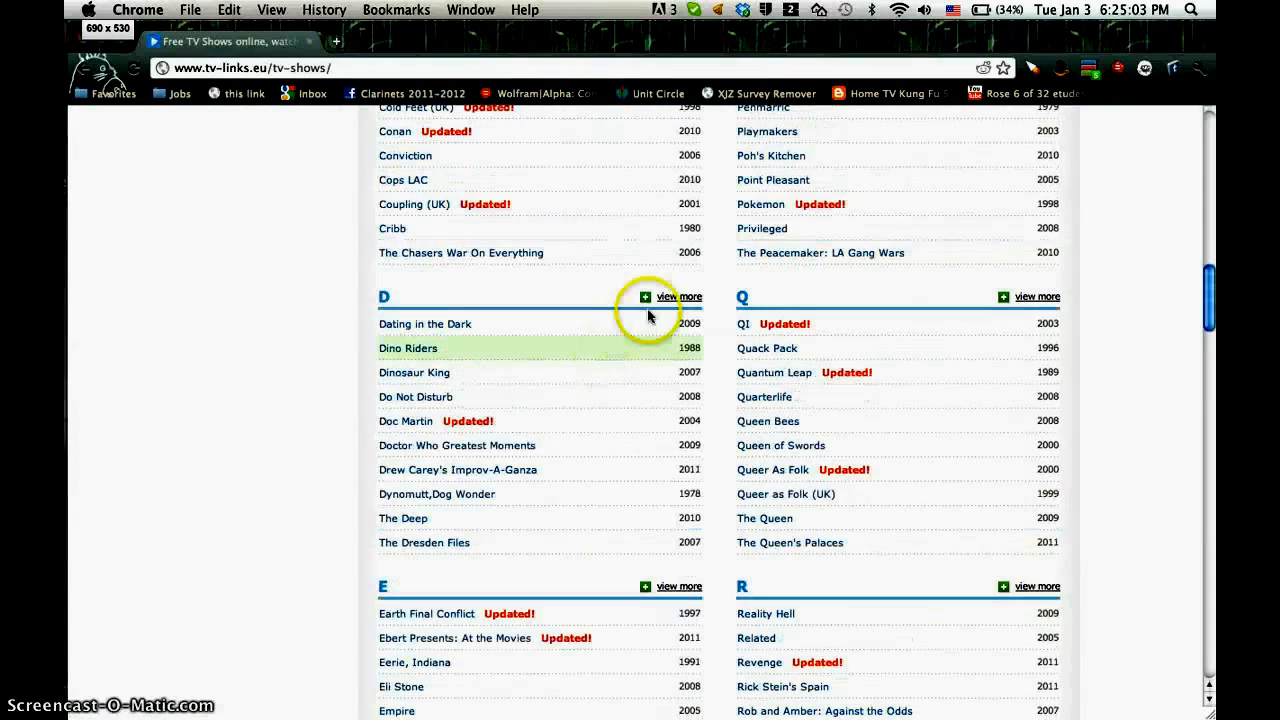
scroll(up, 3)
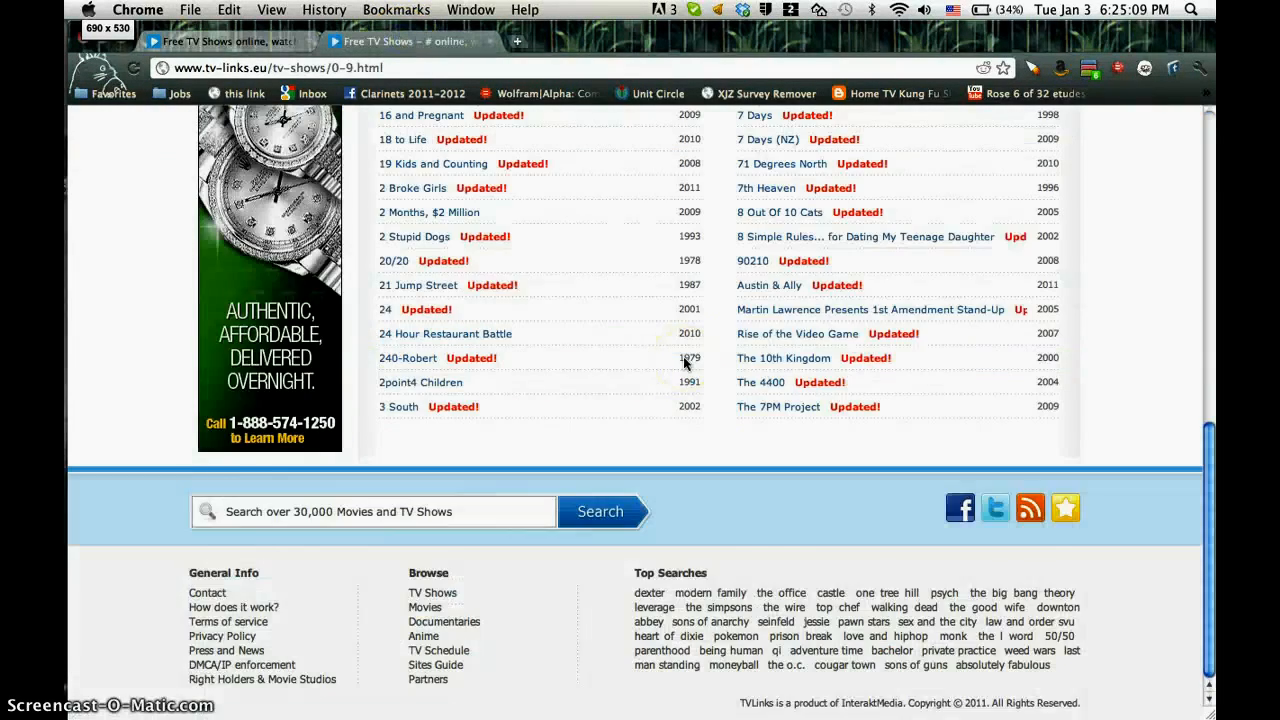
scroll(up, 3)
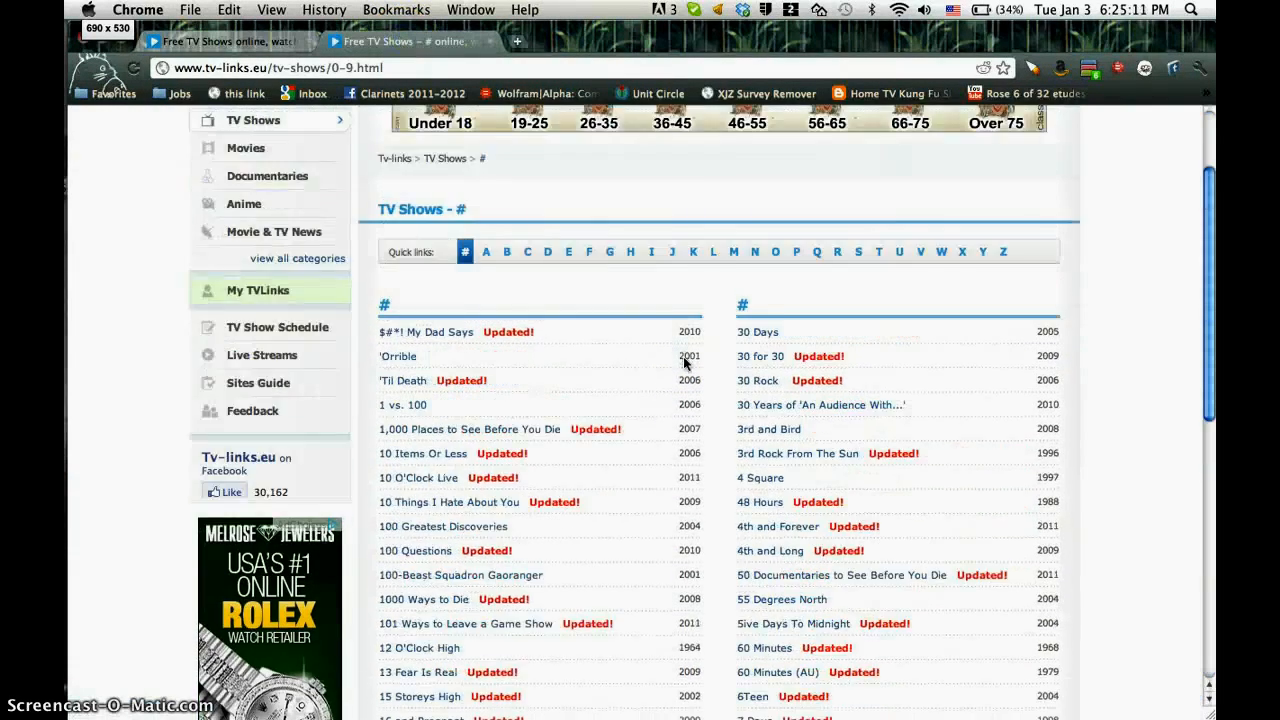
scroll(down, 3)
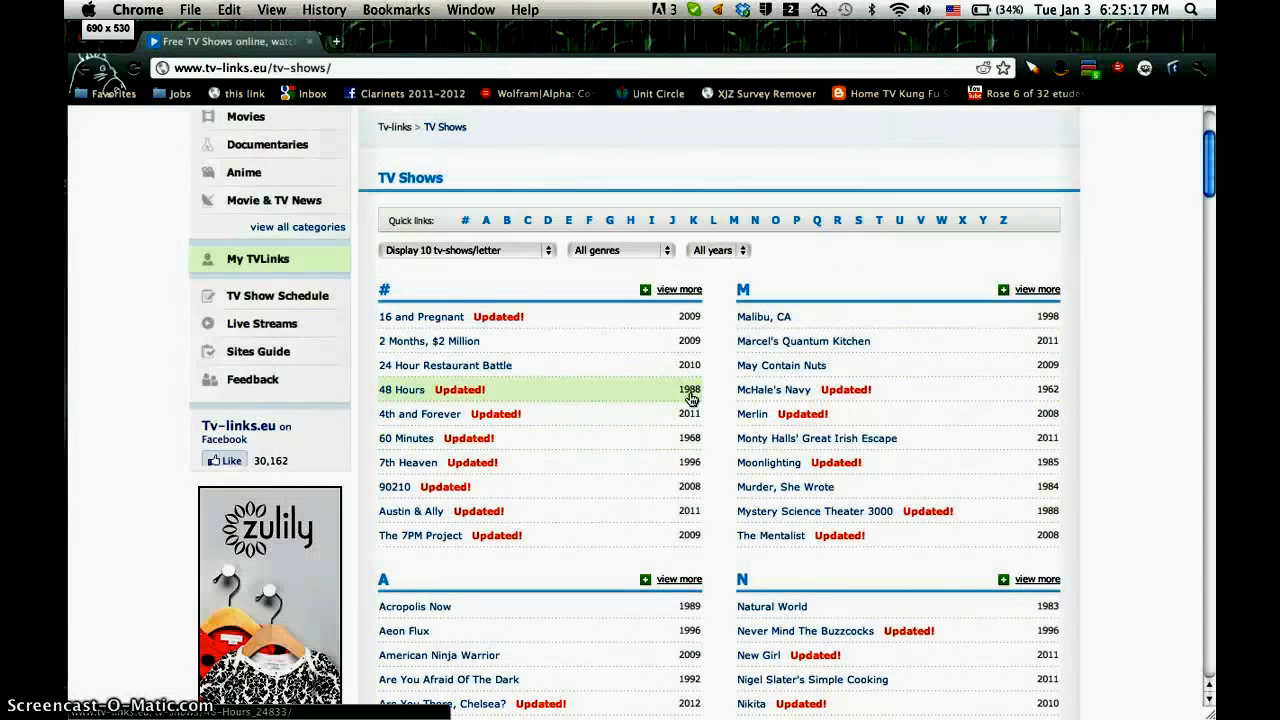
scroll(down, 3)
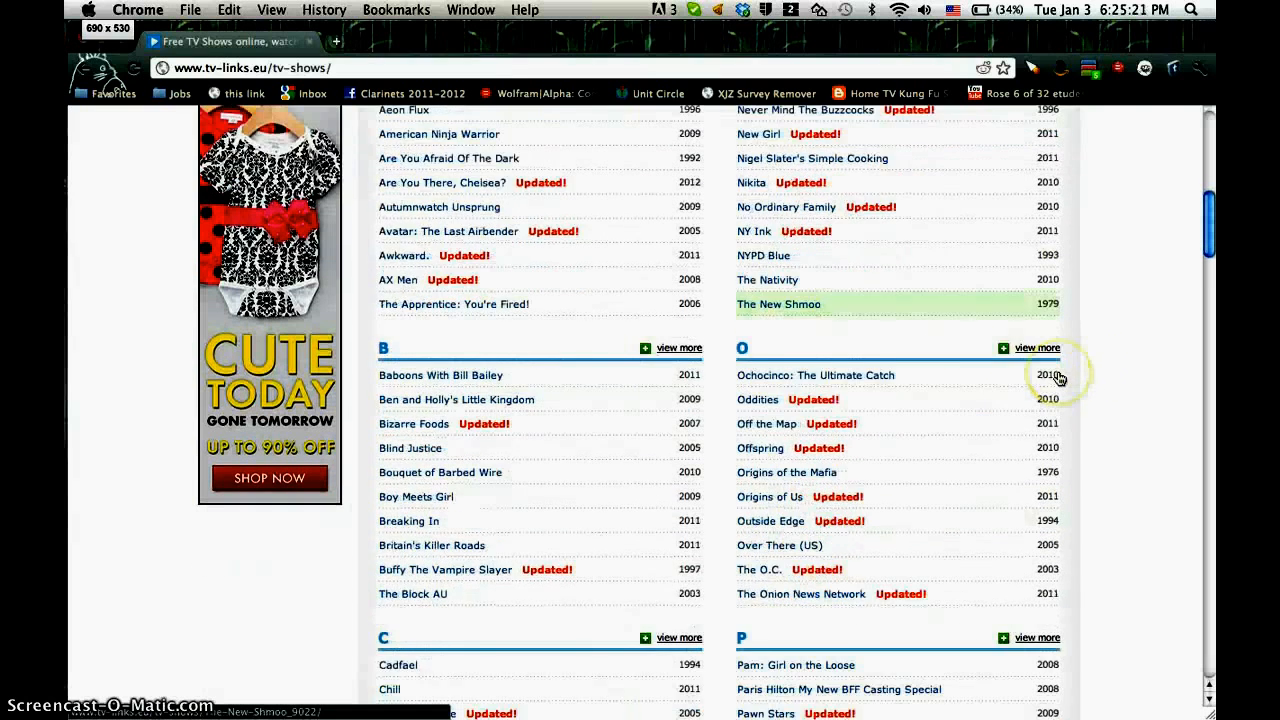
scroll(down, 3)
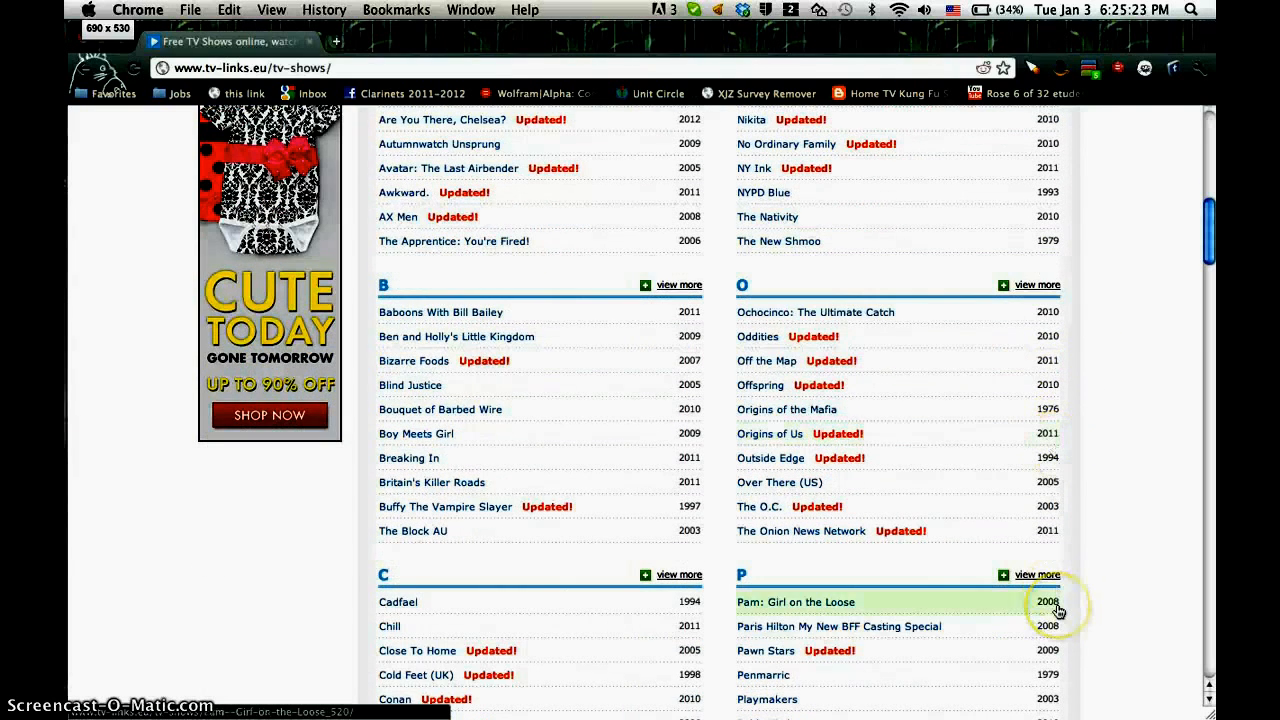
scroll(down, 3)
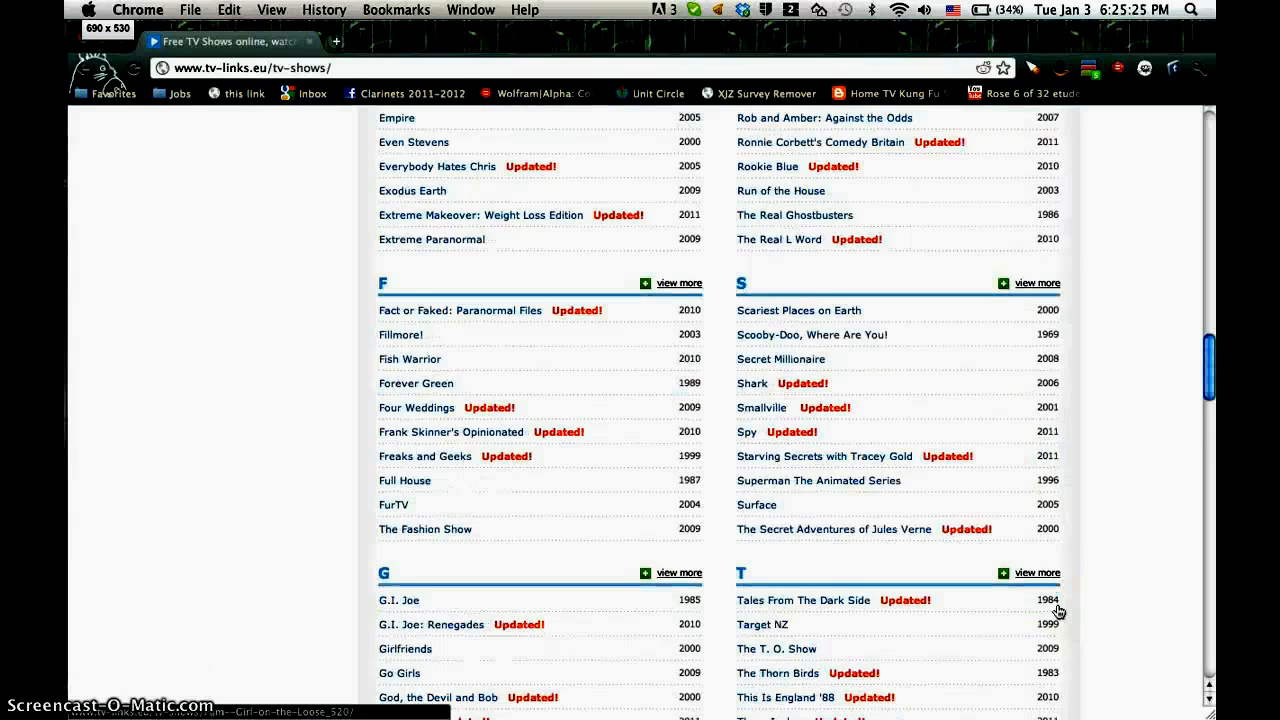
scroll(down, 3)
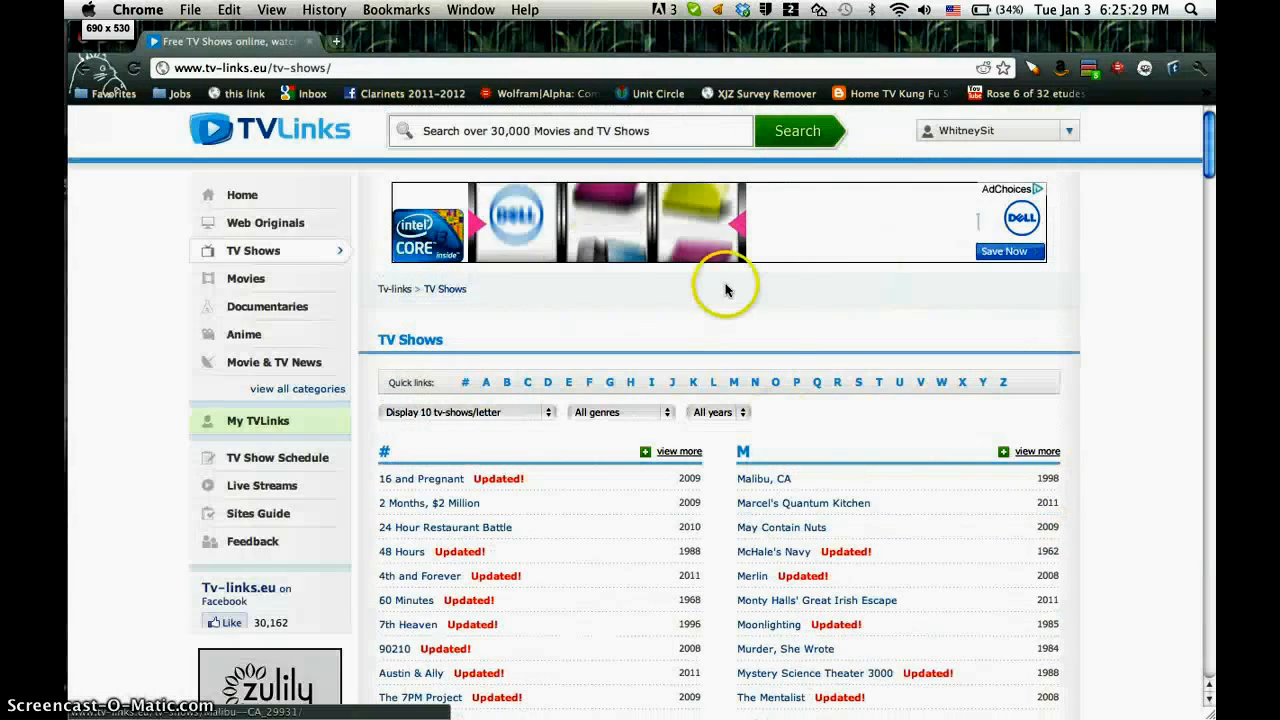
mouse_move(356, 312)
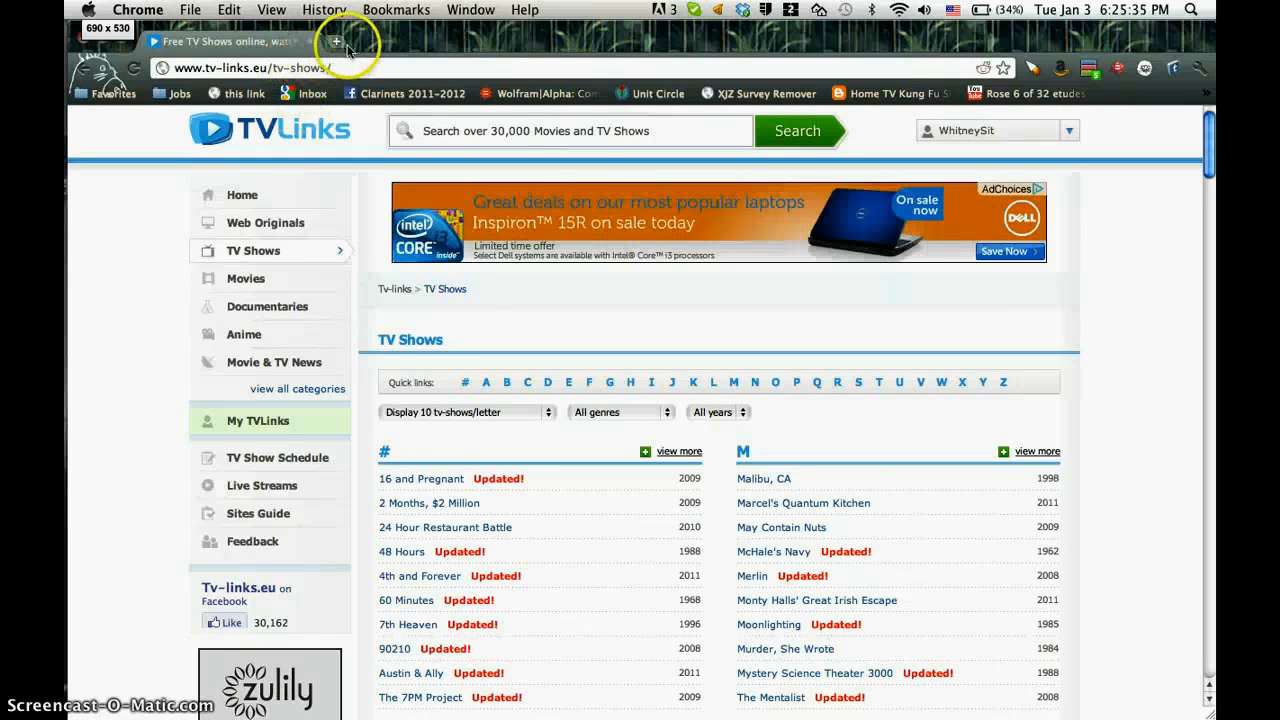
click(336, 40)
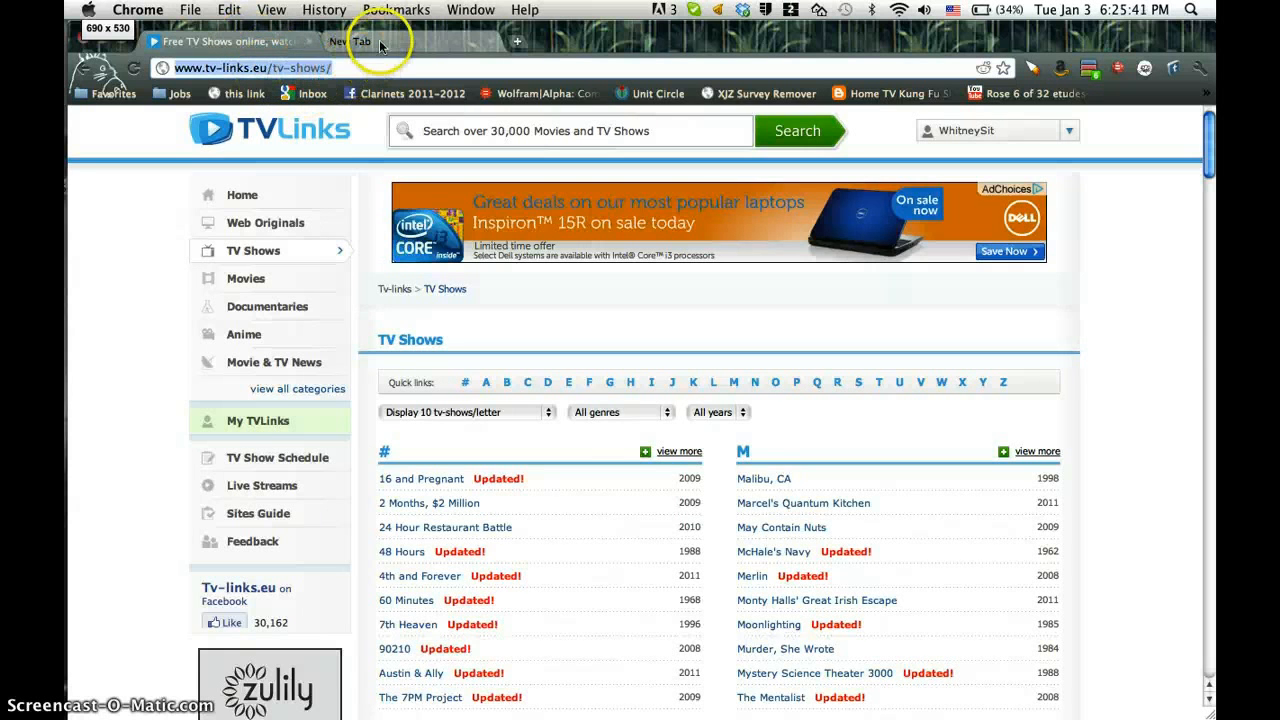
- Load the Literature Asian Band Geek Tumblr blog from the address bar and scroll through its posts
click(350, 40)
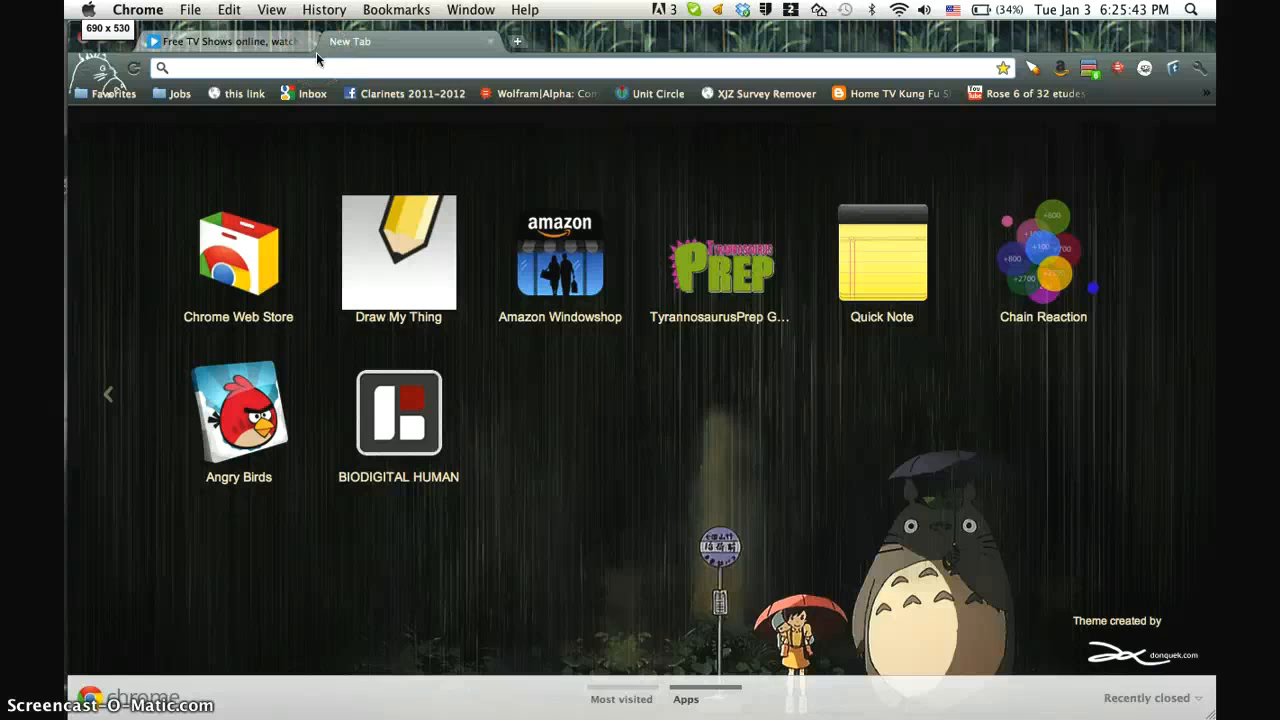
text(wolframalpha.com)
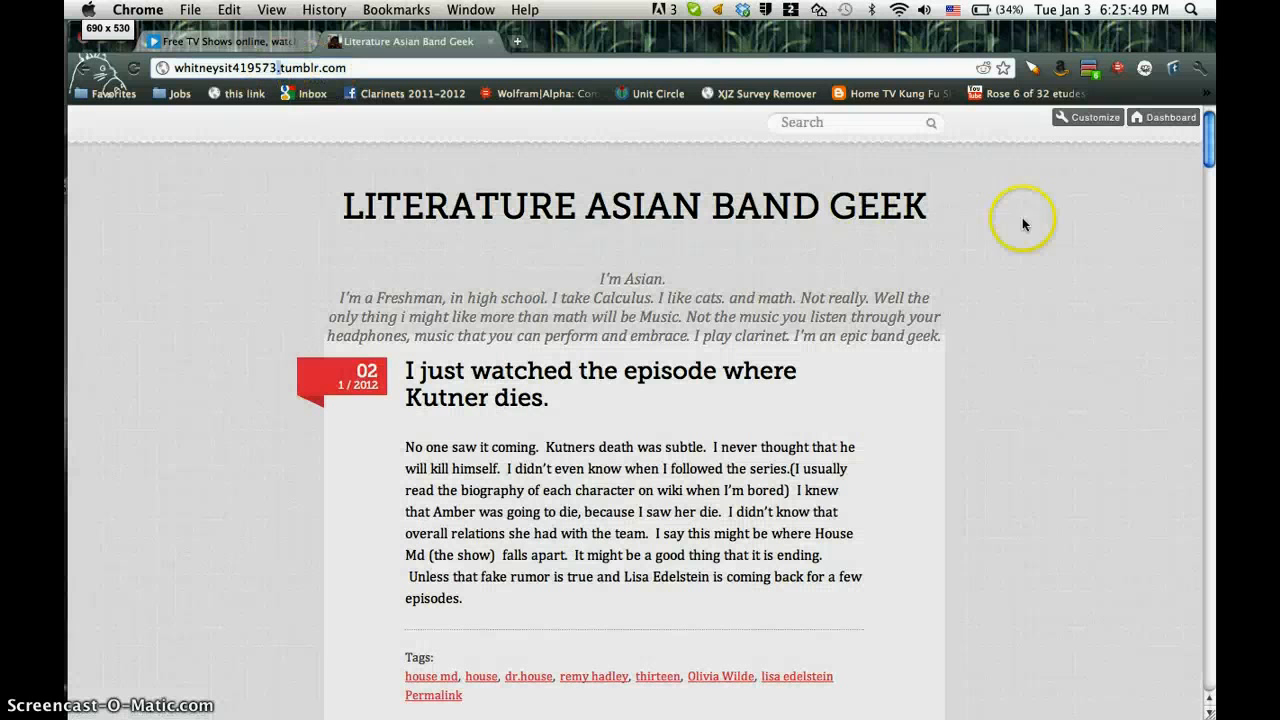
mouse_move(428, 320)
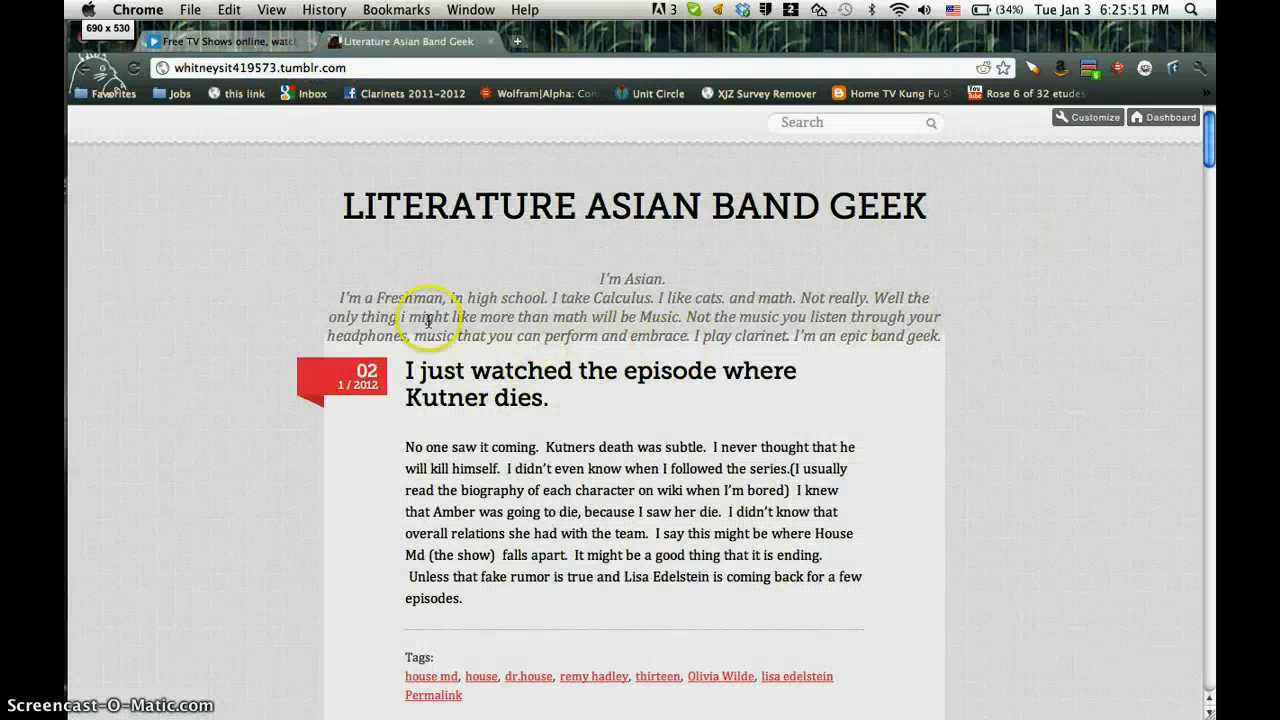
scroll(down, 3)
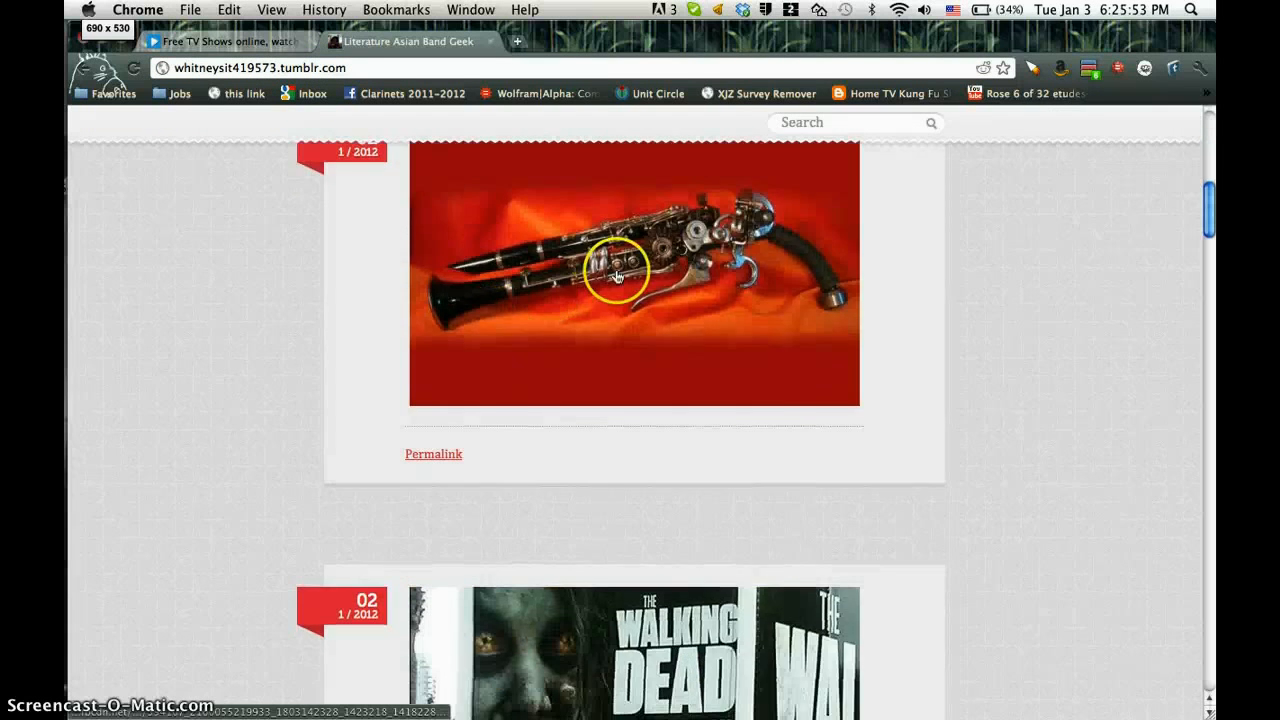
scroll(down, 3)
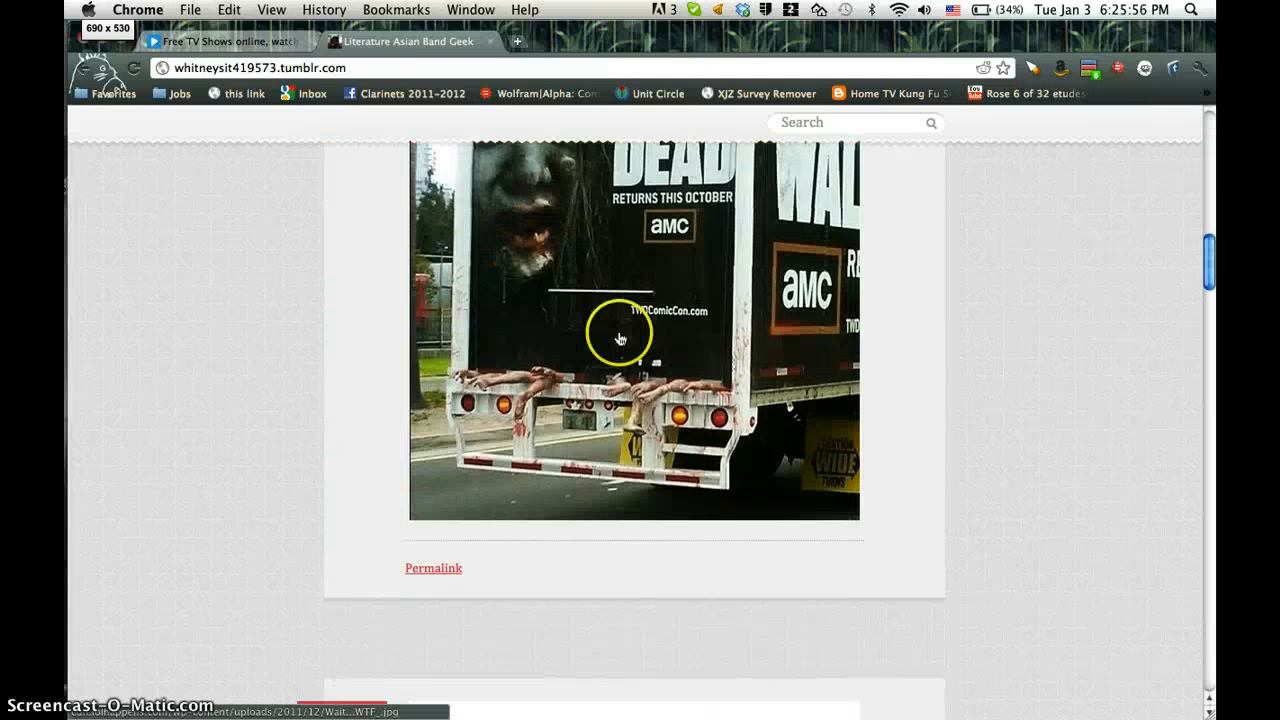